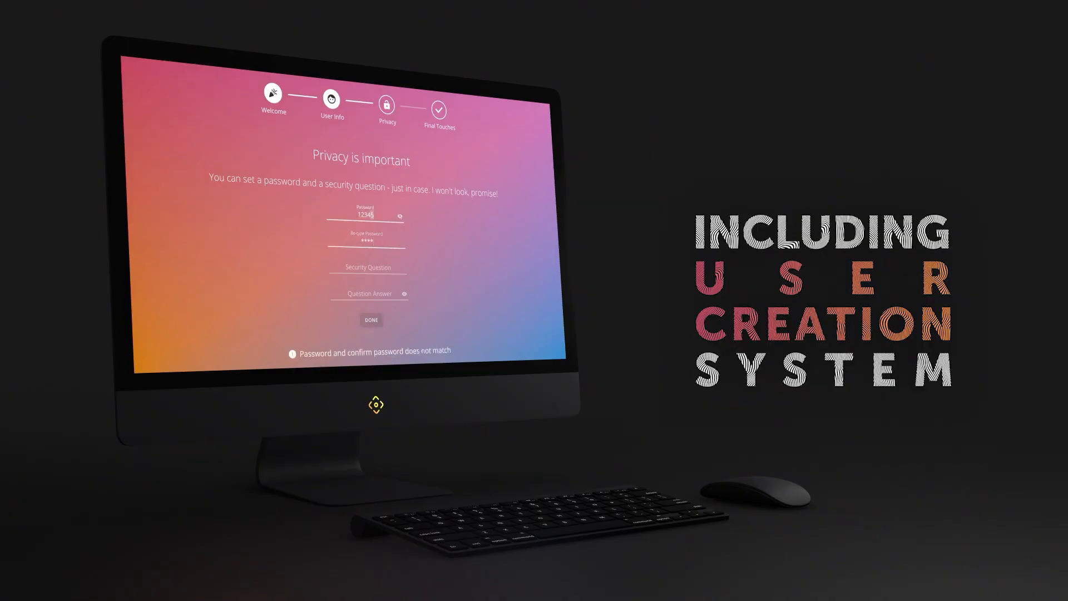
- Watch the intro trailer and enter Play mode so the desk scene shows the monitor's lock screen
{"action": "left_click", "coordinate": [371, 320]}
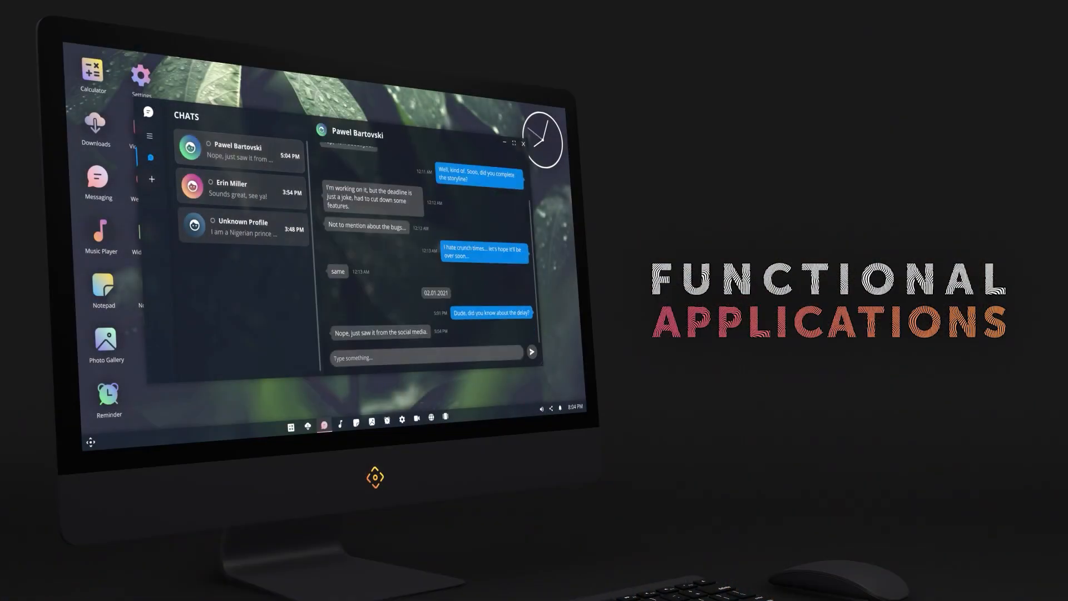
{"action": "left_click", "coordinate": [240, 188]}
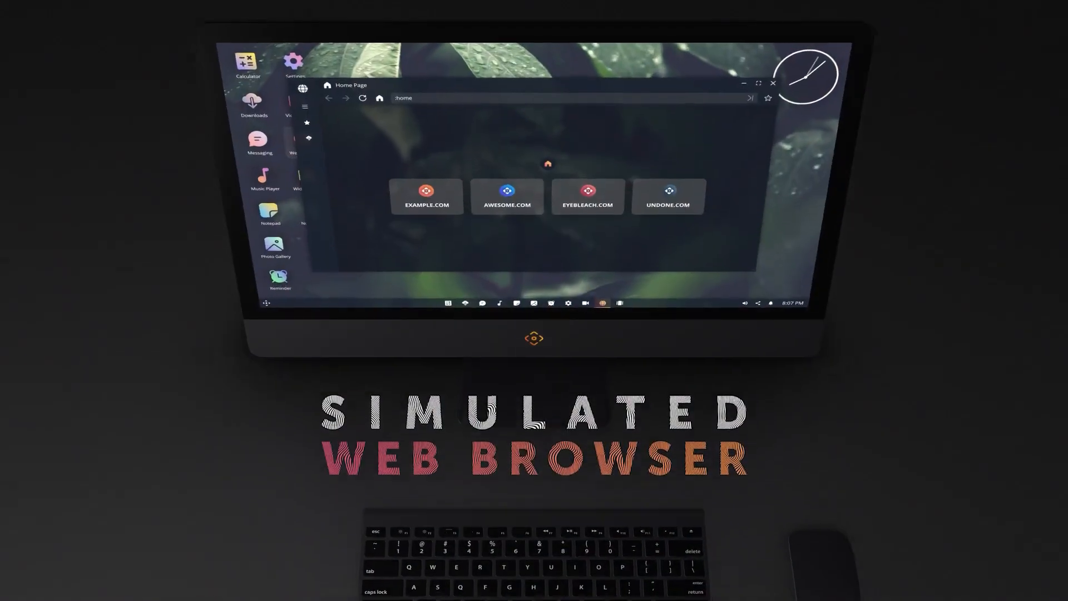
{"action": "left_click", "coordinate": [427, 195]}
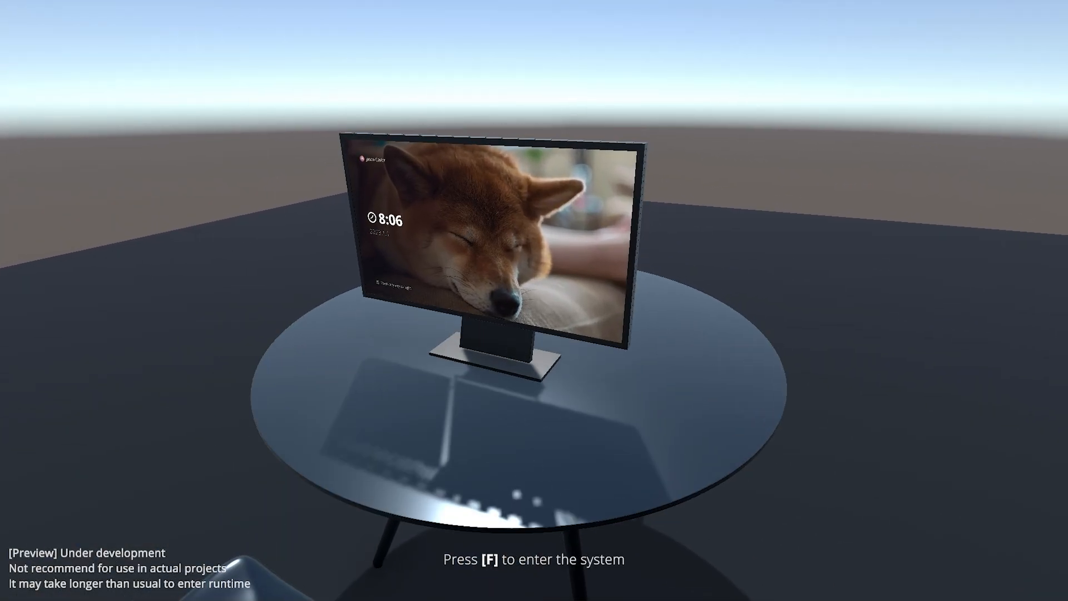
- Enter the system with F, run a quick sum in Calculator, then close its window
{"action": "key", "text": "f"}
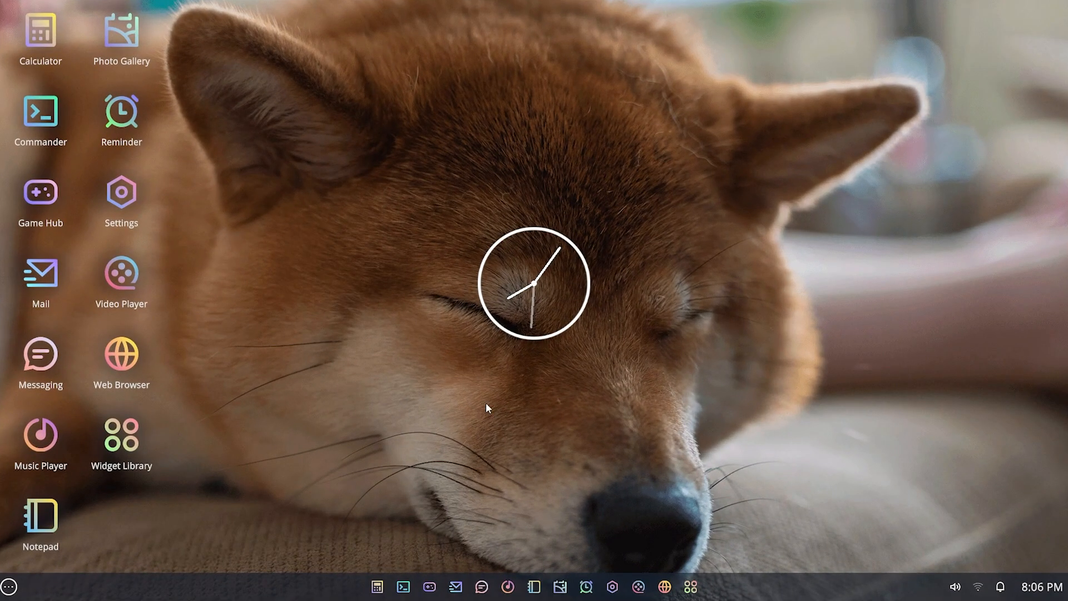
{"action": "mouse_move", "coordinate": [658, 237]}
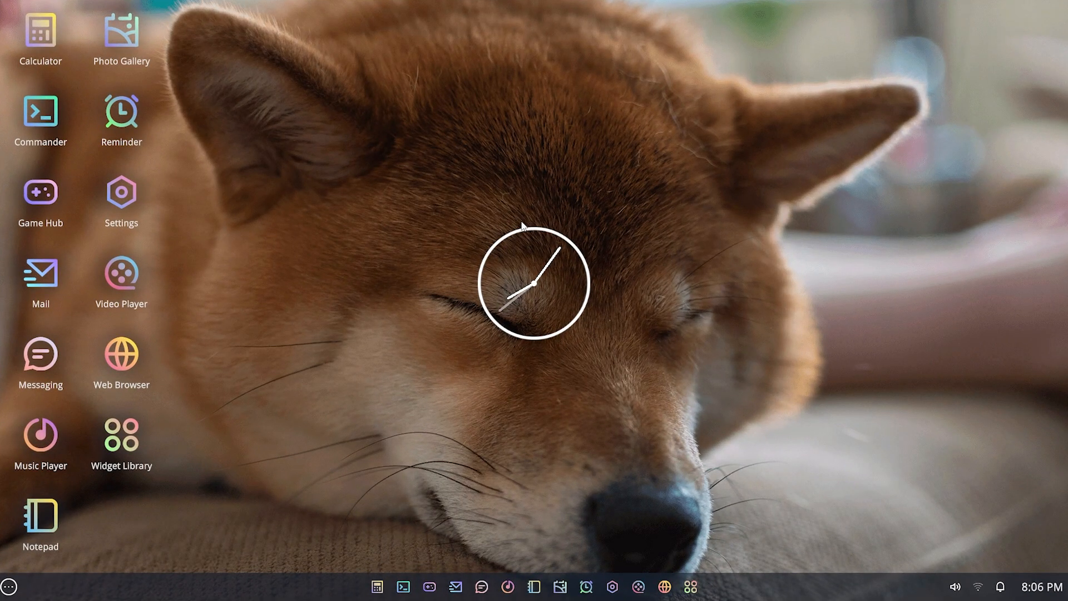
{"action": "mouse_move", "coordinate": [163, 204]}
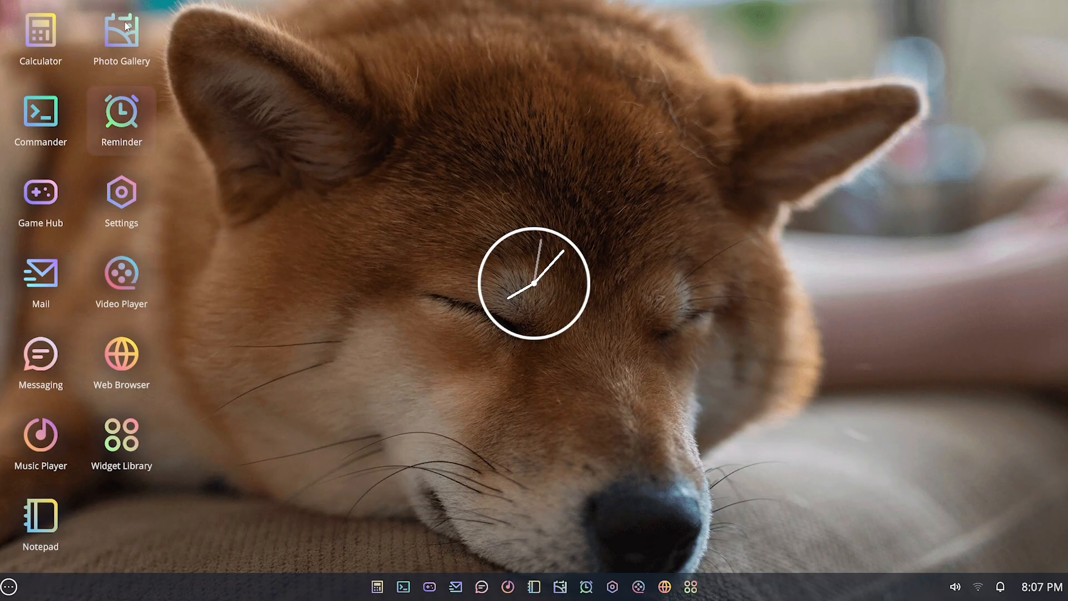
{"action": "left_click", "coordinate": [38, 31]}
{"action": "type", "text": "13"}
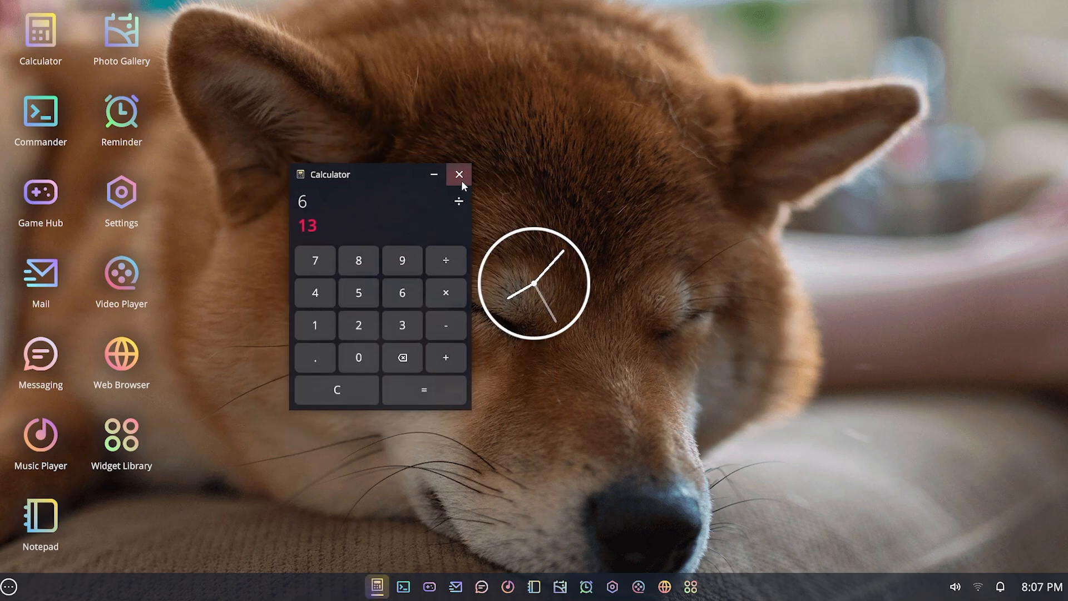
{"action": "left_click", "coordinate": [459, 173]}
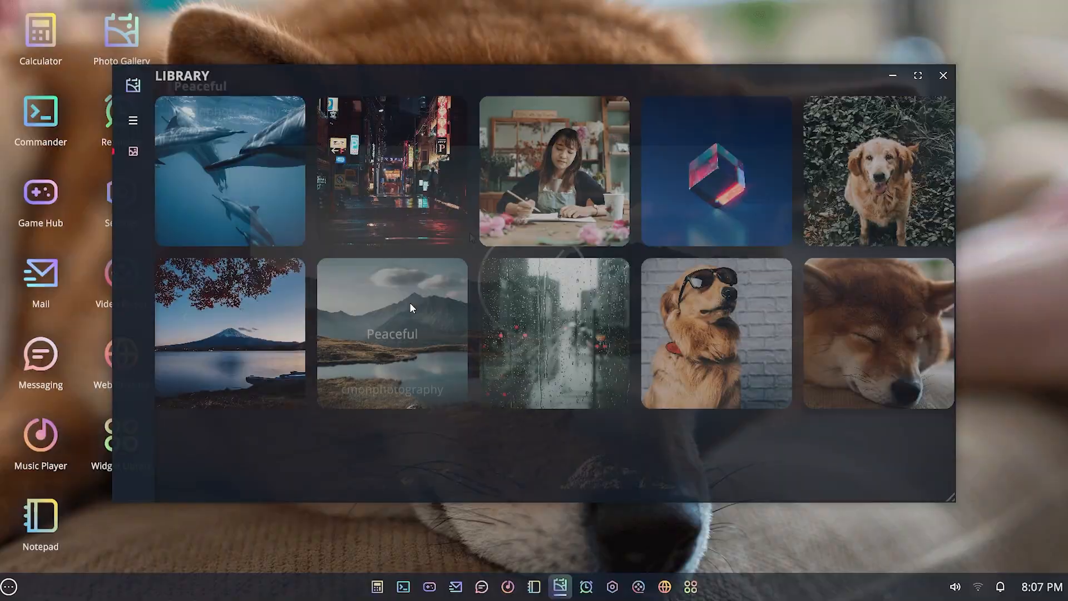
{"action": "left_click", "coordinate": [881, 173]}
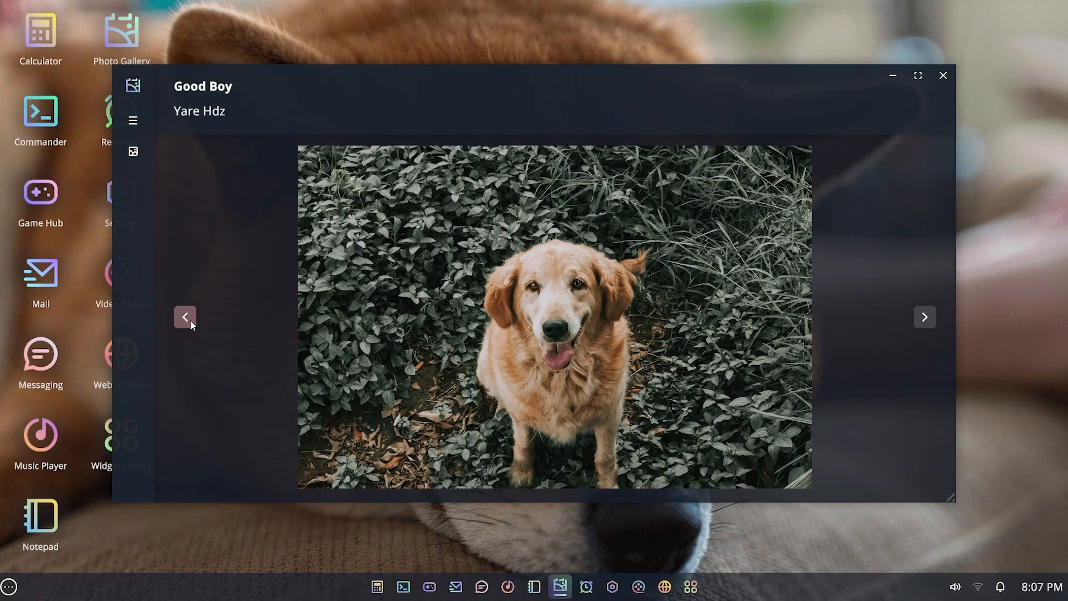
{"action": "left_click", "coordinate": [184, 317]}
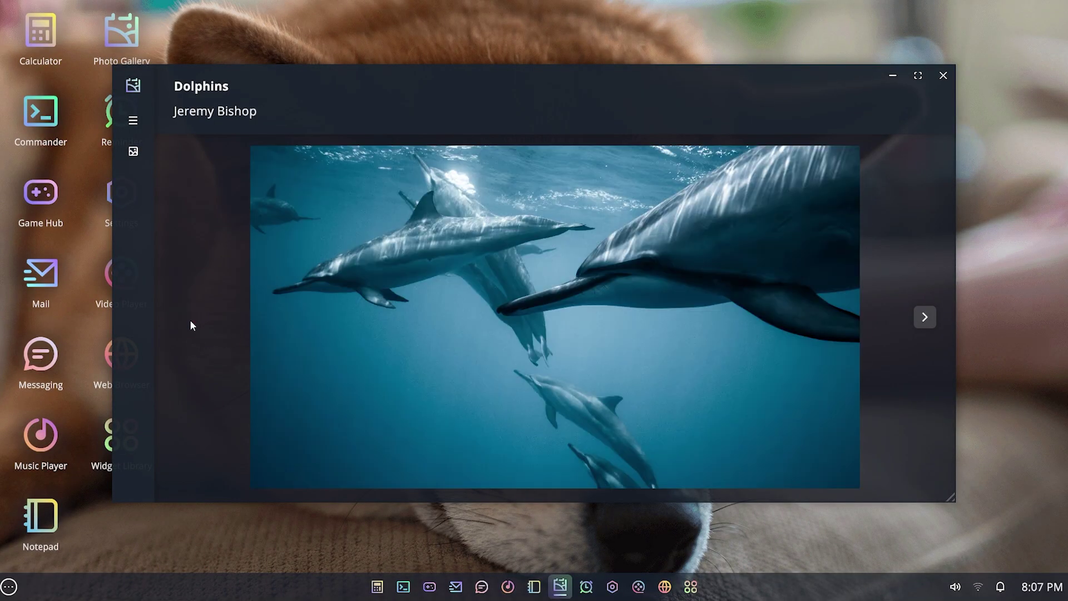
{"action": "left_click", "coordinate": [924, 316]}
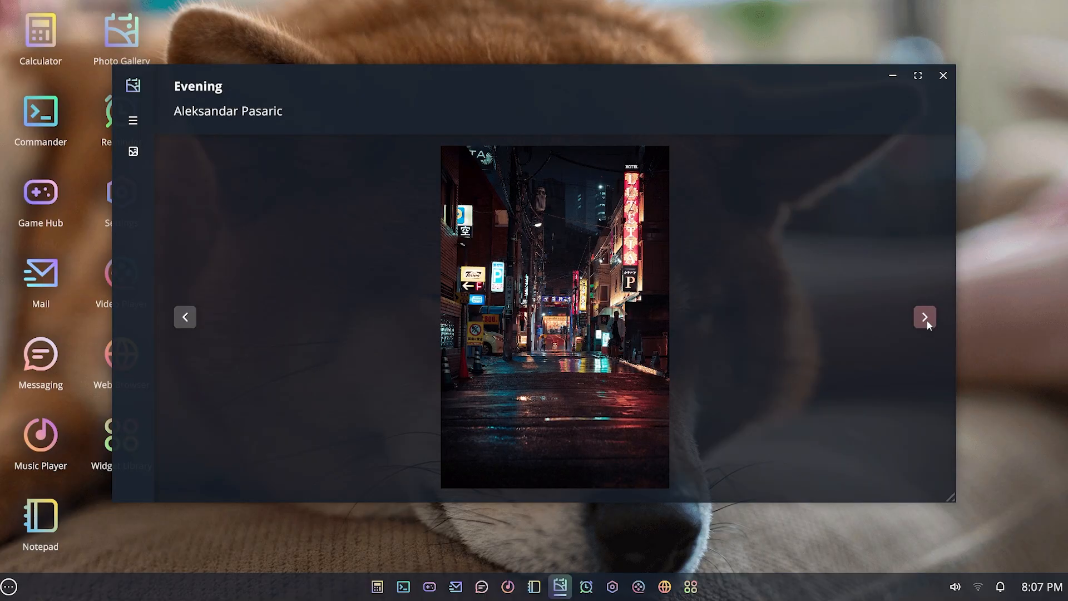
{"action": "mouse_move", "coordinate": [200, 140]}
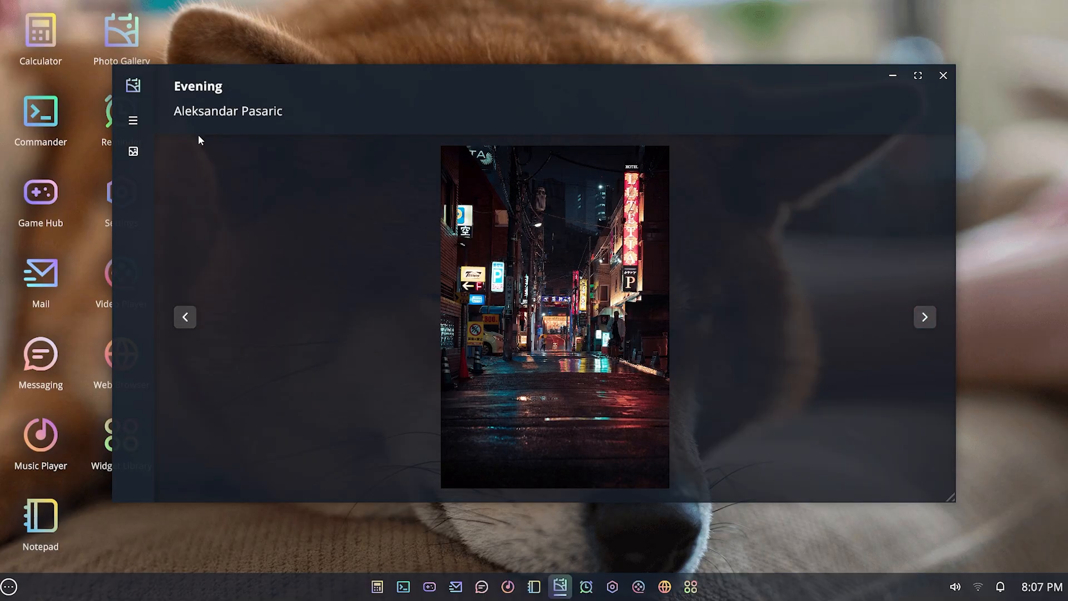
{"action": "left_click", "coordinate": [133, 120]}
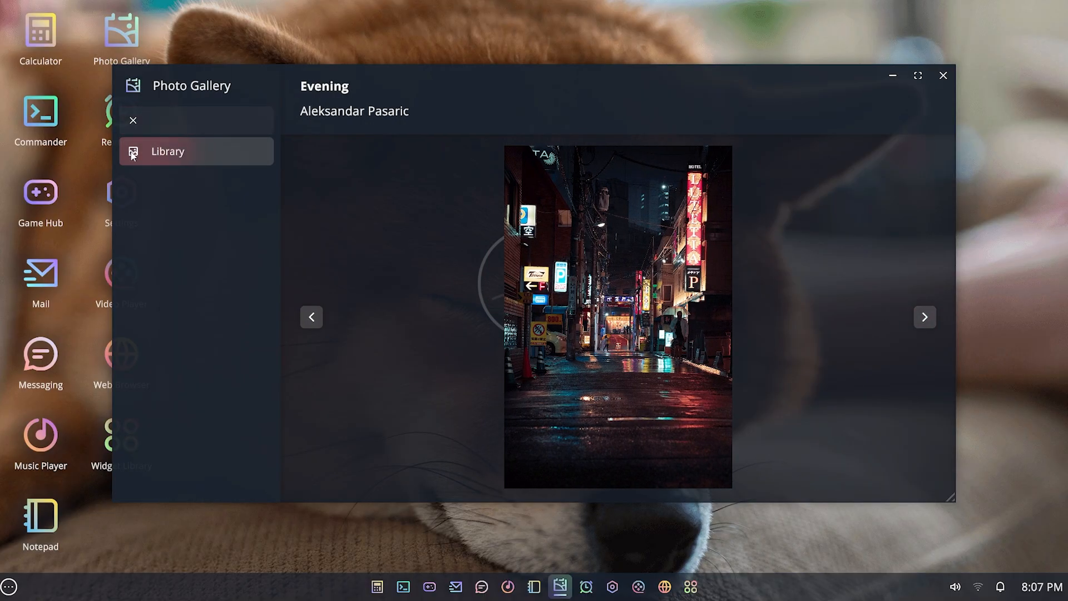
{"action": "left_click", "coordinate": [167, 151]}
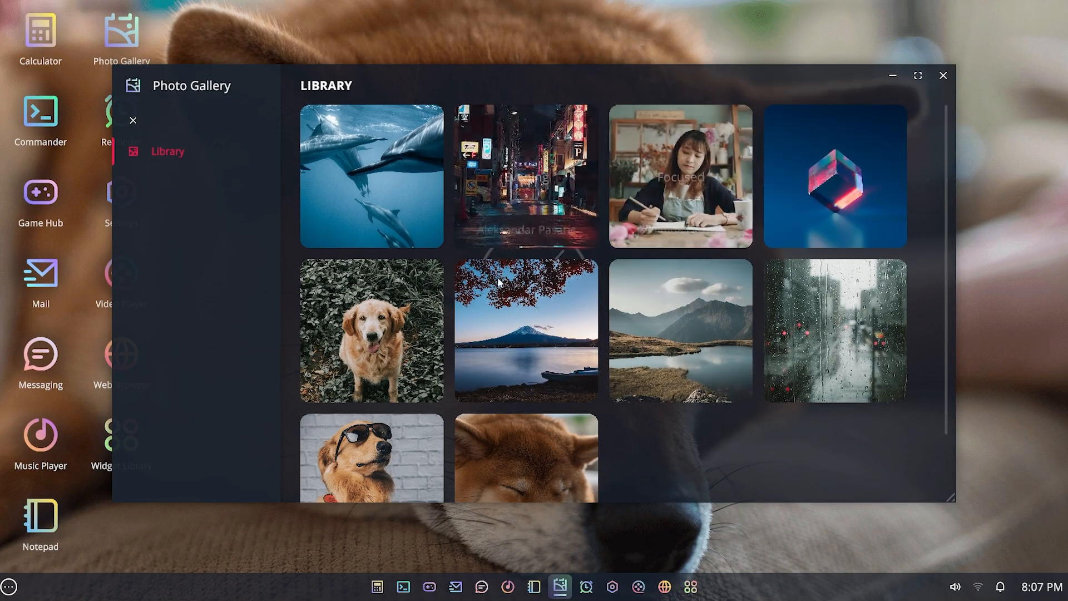
{"action": "mouse_move", "coordinate": [364, 339]}
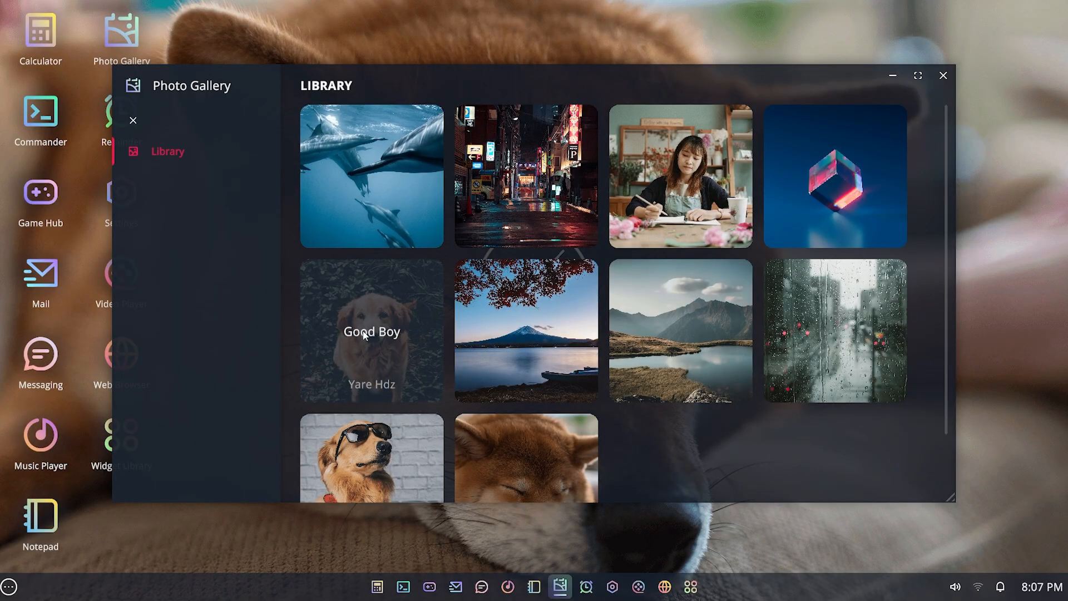
{"action": "left_click", "coordinate": [942, 73]}
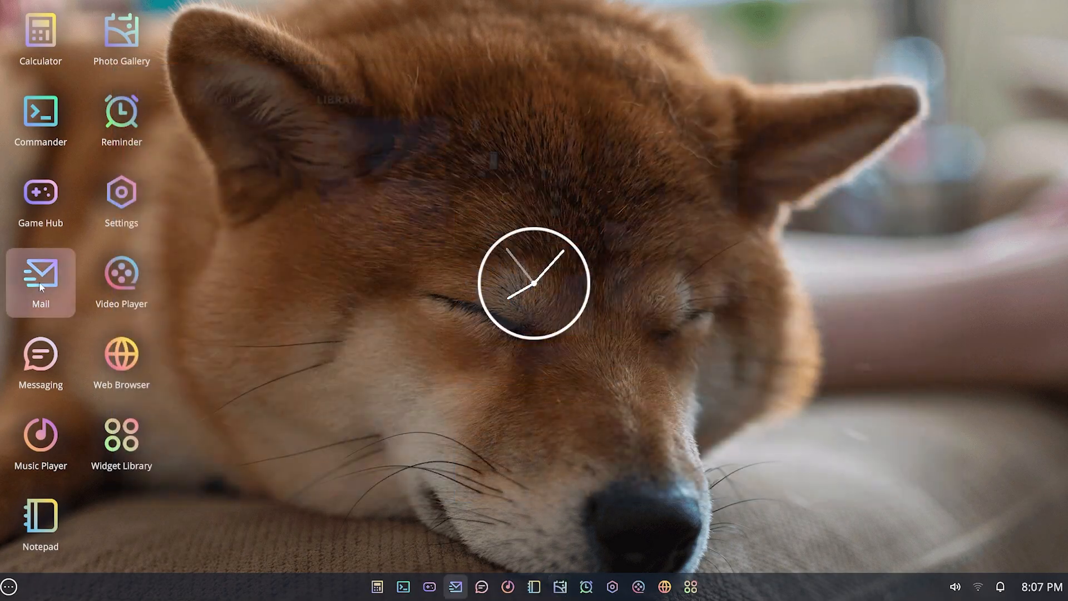
- Read the Sample Mail message in Mail and view its picture and music attachments
{"action": "left_click", "coordinate": [40, 278]}
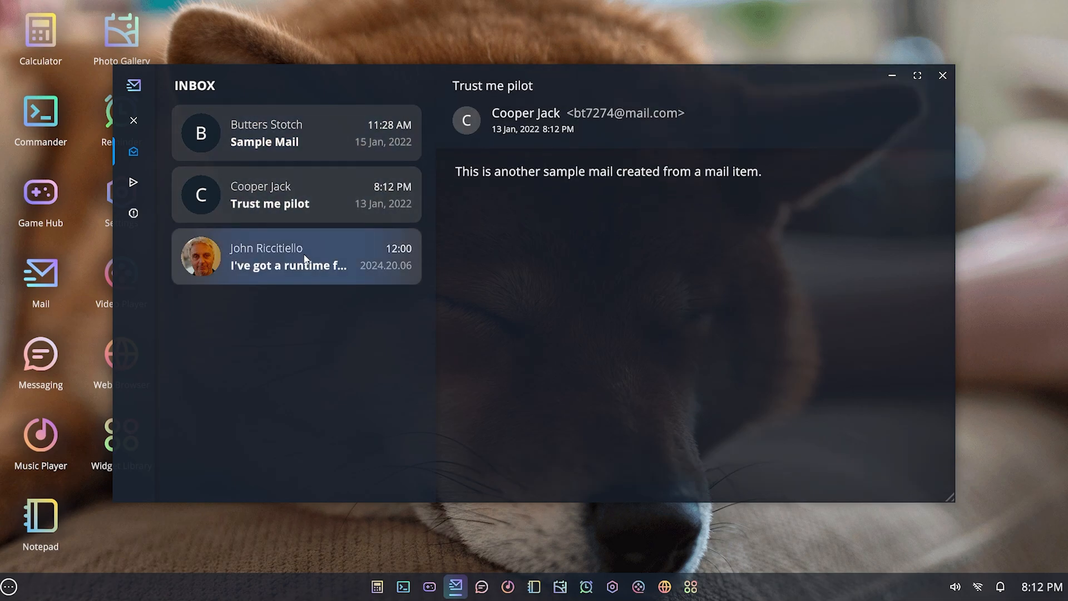
{"action": "left_click", "coordinate": [296, 132]}
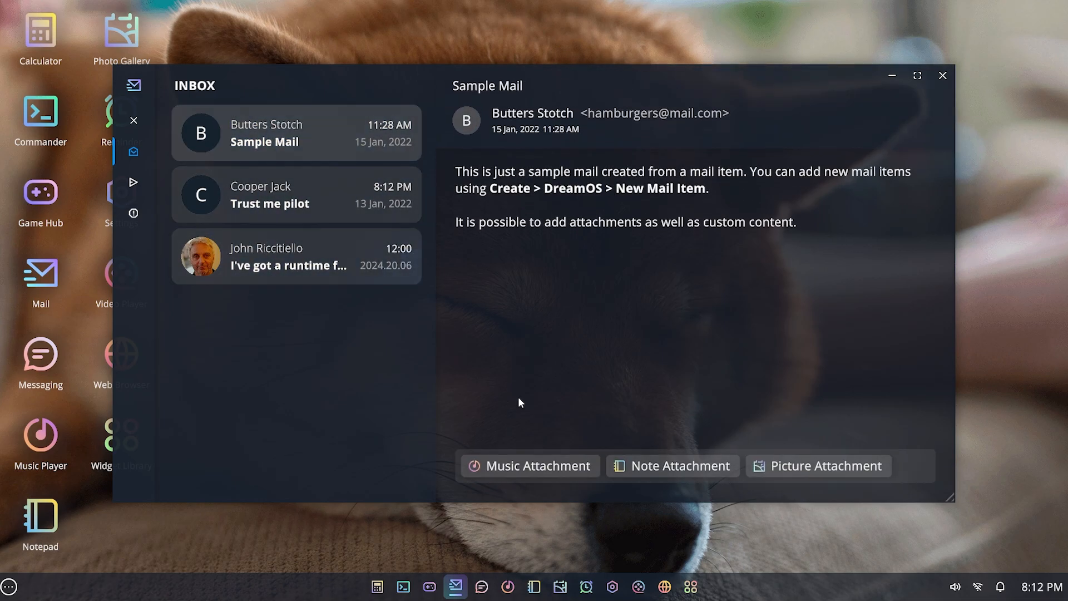
{"action": "left_click", "coordinate": [819, 465]}
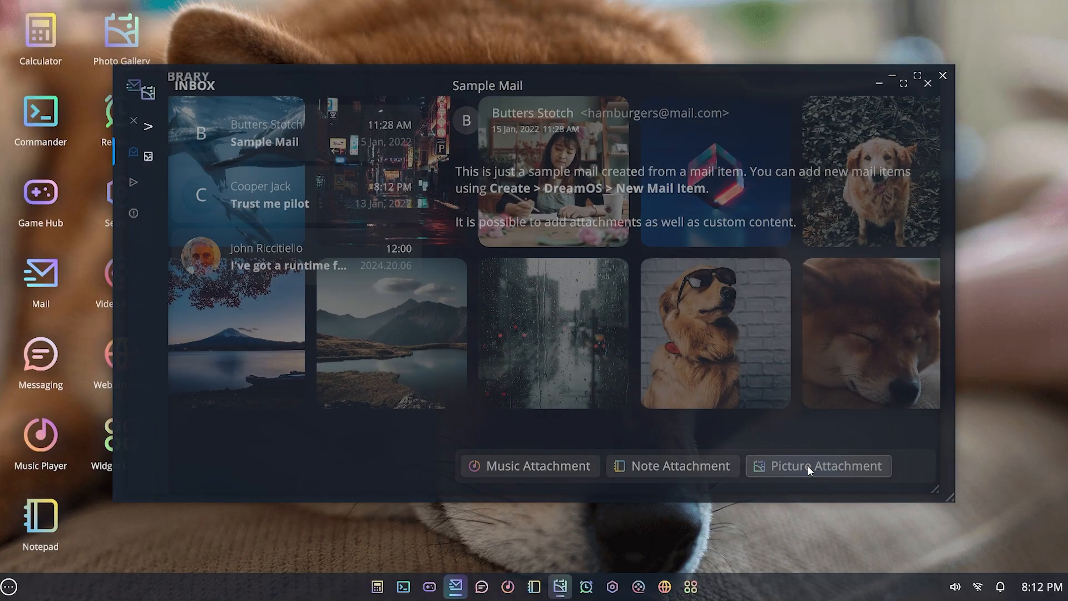
{"action": "left_click", "coordinate": [818, 465]}
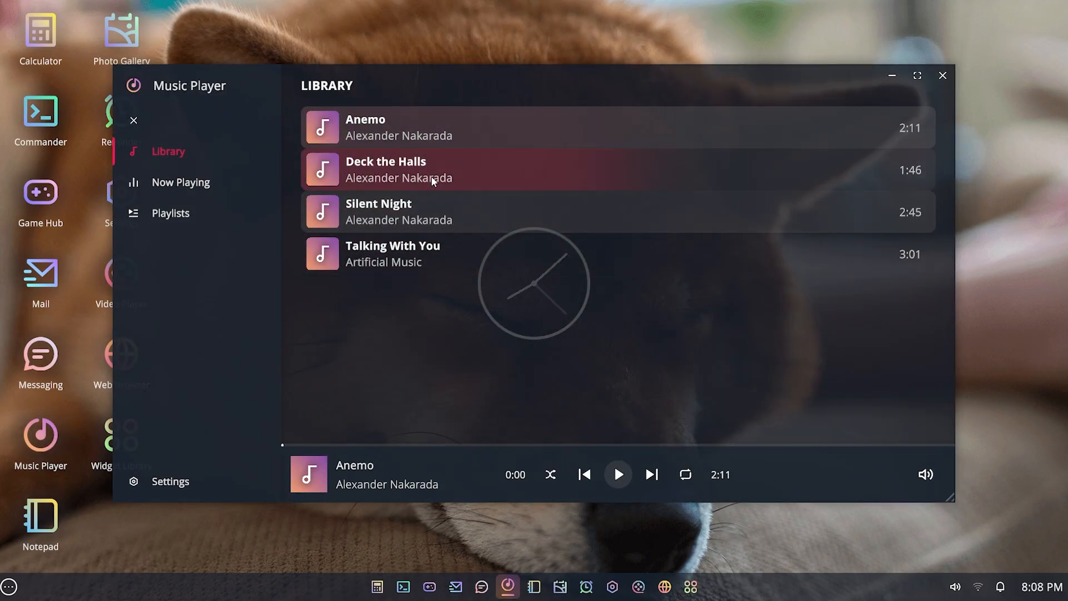
{"action": "mouse_move", "coordinate": [415, 272]}
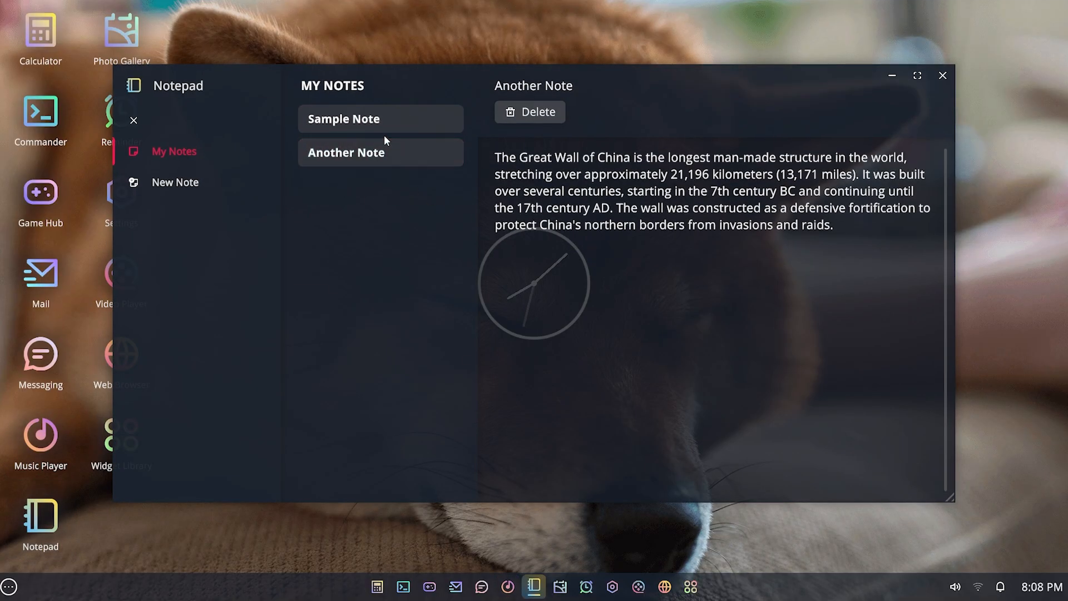
- Create a note with text 'dghdgh', enable the Music Player and Quick Note widgets, and arrange them on the desktop
{"action": "left_click", "coordinate": [175, 182]}
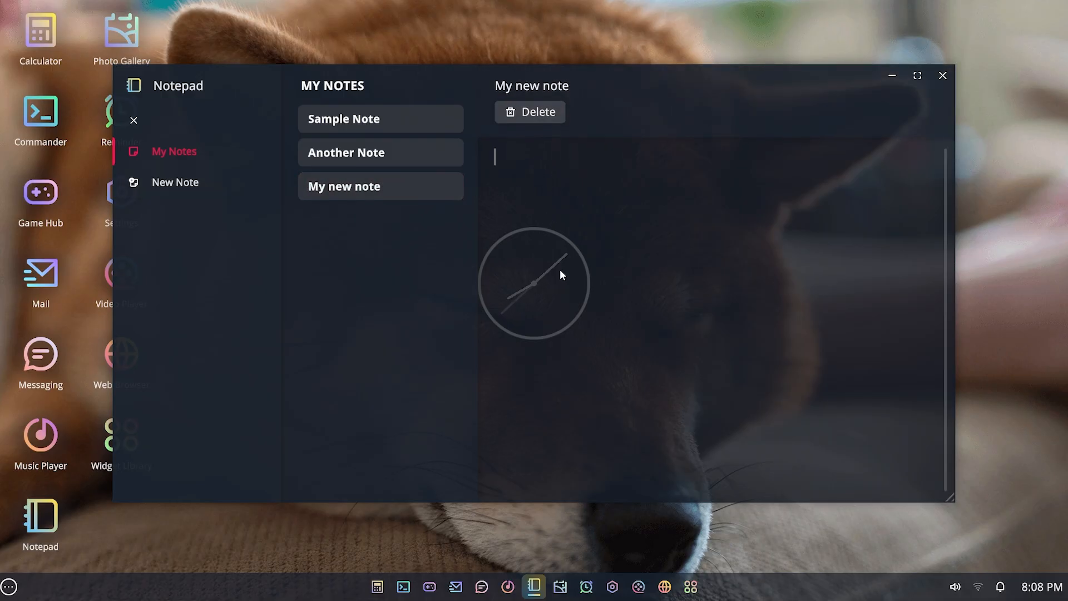
{"action": "type", "text": "dghdgh"}
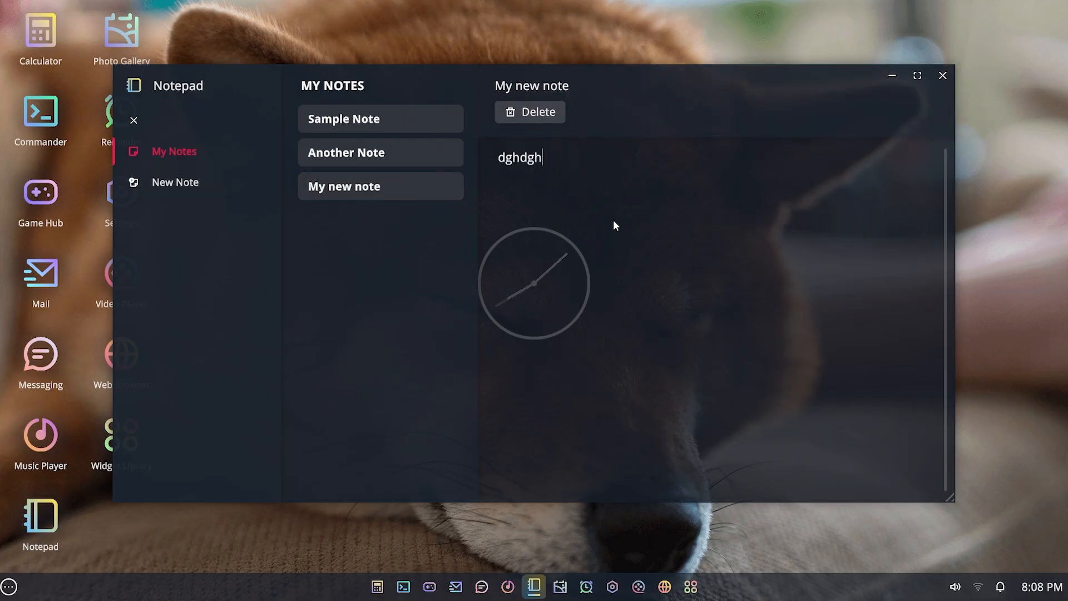
{"action": "left_click", "coordinate": [691, 586]}
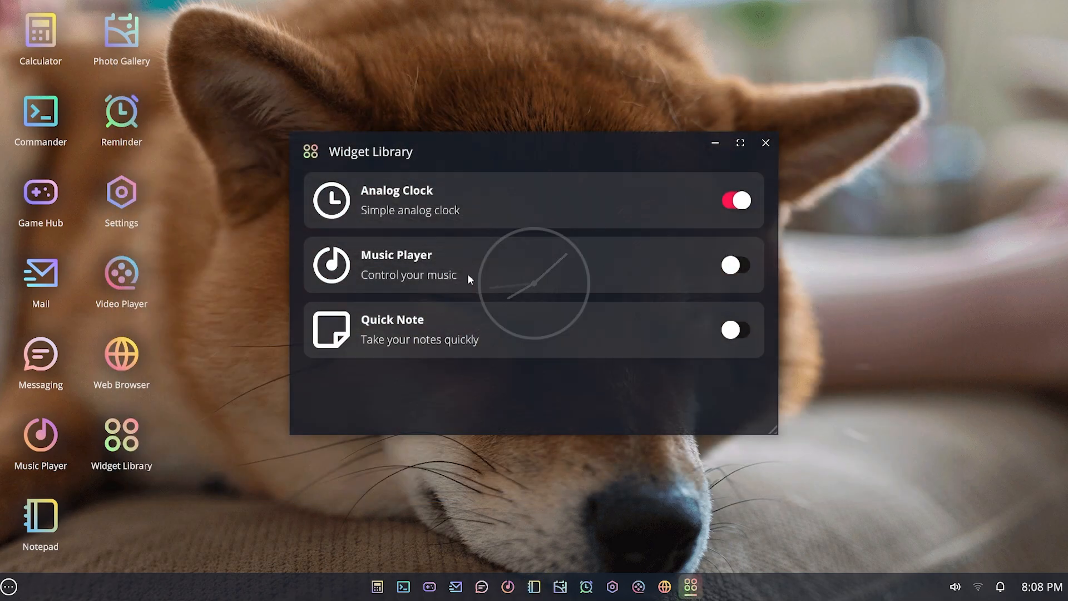
{"action": "mouse_move", "coordinate": [731, 242]}
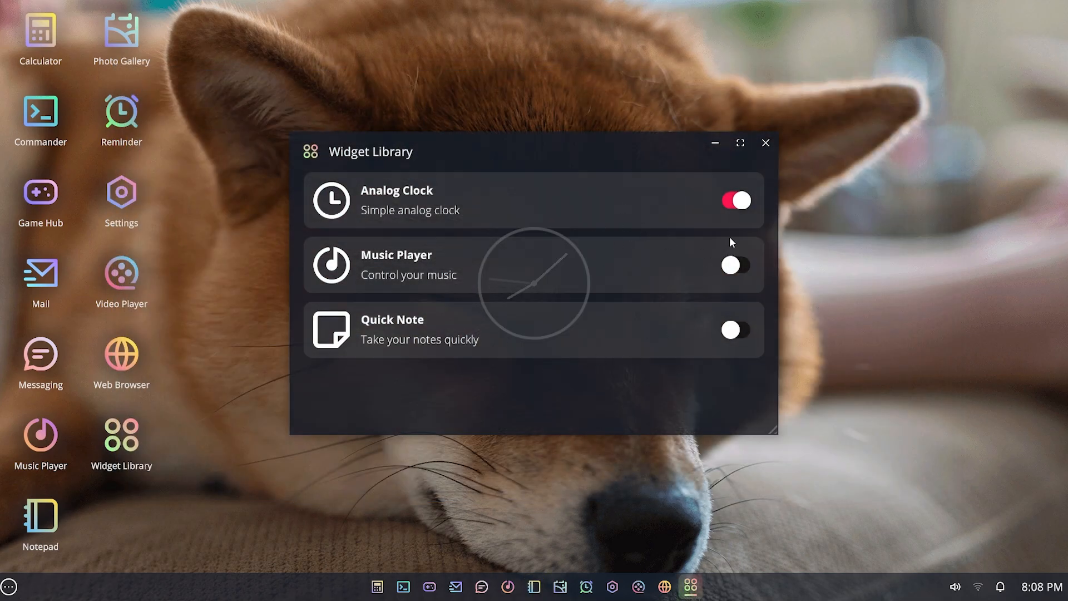
{"action": "left_click", "coordinate": [736, 265]}
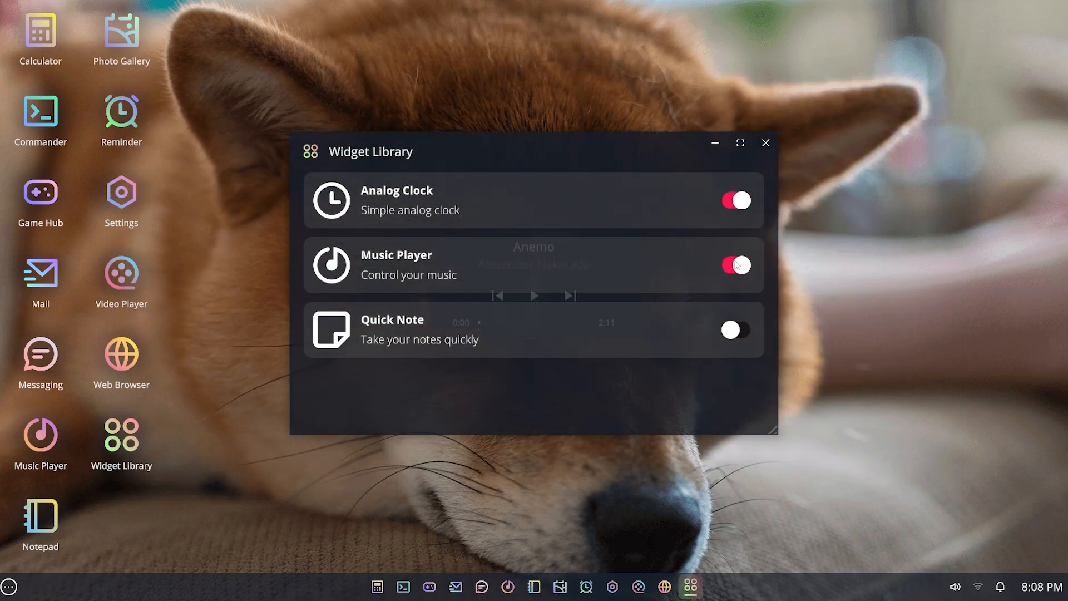
{"action": "left_click", "coordinate": [737, 329]}
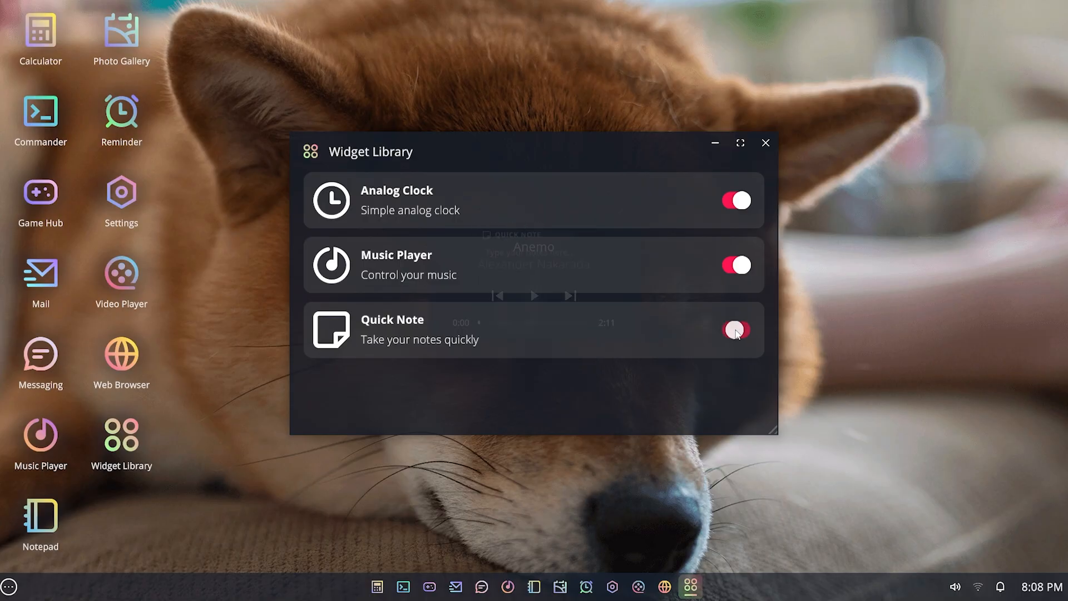
{"action": "left_click", "coordinate": [736, 329]}
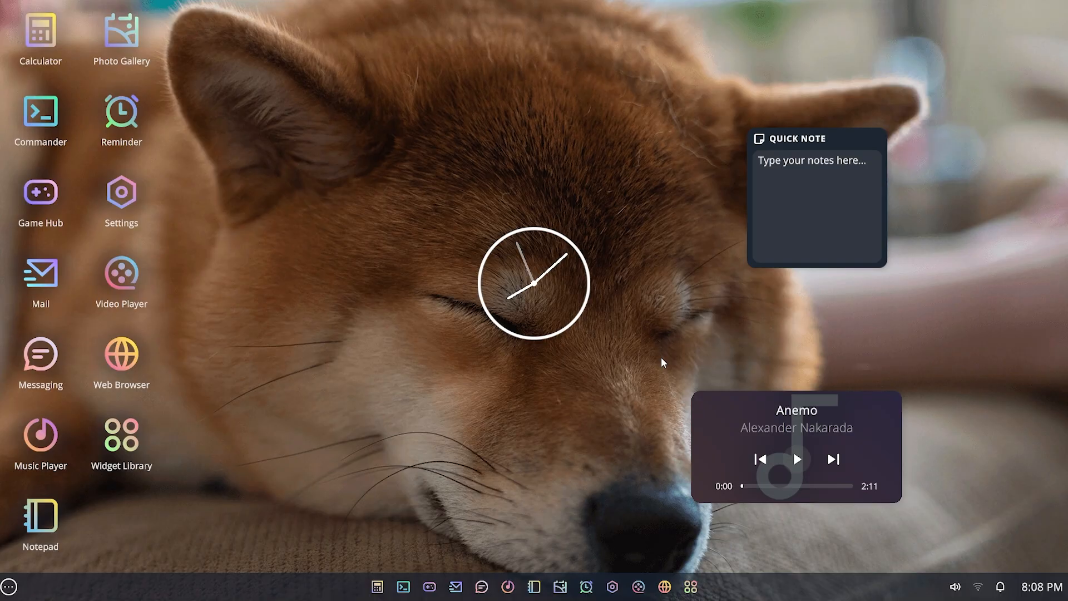
{"action": "left_click_drag", "start_coordinate": [536, 282], "coordinate": [978, 81]}
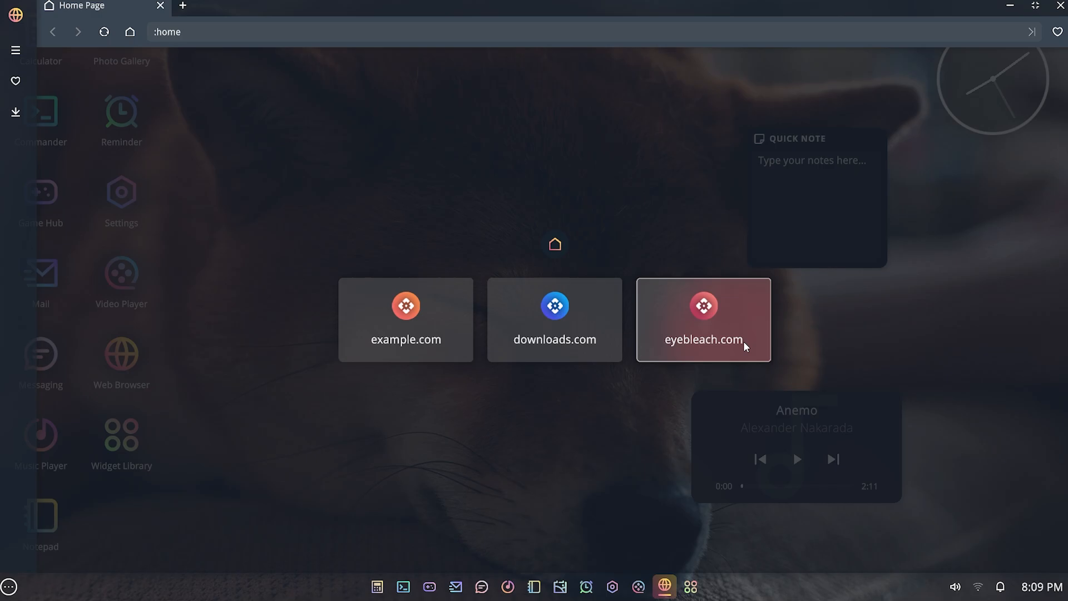
{"action": "left_click", "coordinate": [702, 321]}
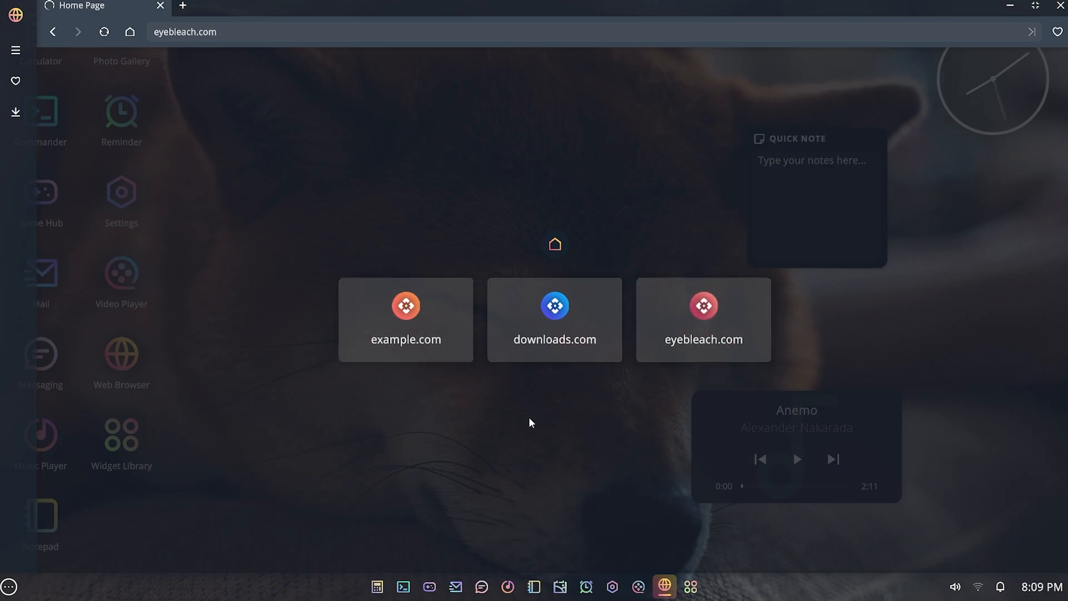
{"action": "left_click", "coordinate": [703, 319]}
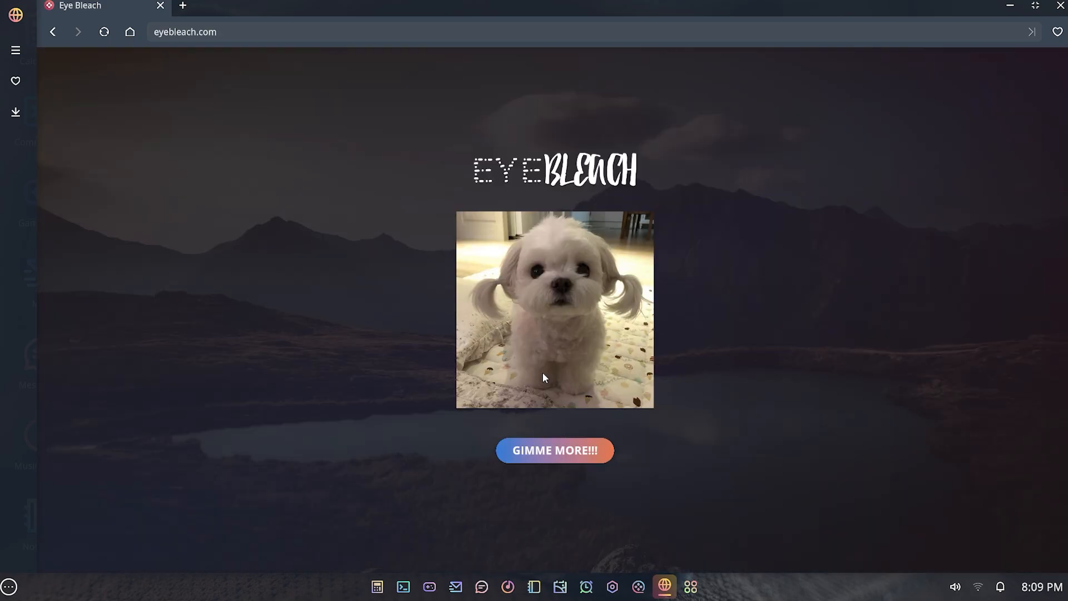
{"action": "mouse_move", "coordinate": [498, 316]}
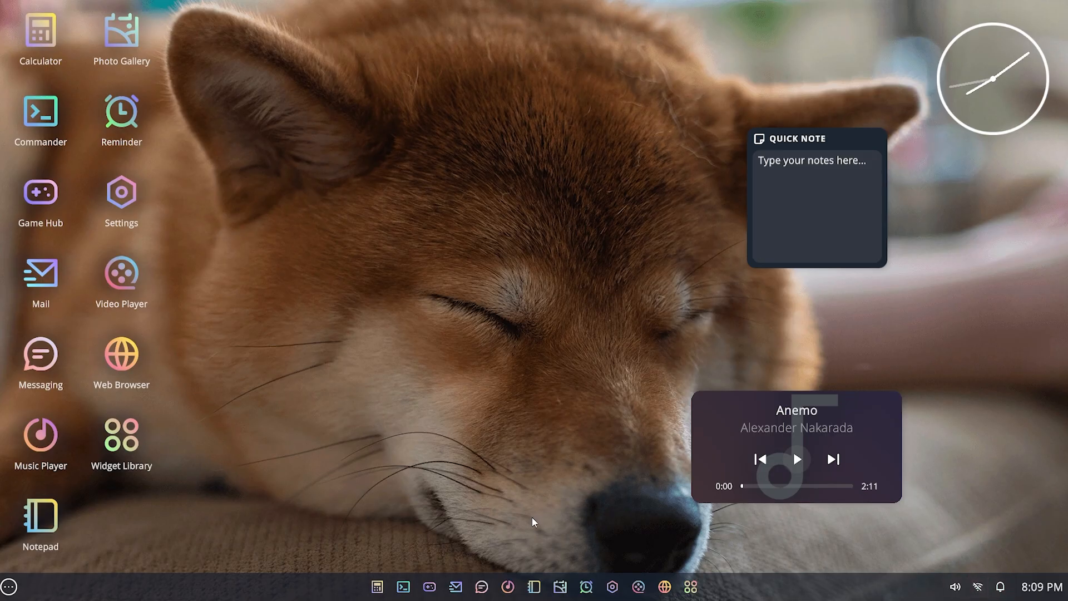
{"action": "mouse_move", "coordinate": [132, 377]}
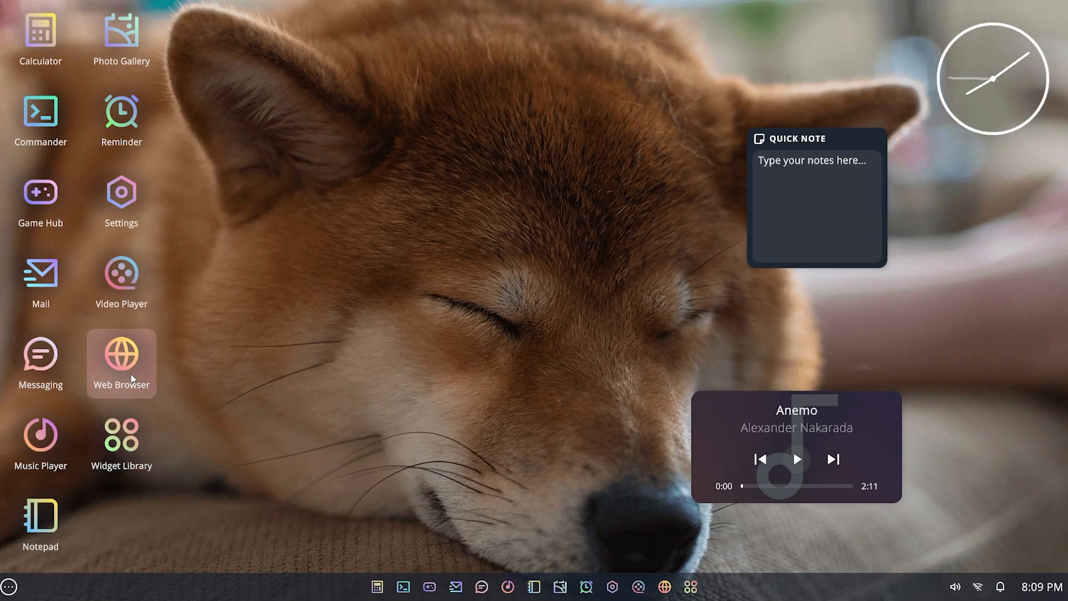
{"action": "left_click", "coordinate": [121, 356]}
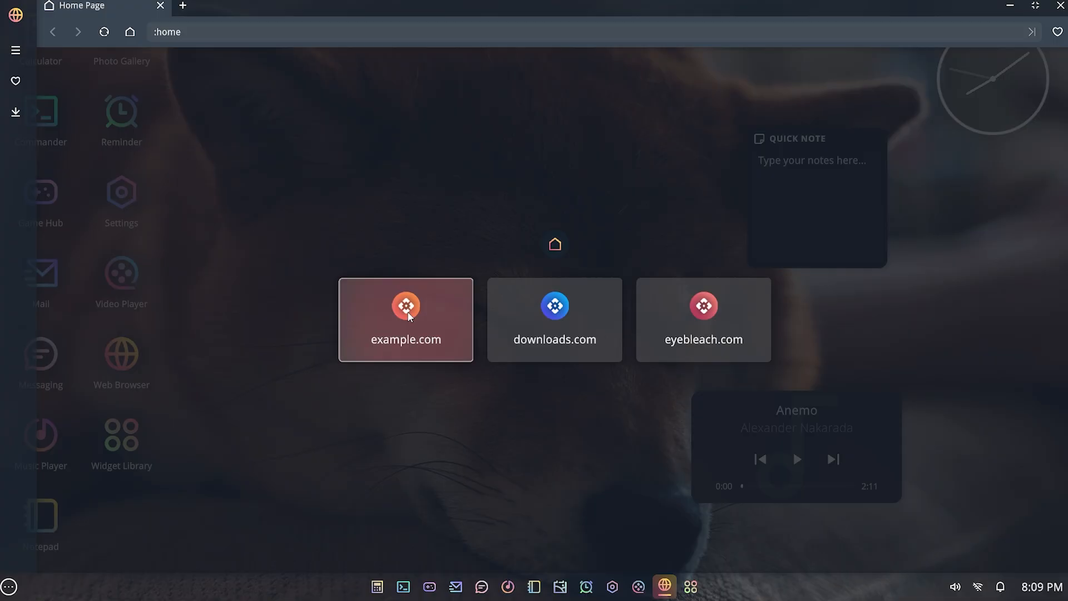
{"action": "left_click", "coordinate": [554, 319]}
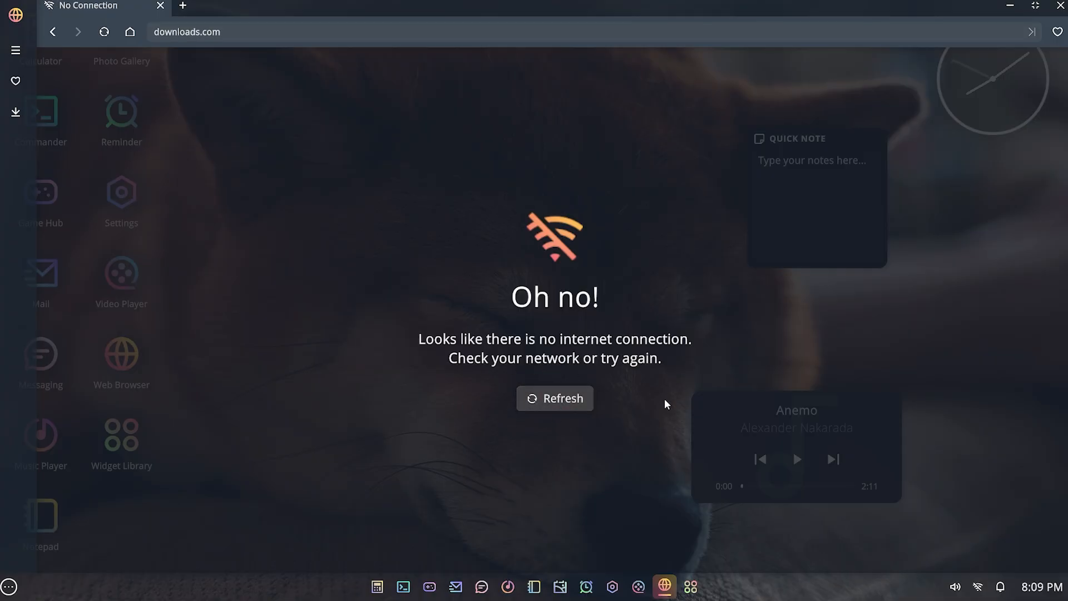
{"action": "mouse_move", "coordinate": [961, 73]}
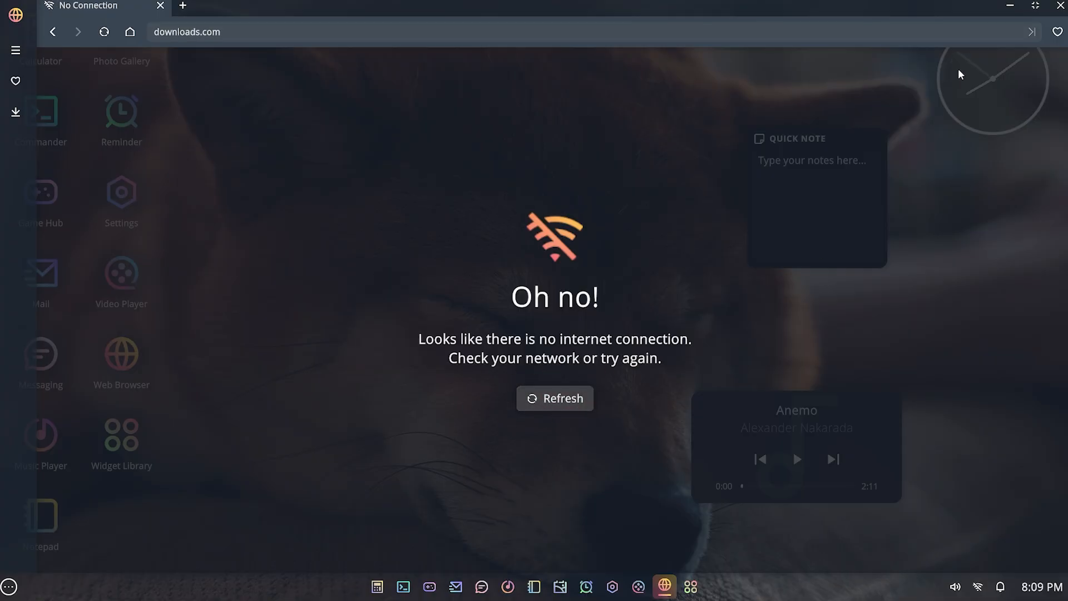
{"action": "left_click", "coordinate": [979, 585]}
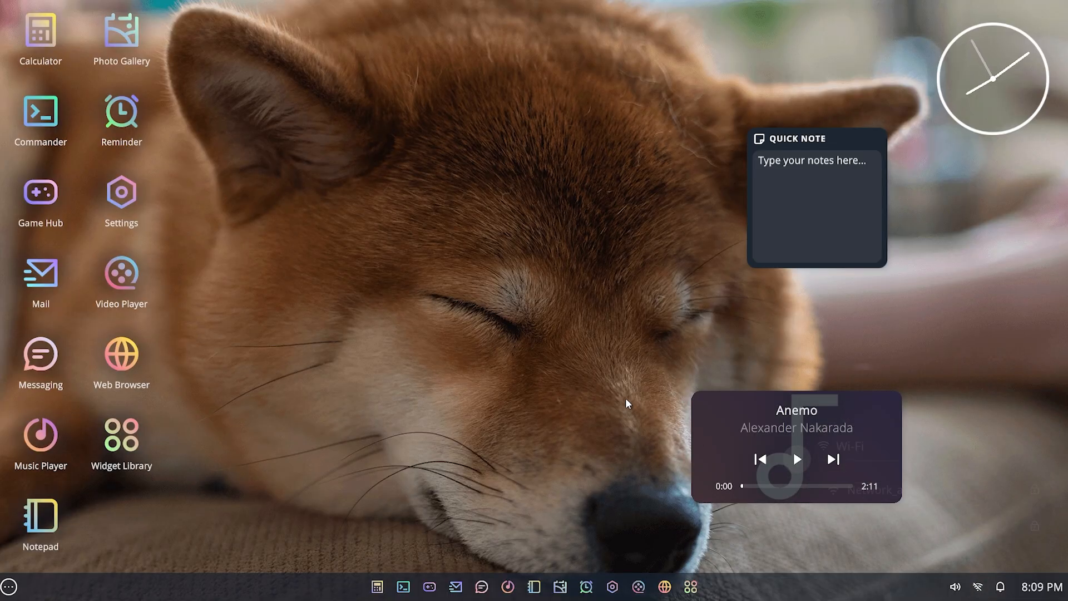
{"action": "mouse_move", "coordinate": [196, 391]}
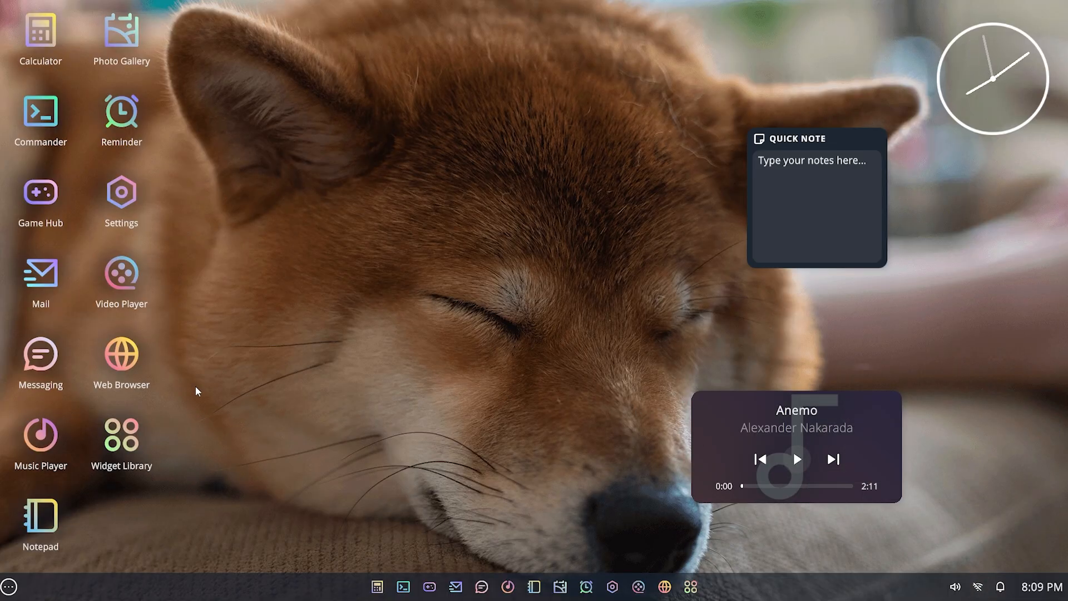
- In Customization settings, try the green accent colour, then switch Custom colors off
{"action": "left_click", "coordinate": [610, 585]}
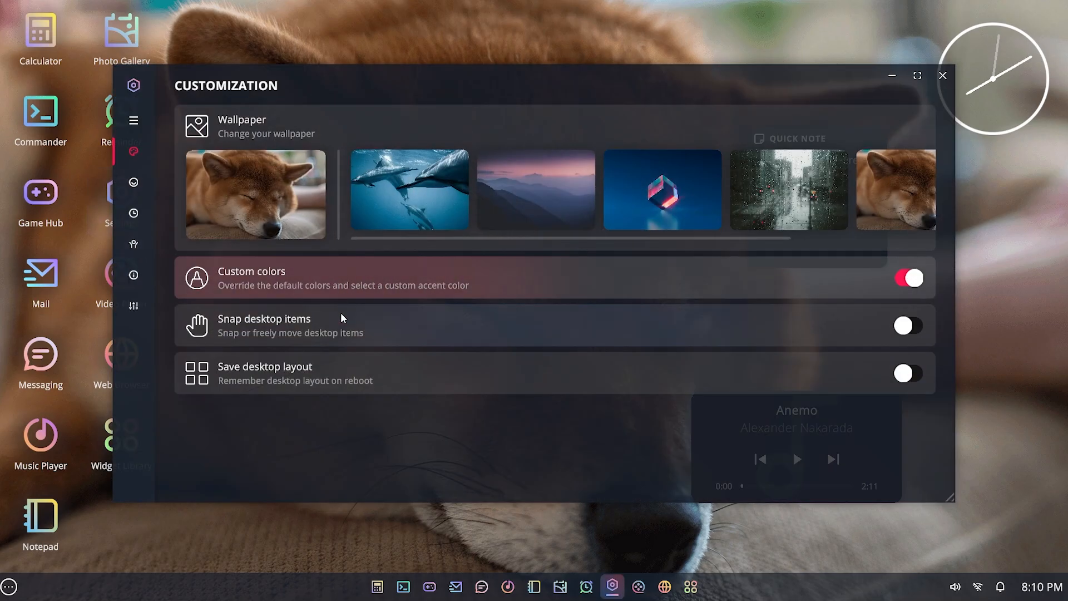
{"action": "left_click", "coordinate": [908, 278]}
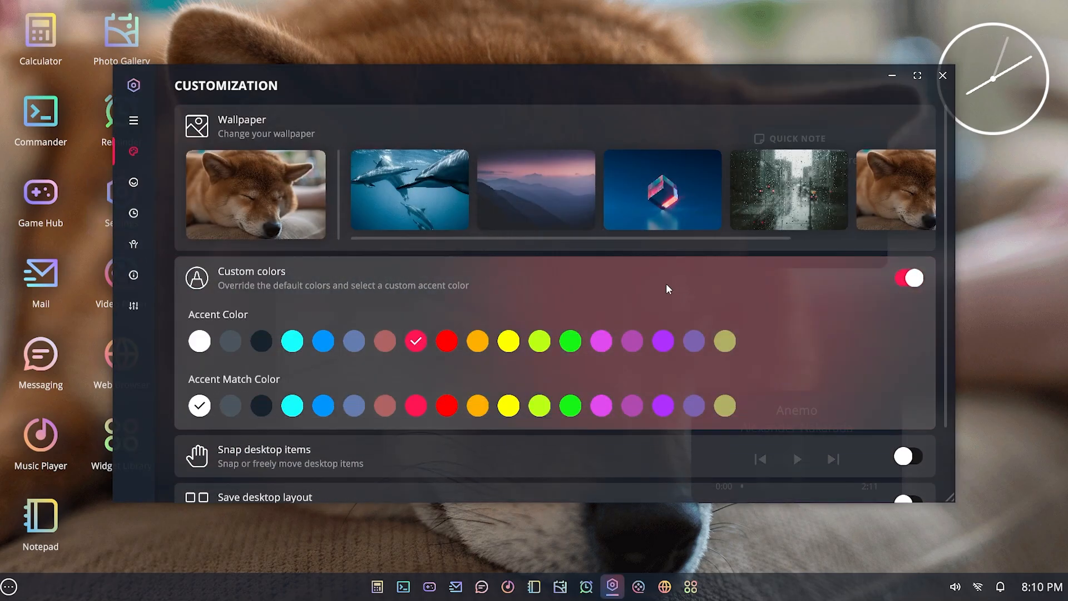
{"action": "left_click", "coordinate": [570, 340]}
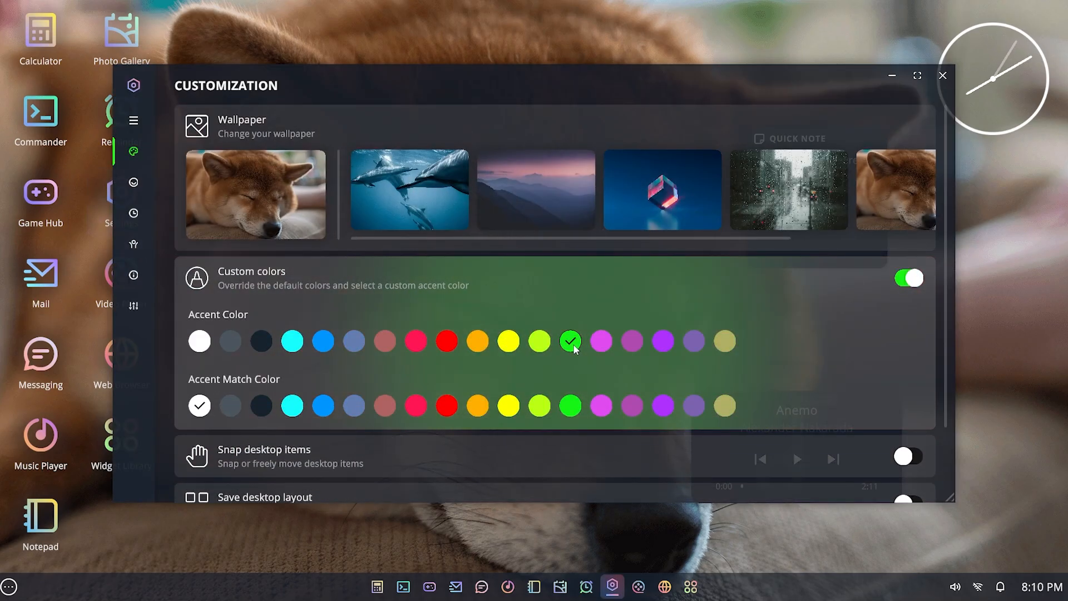
{"action": "left_click", "coordinate": [907, 278]}
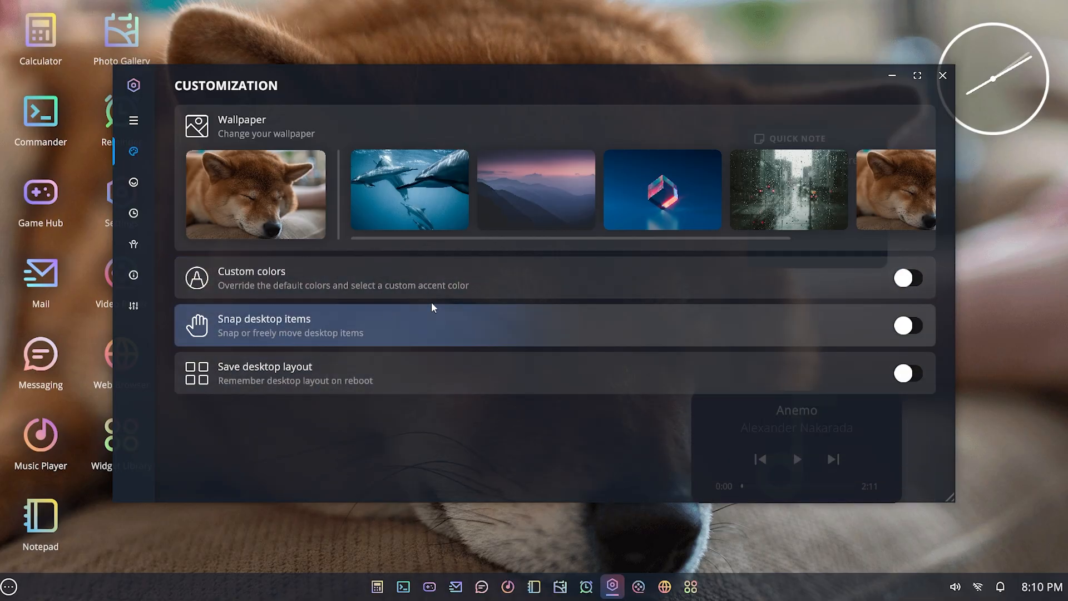
- Close Settings, play Tic-Tac-Toe in Game Hub until O completes the middle row, then close it
{"action": "left_click", "coordinate": [943, 75]}
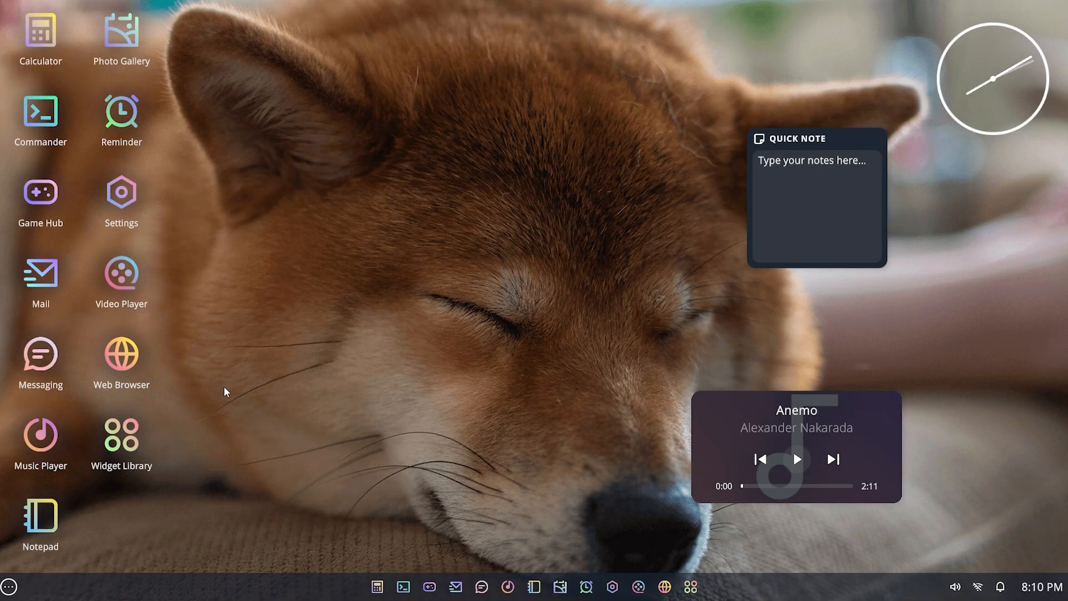
{"action": "mouse_move", "coordinate": [25, 211]}
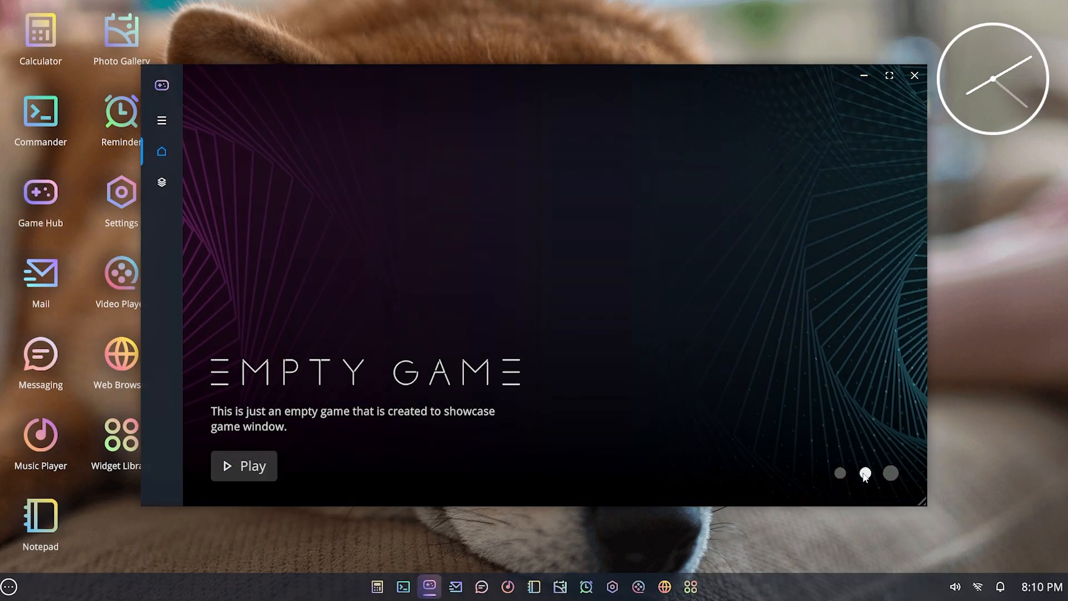
{"action": "left_click", "coordinate": [243, 465]}
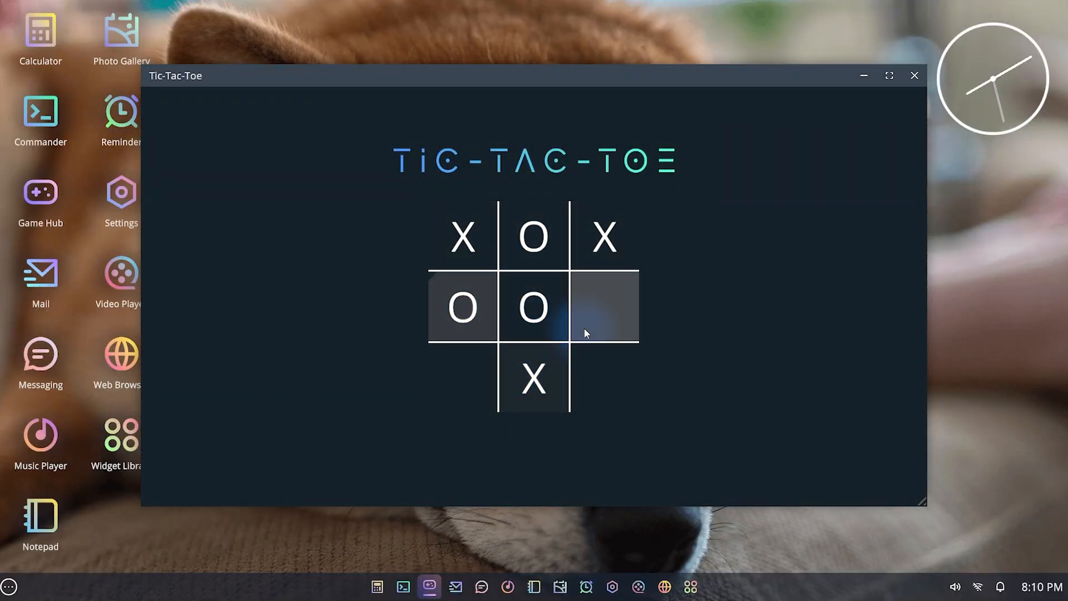
{"action": "left_click", "coordinate": [599, 307]}
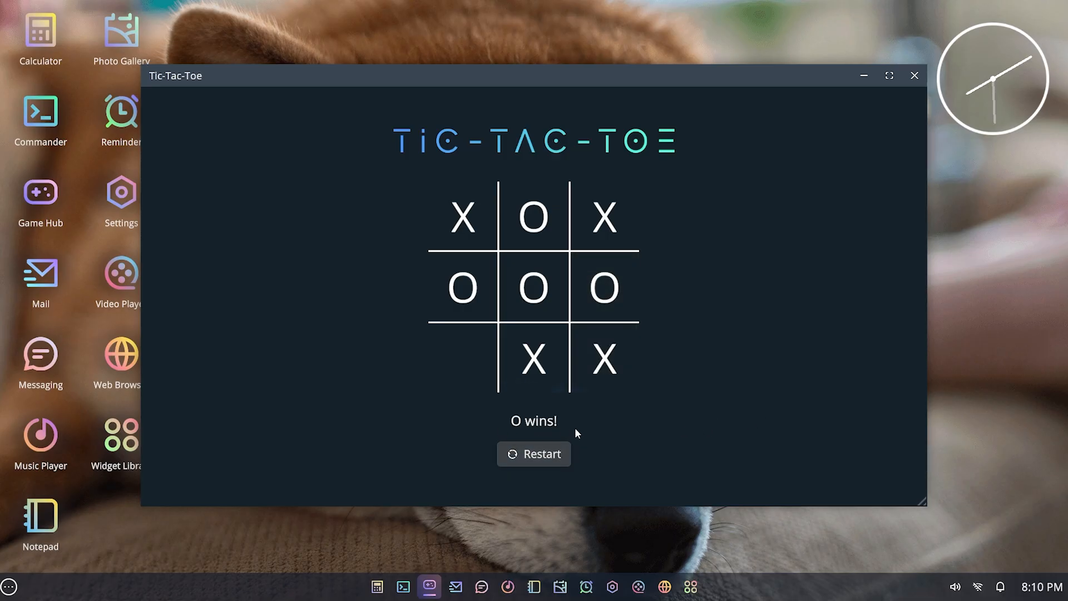
{"action": "left_click", "coordinate": [915, 75]}
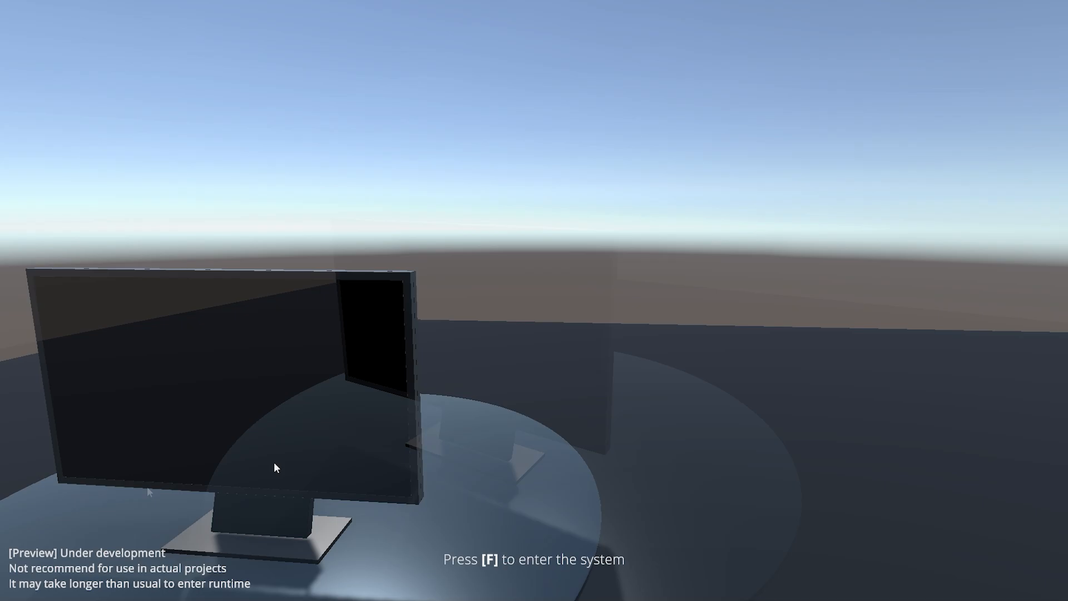
- Enter the monitor's system with F and log in past the lock screen to the desktop
{"action": "key", "text": "f"}
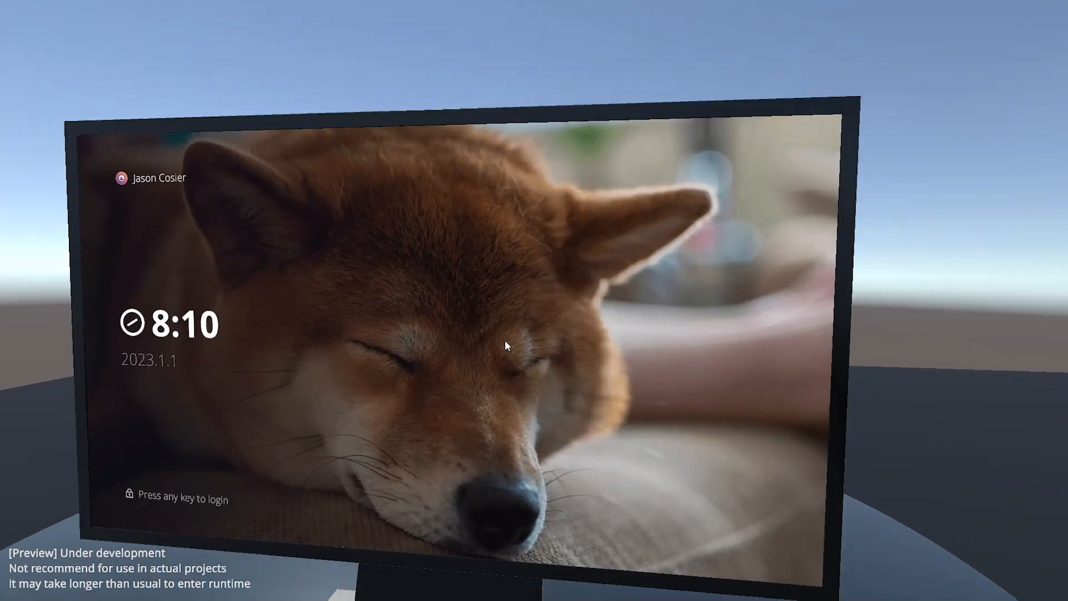
{"action": "key", "text": "enter"}
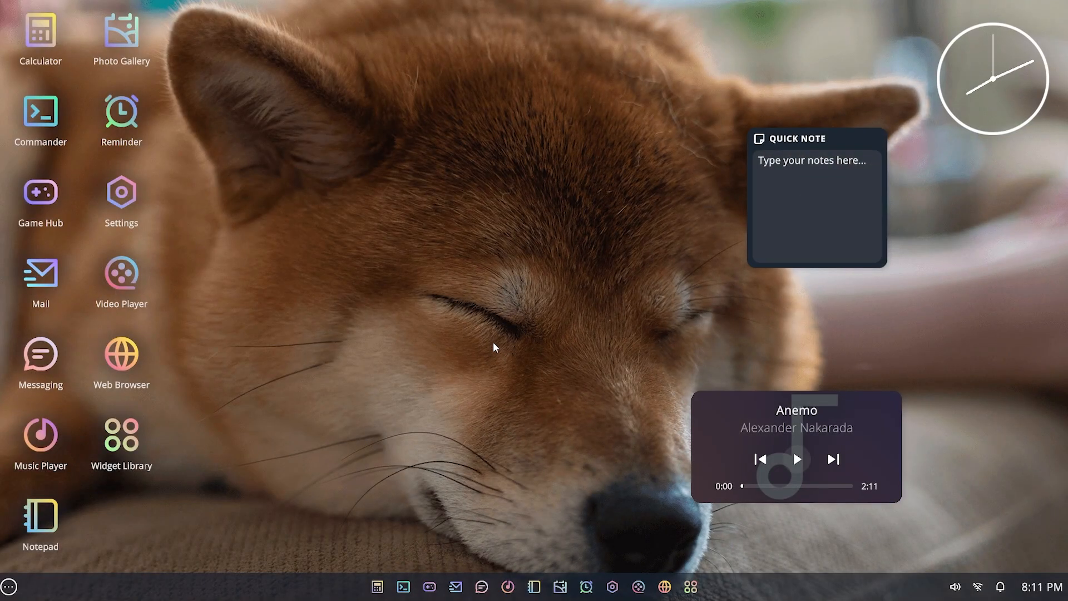
{"action": "mouse_move", "coordinate": [459, 264]}
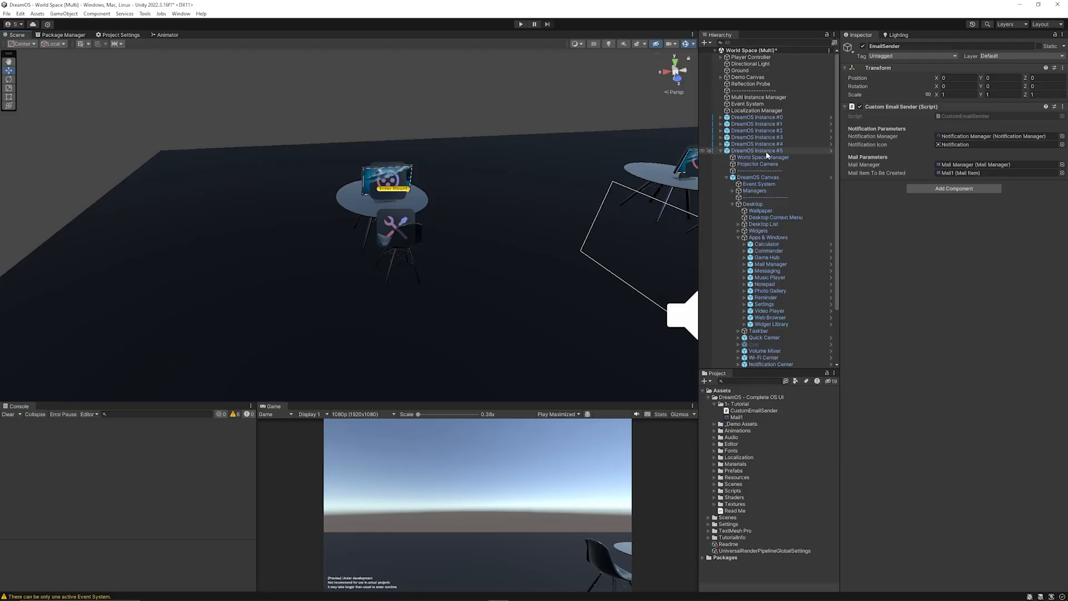
- Inspect the Mail Manager under DreamOS Instance #5 > Apps & Windows, reviewing its content and settings
{"action": "left_click", "coordinate": [756, 150]}
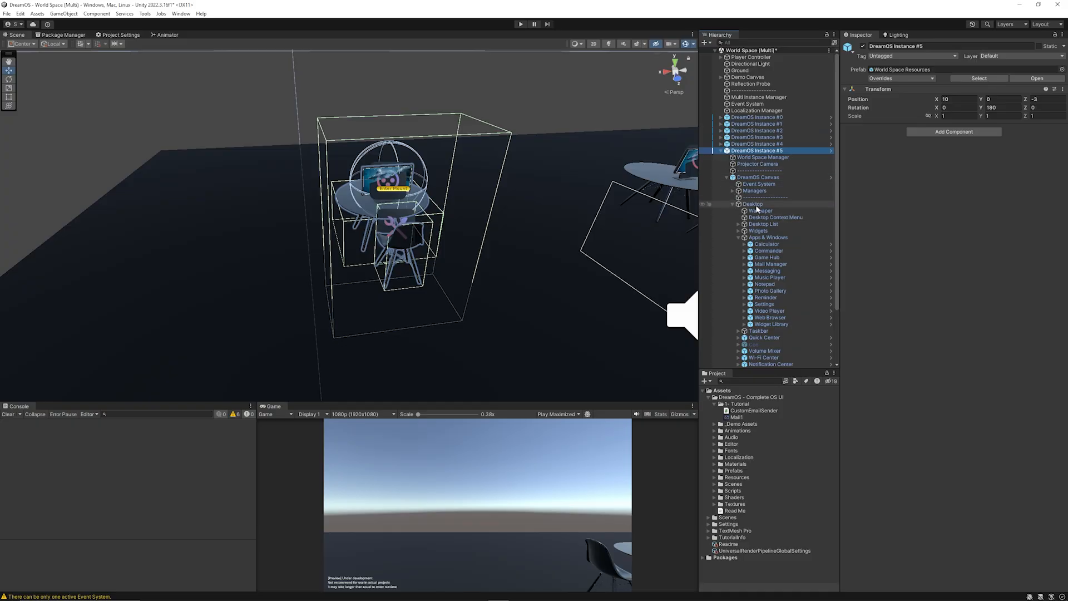
{"action": "left_click", "coordinate": [768, 237]}
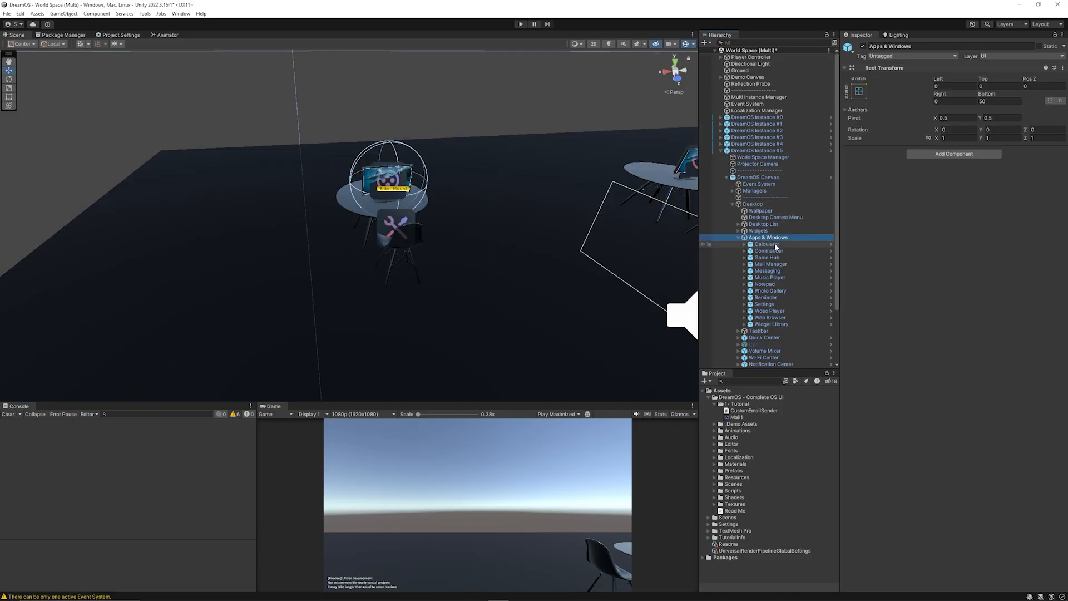
{"action": "left_click", "coordinate": [767, 264]}
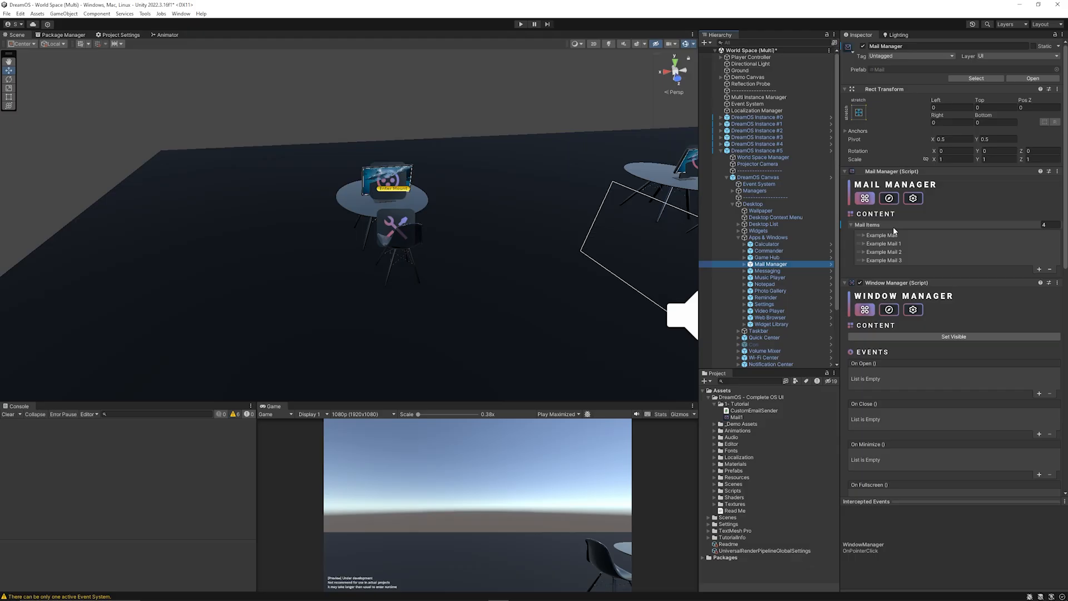
{"action": "left_click", "coordinate": [765, 271]}
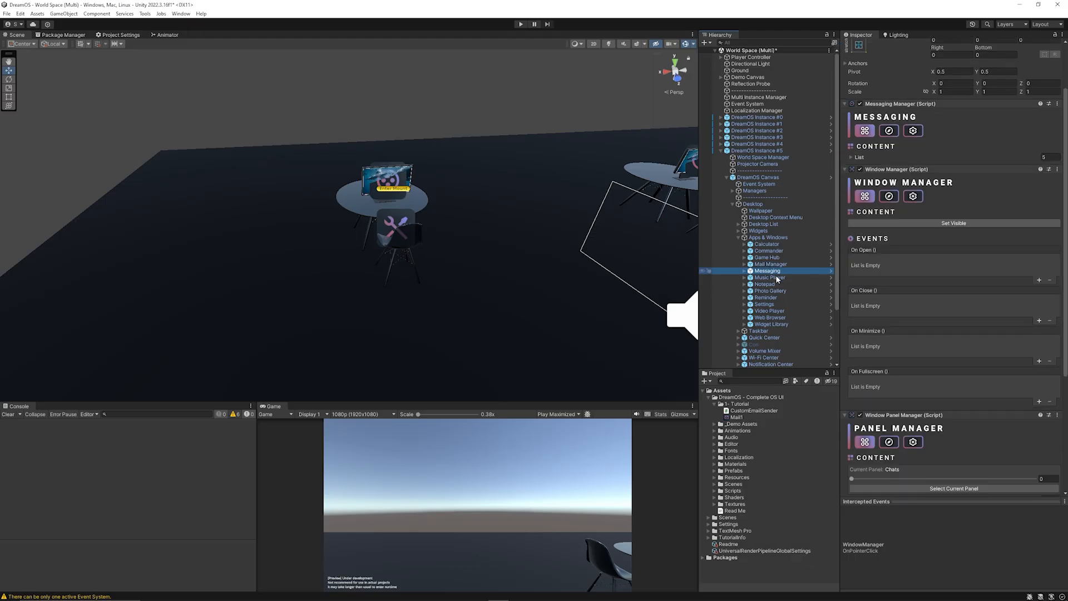
{"action": "left_click", "coordinate": [769, 263]}
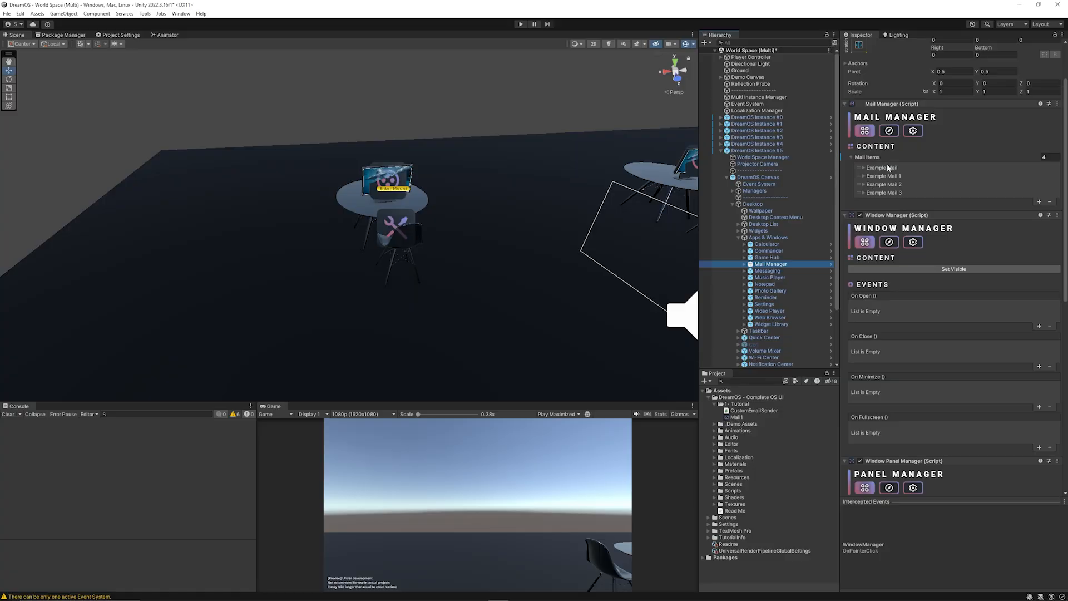
{"action": "left_click", "coordinate": [886, 193]}
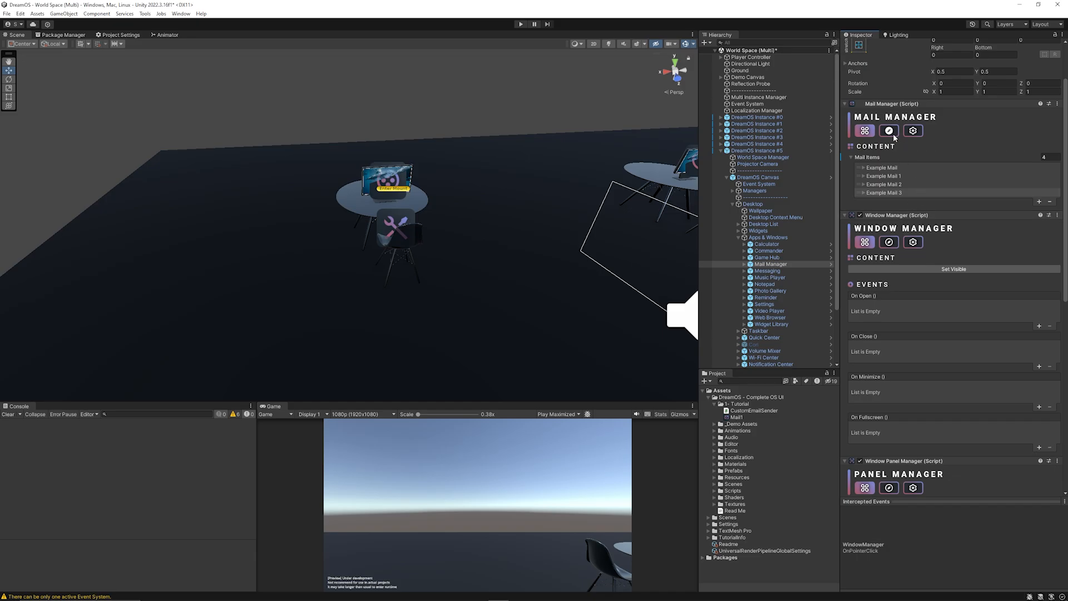
{"action": "left_click", "coordinate": [913, 131]}
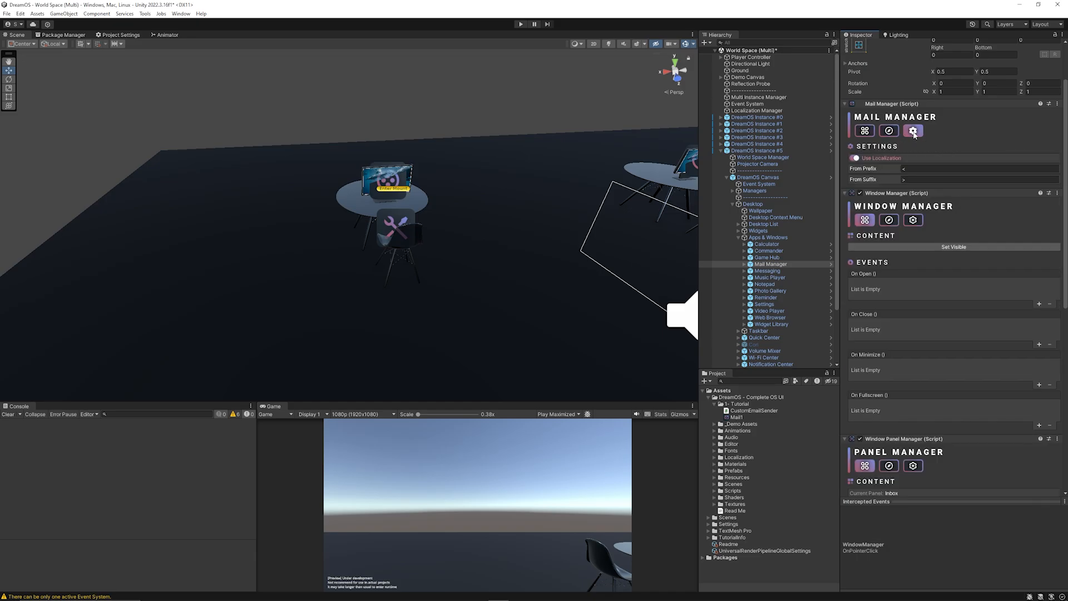
{"action": "left_click", "coordinate": [865, 130]}
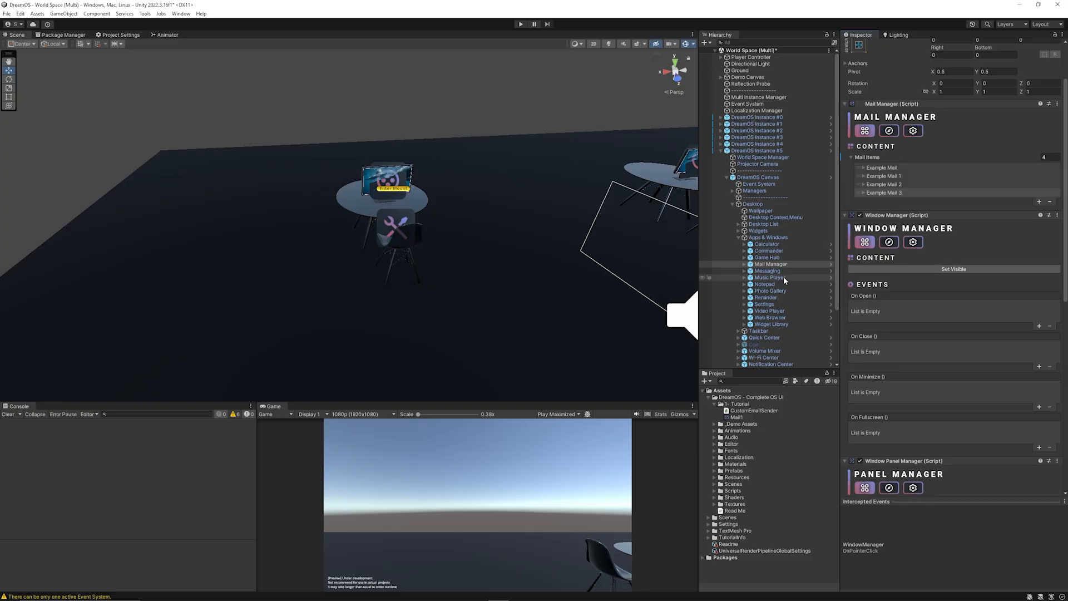
- In Photo Gallery, expand Photo Items > Mountain Fuji and locate its sprite asset in the project
{"action": "left_click", "coordinate": [770, 290]}
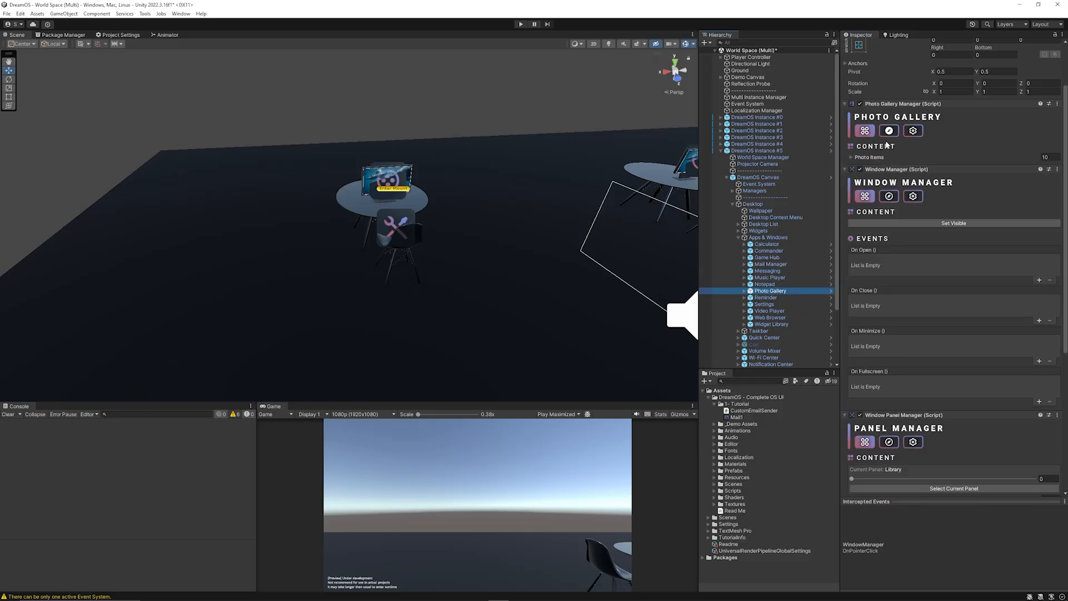
{"action": "left_click", "coordinate": [852, 157]}
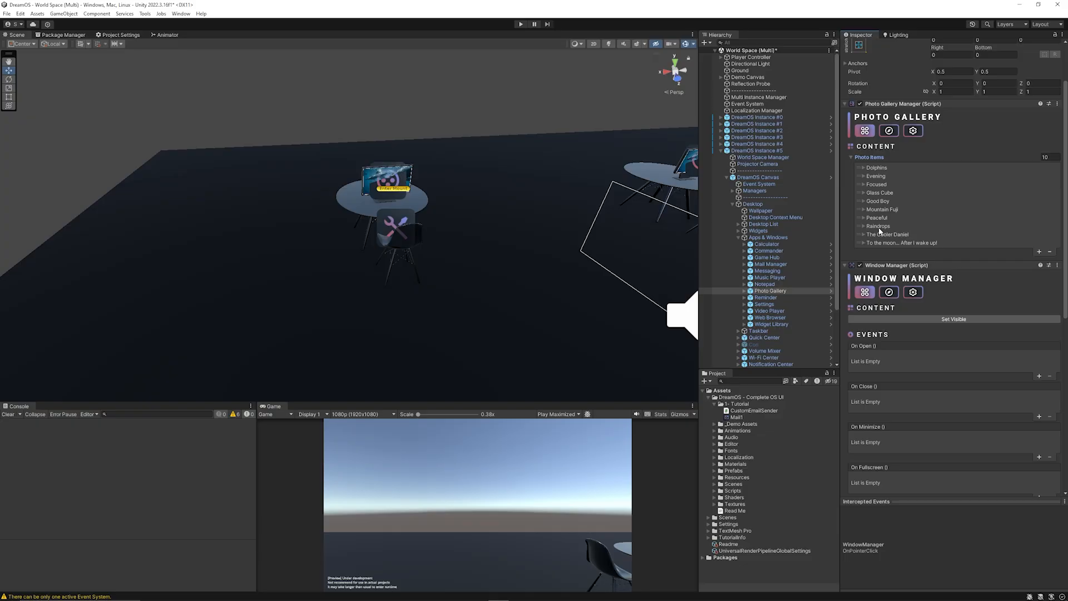
{"action": "left_click", "coordinate": [859, 209]}
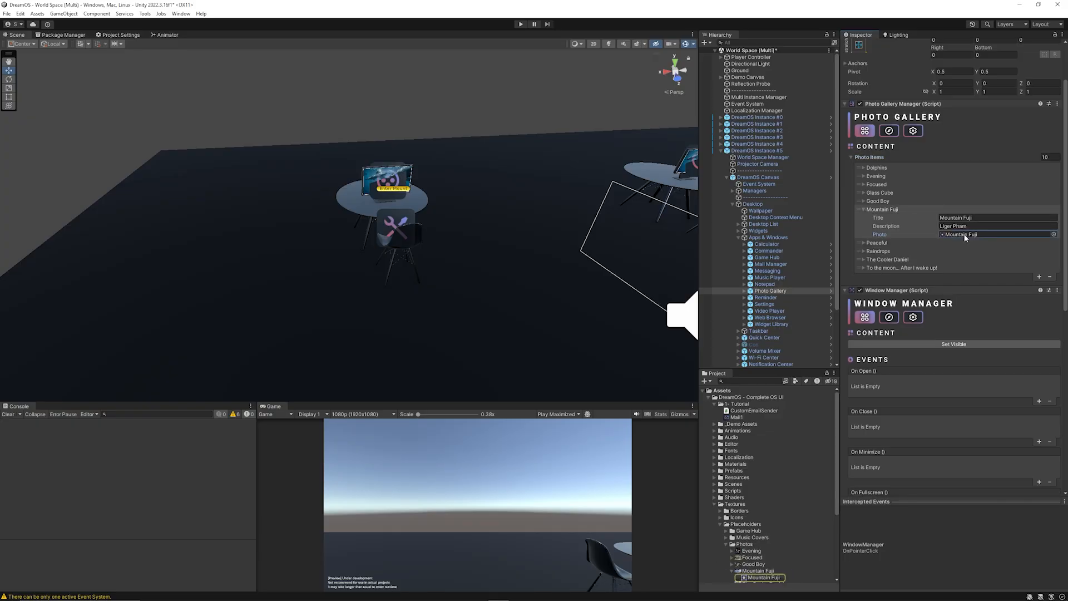
{"action": "left_click", "coordinate": [759, 576]}
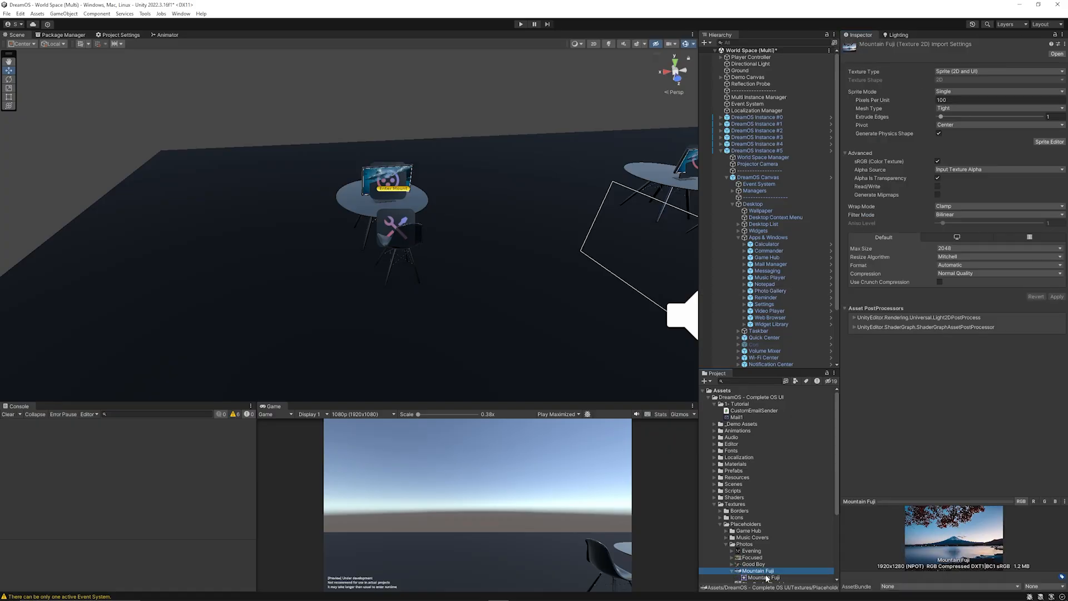
{"action": "left_click", "coordinate": [763, 577]}
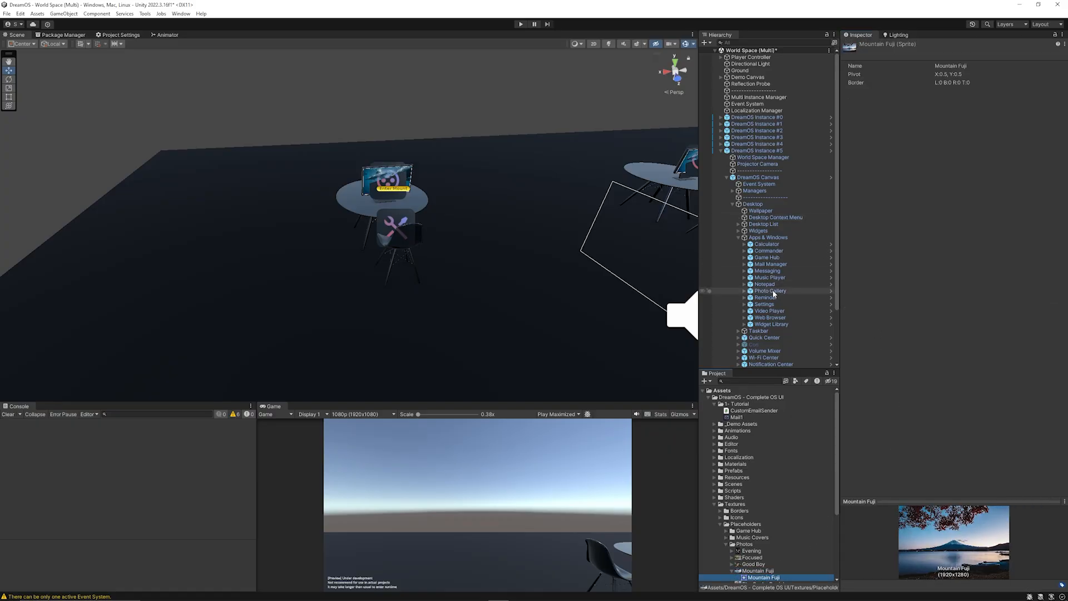
{"action": "left_click", "coordinate": [770, 291]}
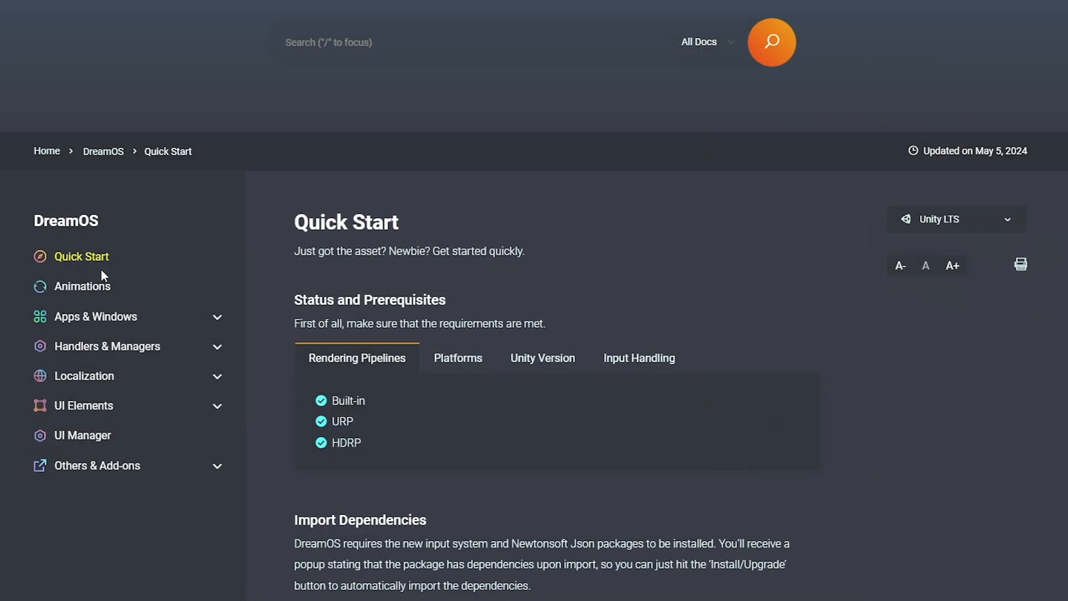
- Navigate the documentation to the Messaging article under Apps & Windows and read through it
{"action": "scroll", "scroll_direction": "down", "scroll_amount": 3}
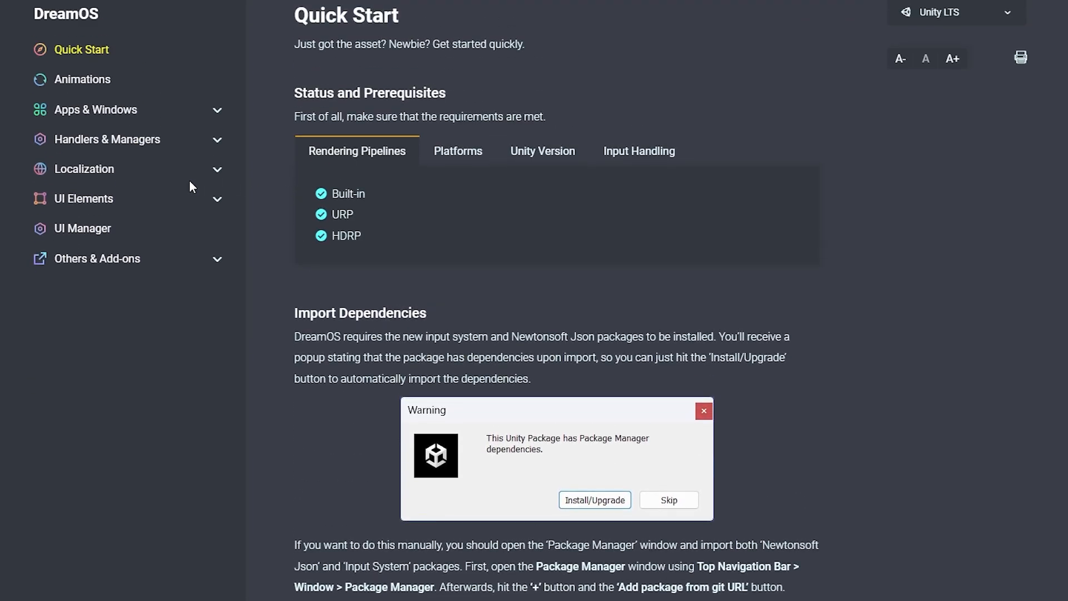
{"action": "left_click", "coordinate": [94, 109]}
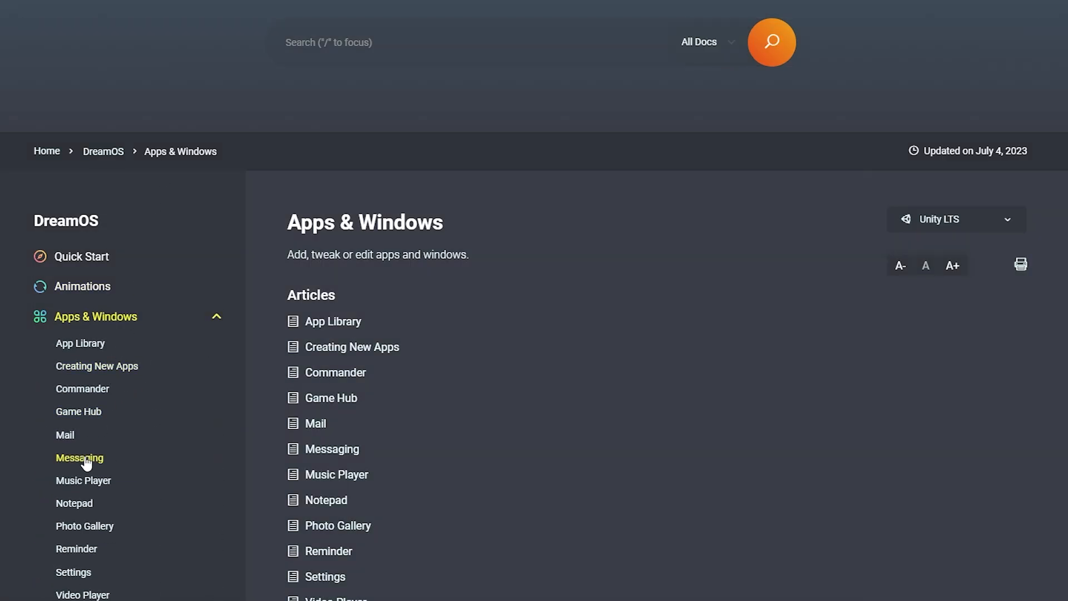
{"action": "left_click", "coordinate": [80, 457]}
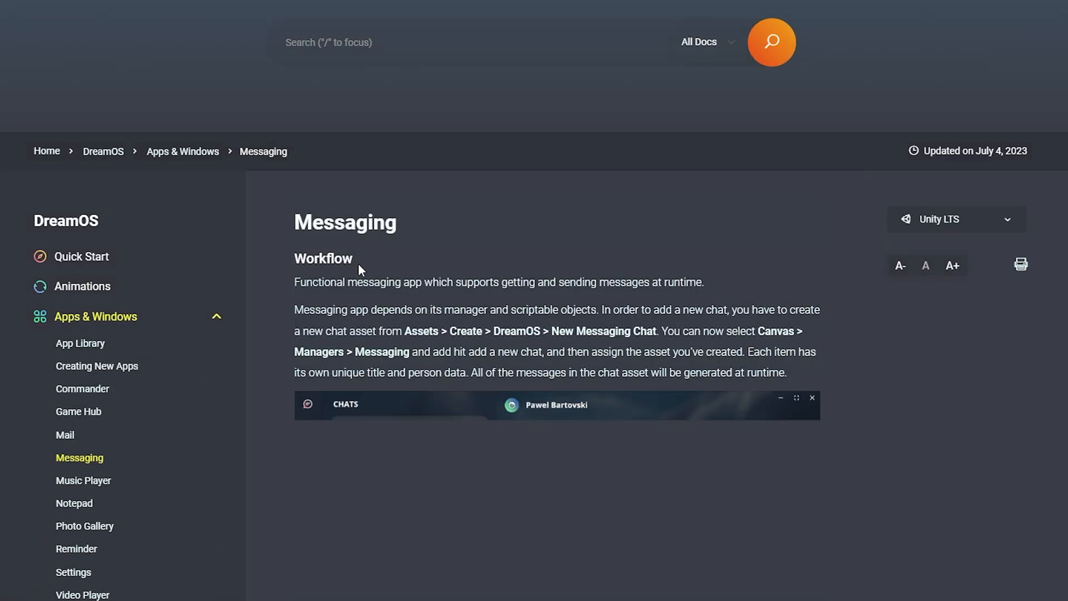
{"action": "scroll", "scroll_direction": "down", "scroll_amount": 3}
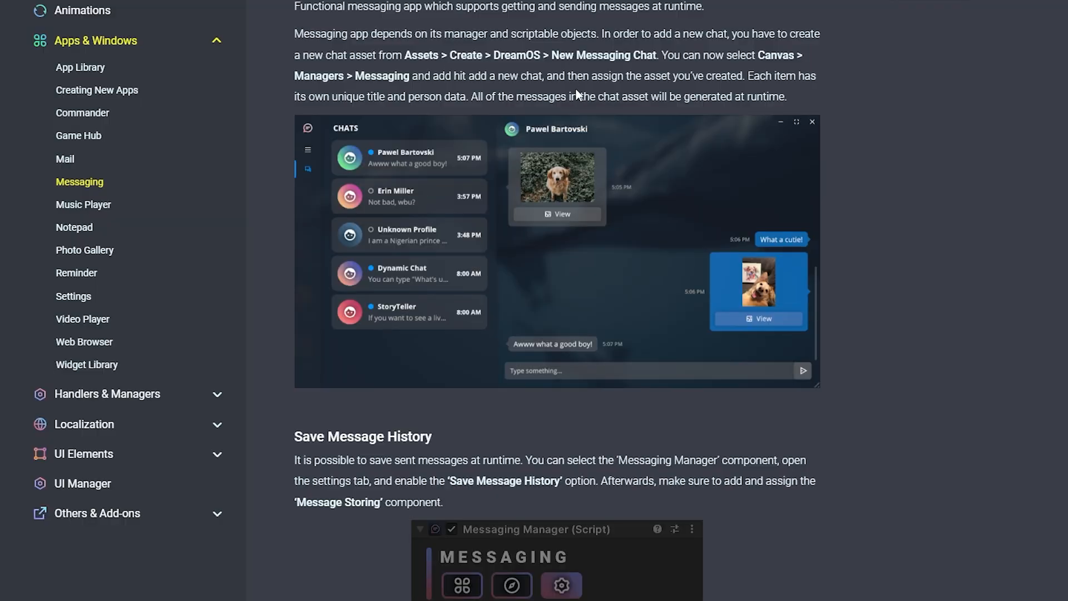
{"action": "mouse_move", "coordinate": [573, 334]}
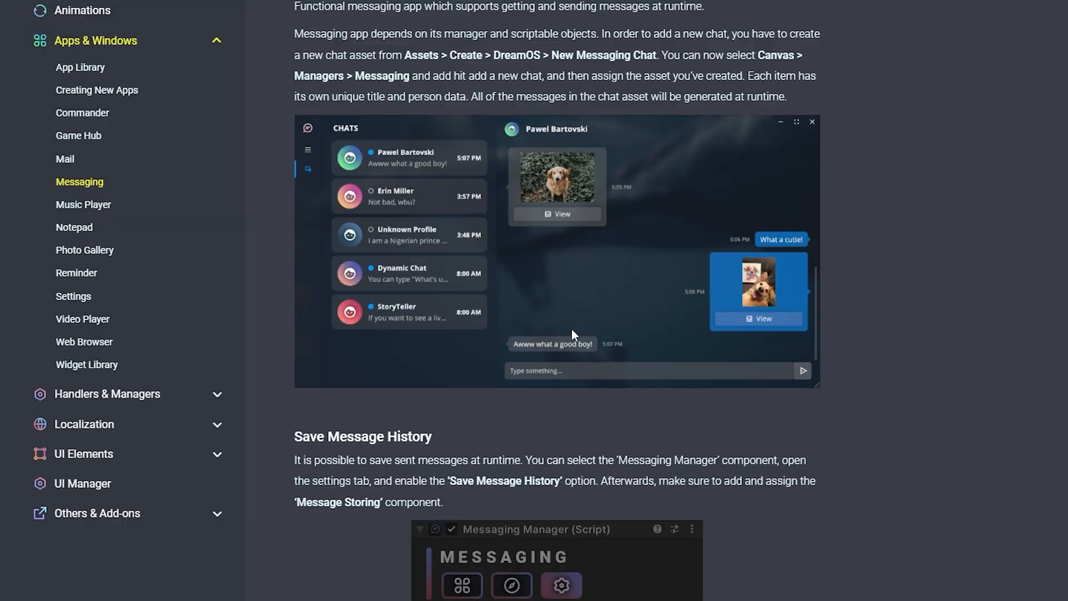
{"action": "mouse_move", "coordinate": [549, 335]}
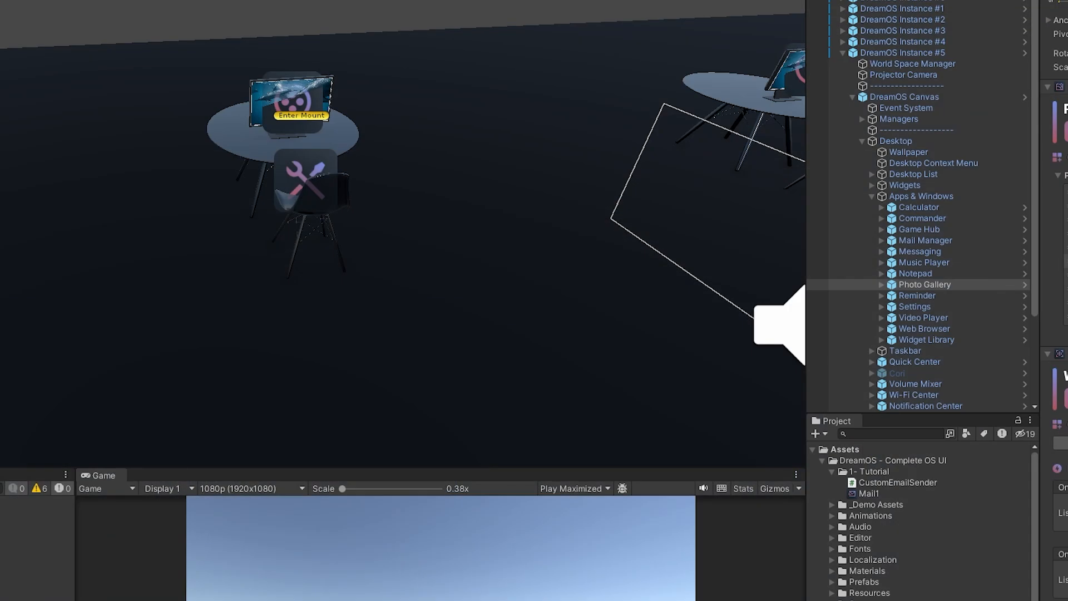
{"action": "mouse_move", "coordinate": [759, 285]}
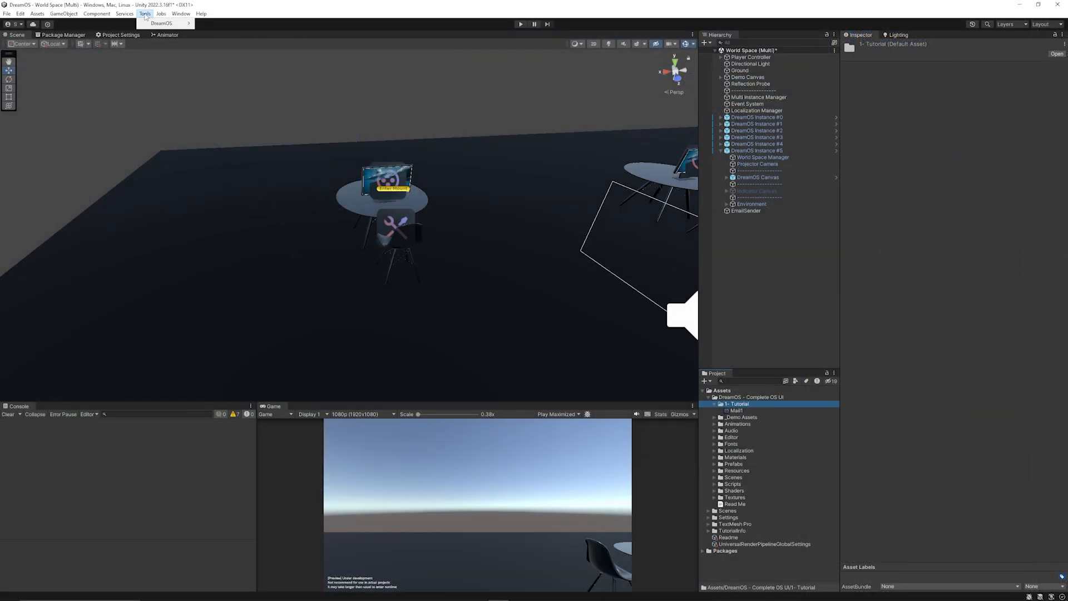
{"action": "left_click", "coordinate": [165, 22]}
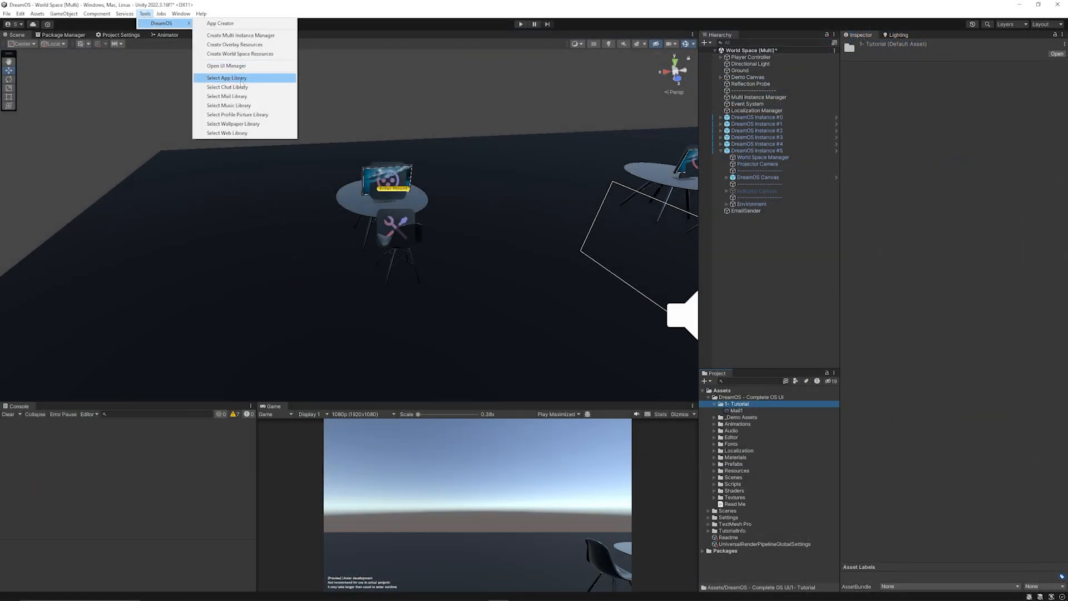
{"action": "mouse_move", "coordinate": [244, 104]}
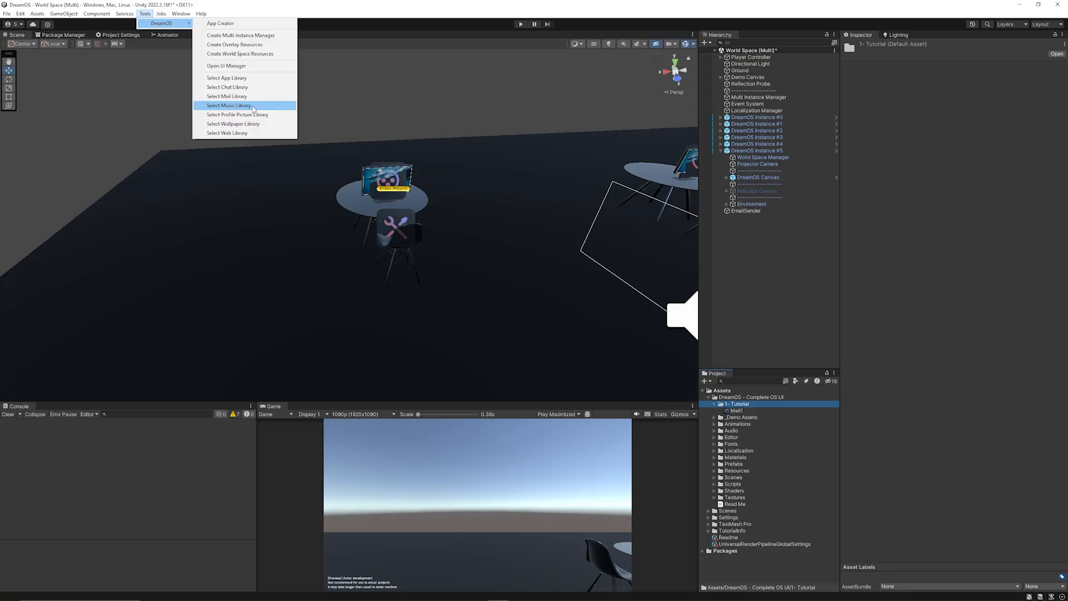
{"action": "left_click", "coordinate": [228, 104]}
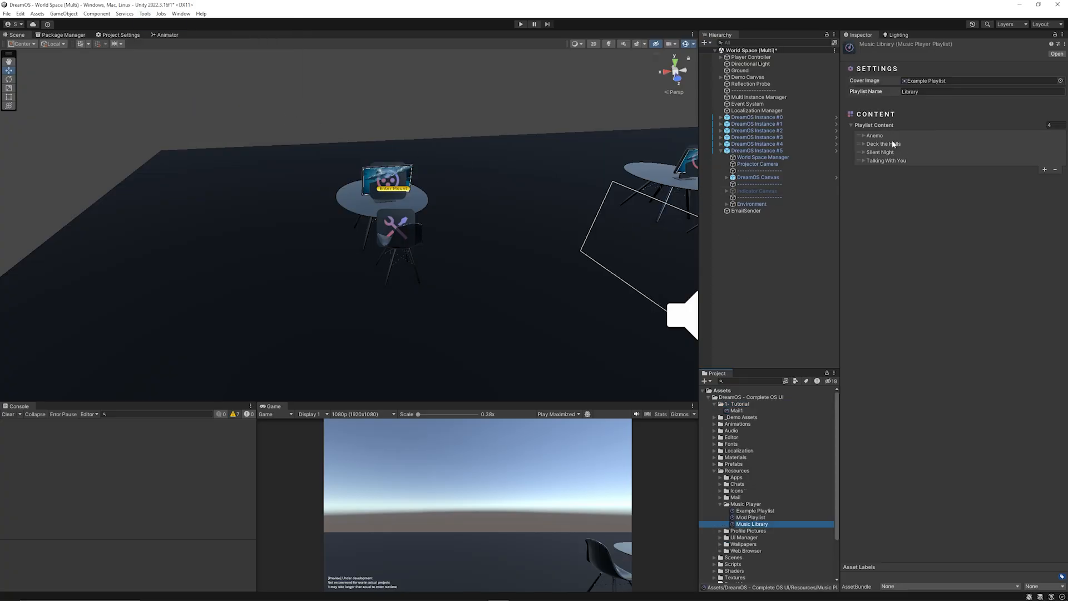
{"action": "left_click", "coordinate": [147, 14]}
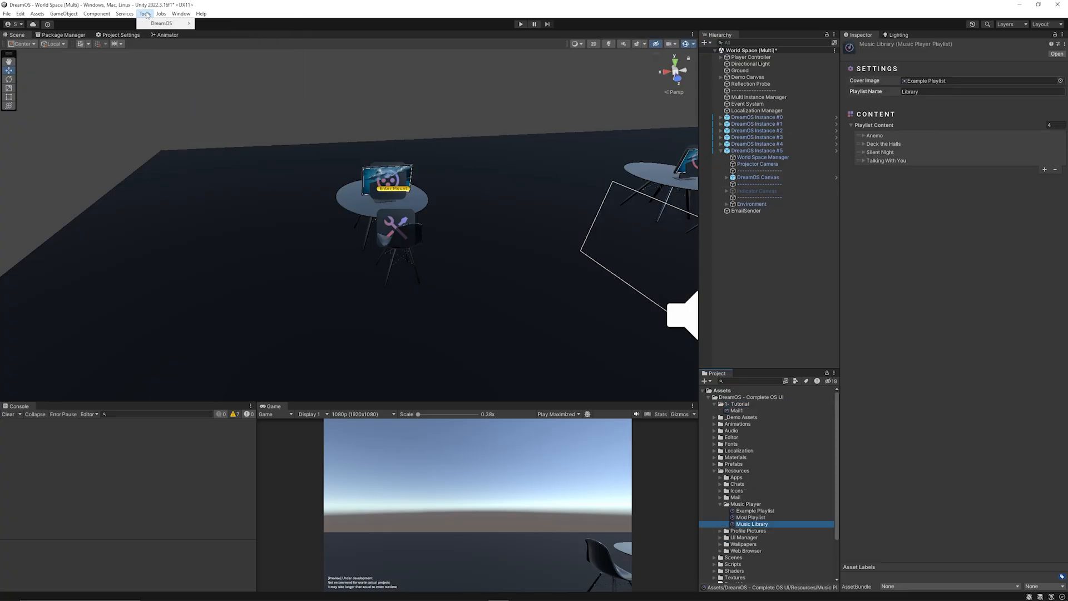
{"action": "left_click", "coordinate": [164, 23]}
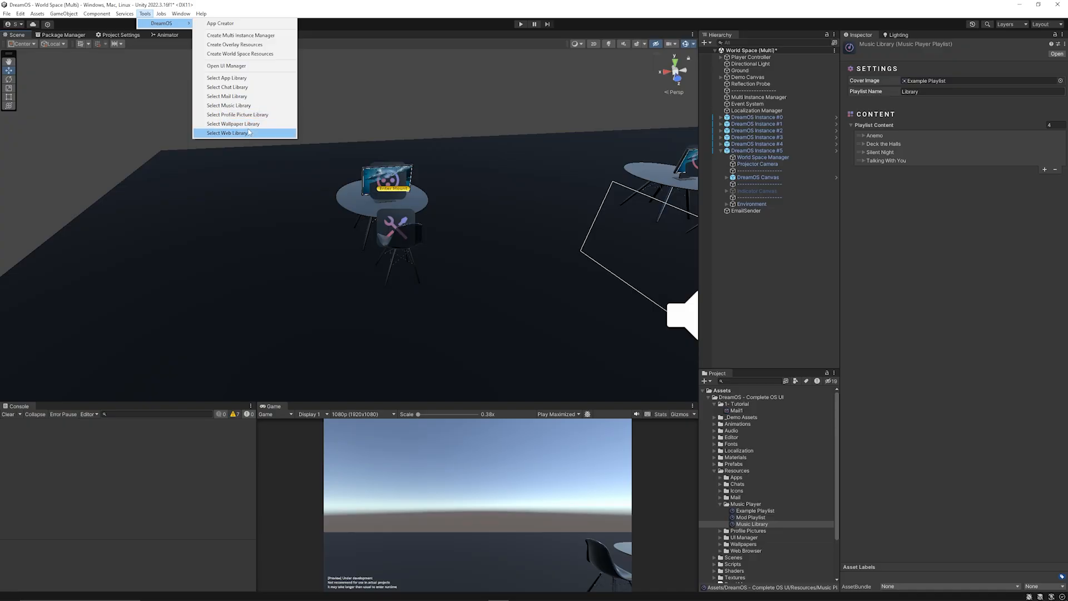
{"action": "mouse_move", "coordinate": [244, 96]}
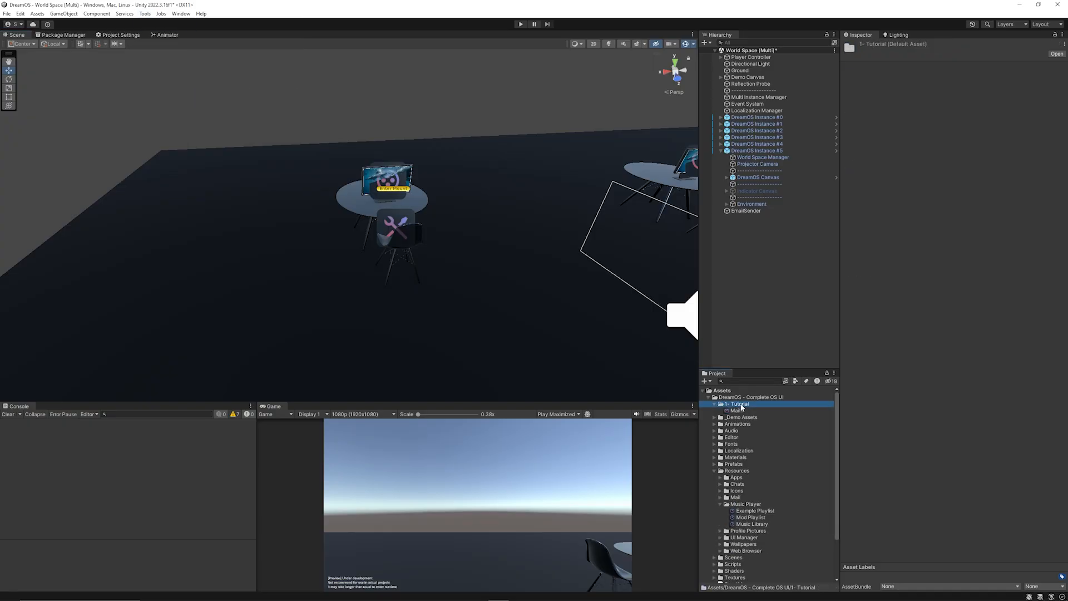
- Create a Speed Tutor Mail item in the Tutorial folder with Inbox folder and subject 'EPIC TUTORIAL'
{"action": "right_click", "coordinate": [739, 404]}
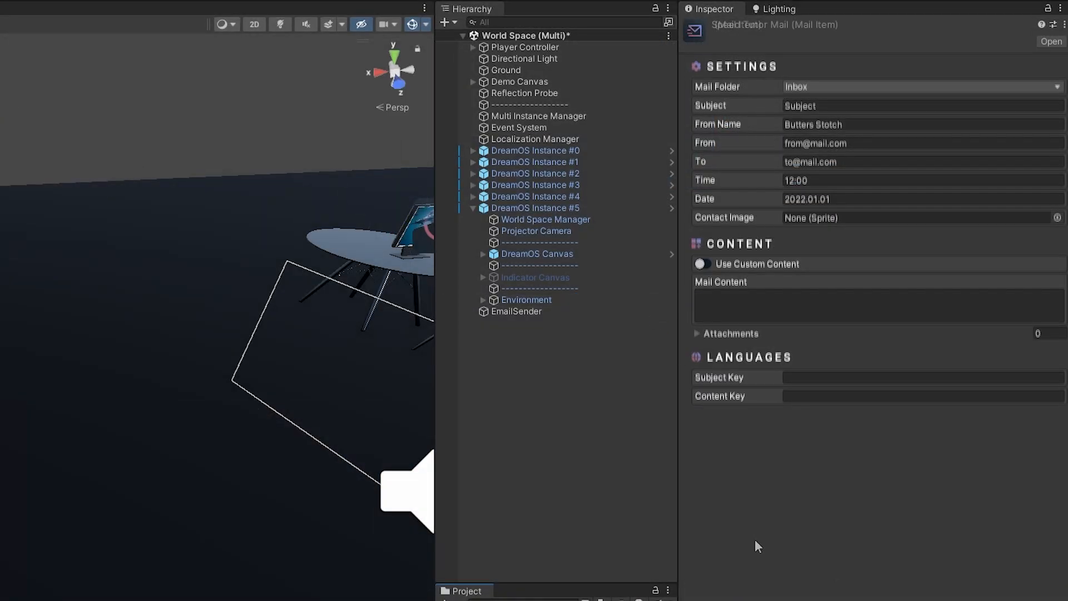
{"action": "left_click", "coordinate": [922, 87]}
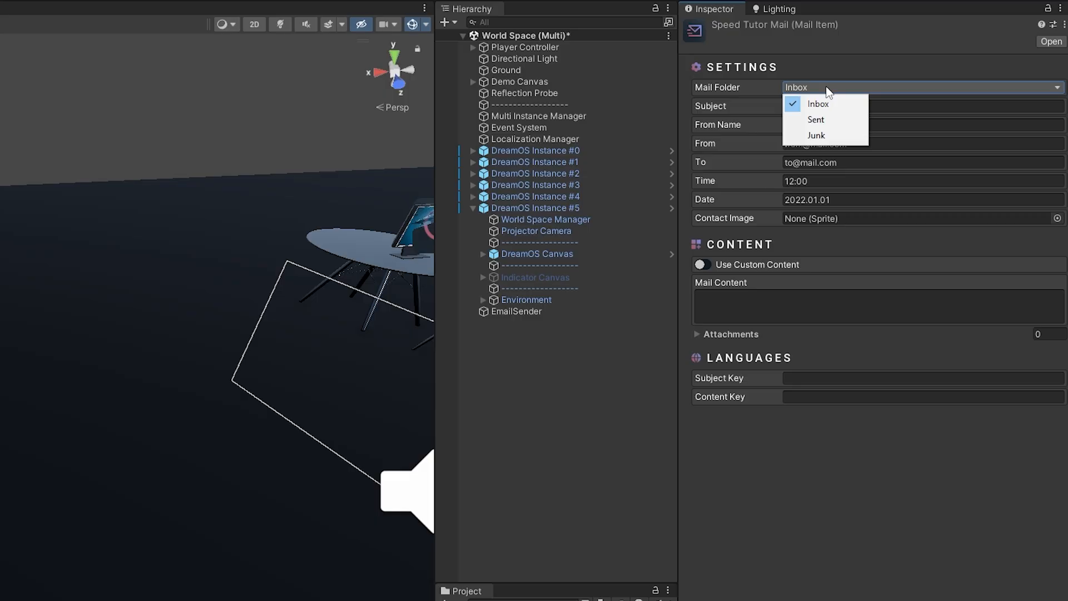
{"action": "left_click", "coordinate": [817, 103]}
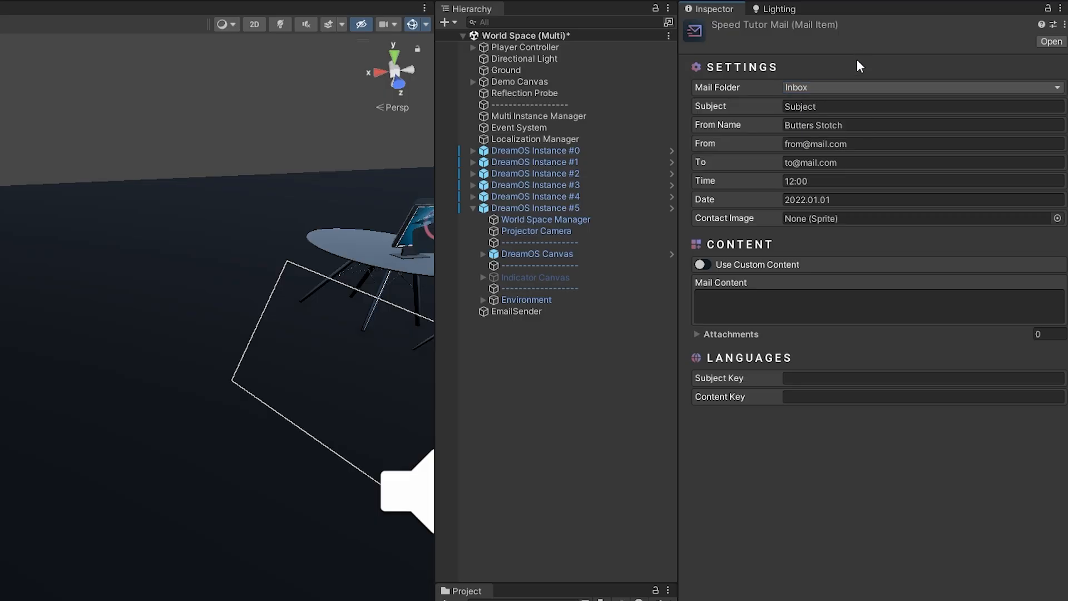
{"action": "double_click", "coordinate": [800, 107]}
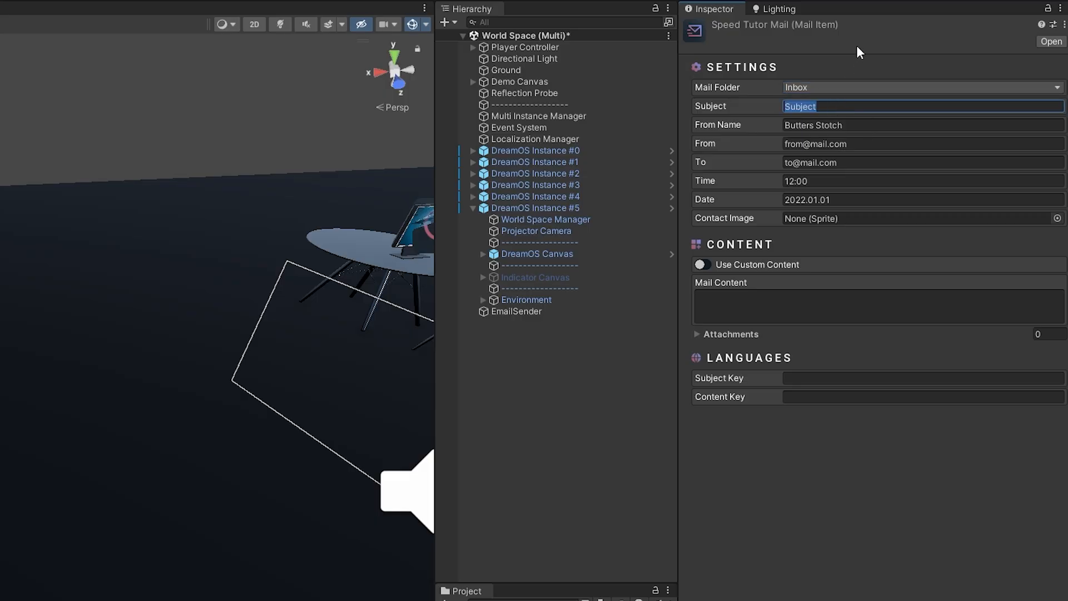
{"action": "type", "text": "EPIC TUTORIAL"}
{"action": "left_click", "coordinate": [923, 125]}
{"action": "type", "text": "Matt"}
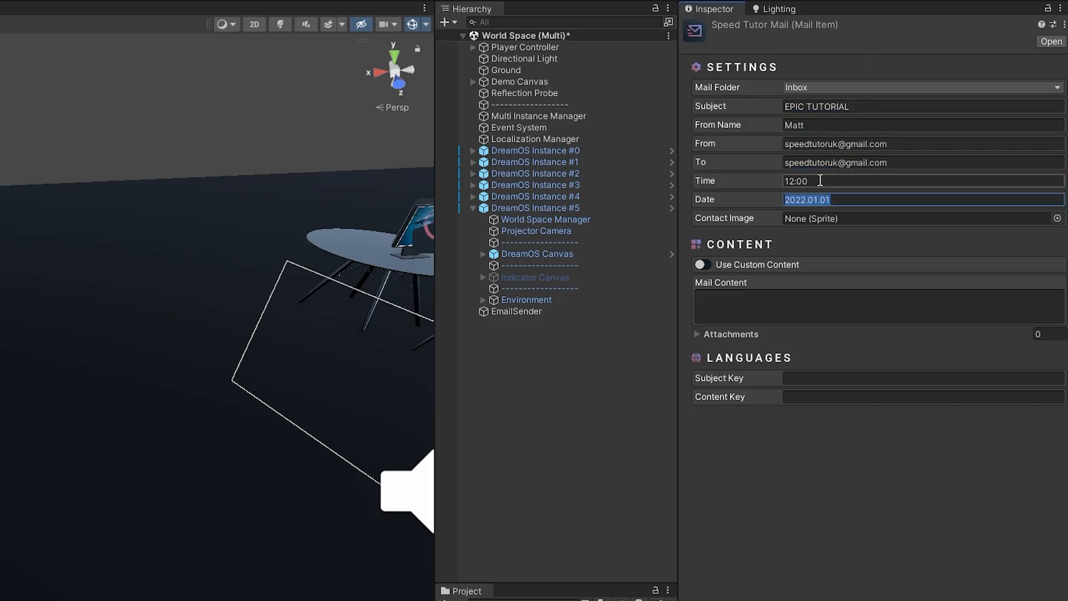
{"action": "left_click", "coordinate": [787, 199]}
{"action": "type", "text": "Thanks for coming to watch this tutorial, it's pretty cool. Isn't it?"}
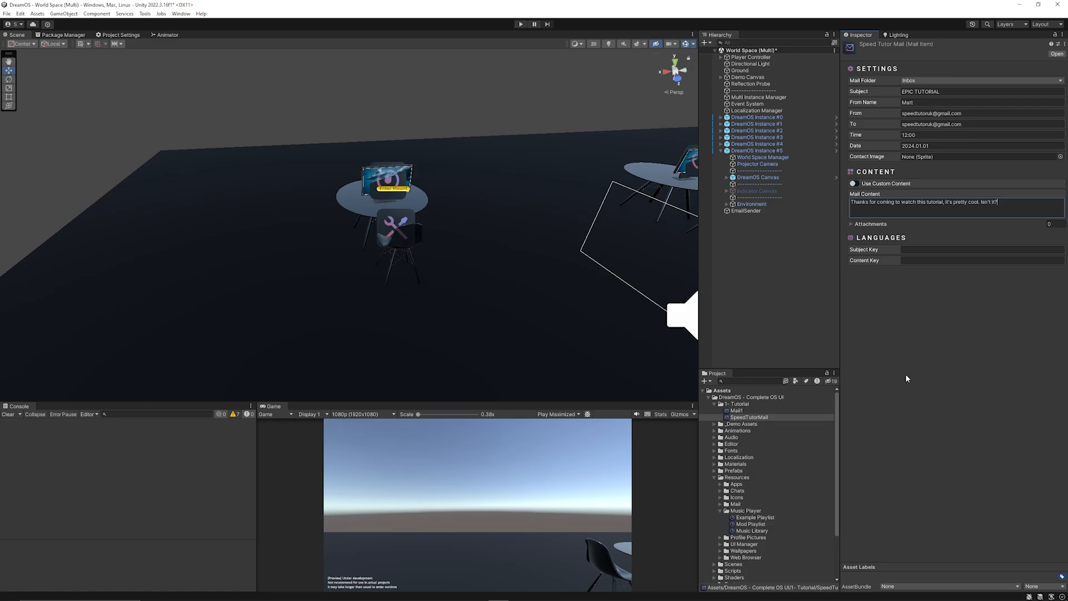
- Add a 'Mail Parameters' header with serialized MailManager and MailItem fields to CustomEmailSender
{"action": "right_click", "coordinate": [739, 403]}
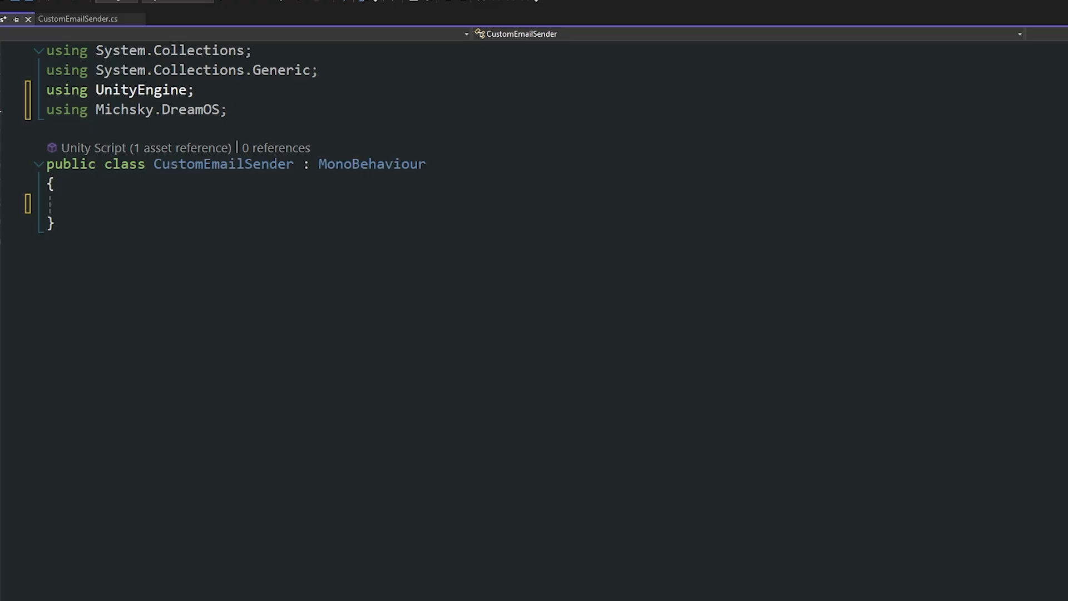
{"action": "type", "text": "[Header(\"Mail Parameters\")]"}
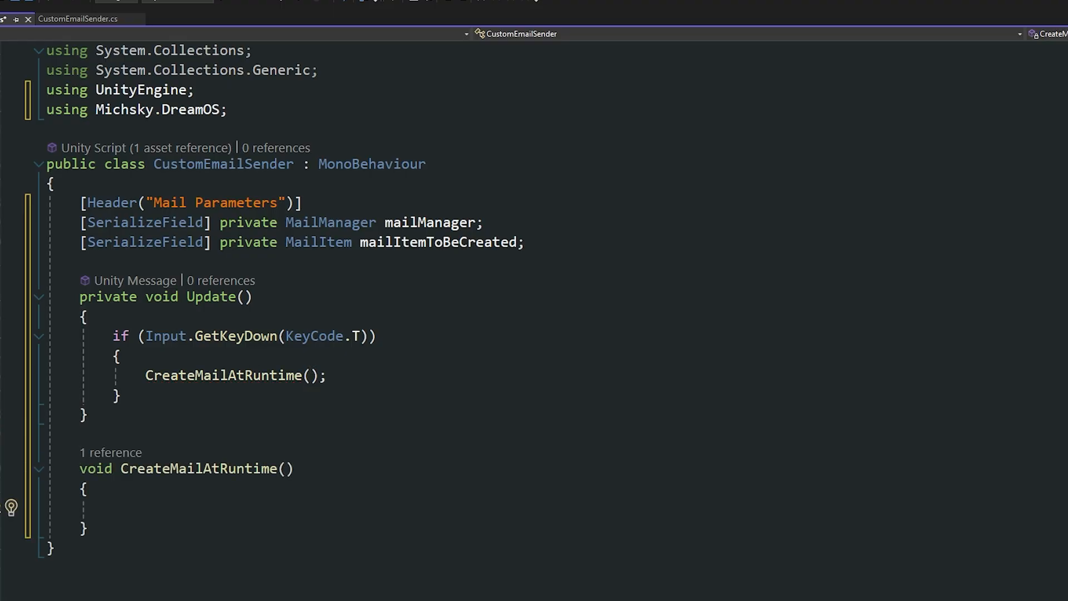
{"action": "type", "text": "Mailma"}
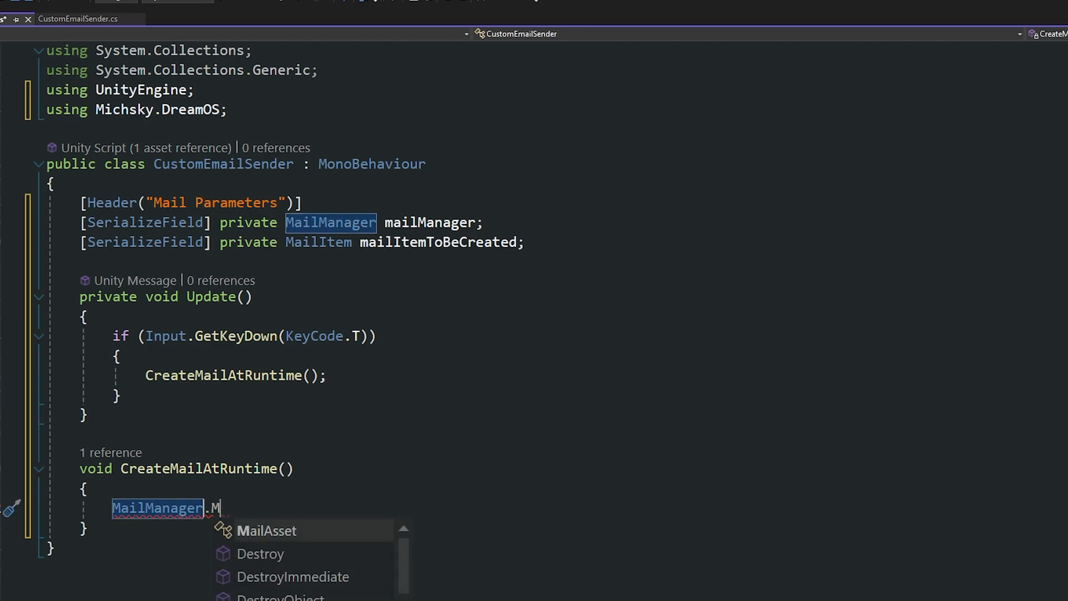
{"action": "left_click", "coordinate": [265, 530]}
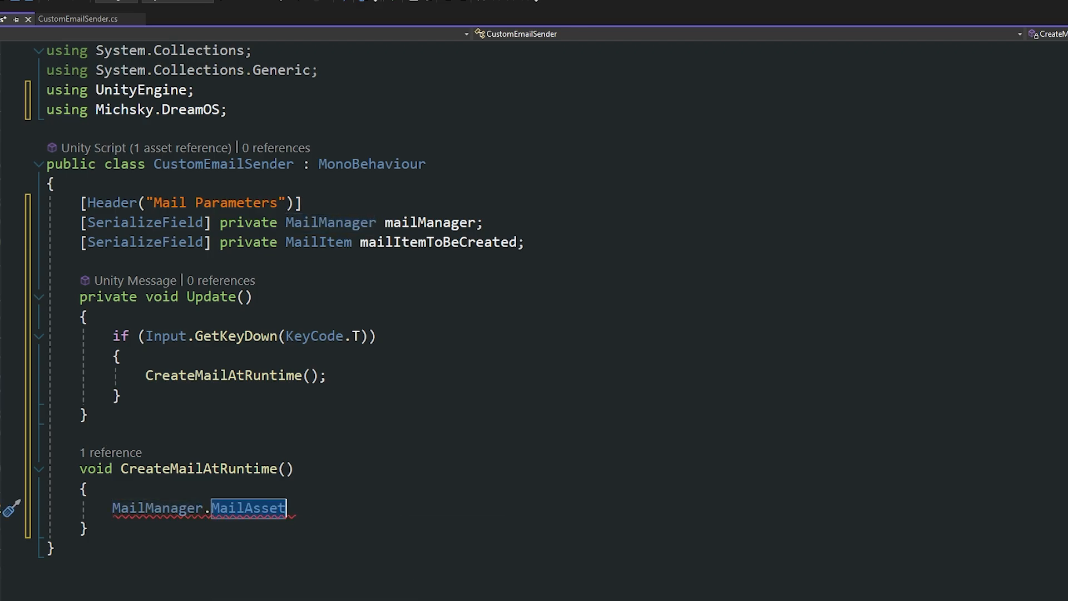
{"action": "type", "text": "i"}
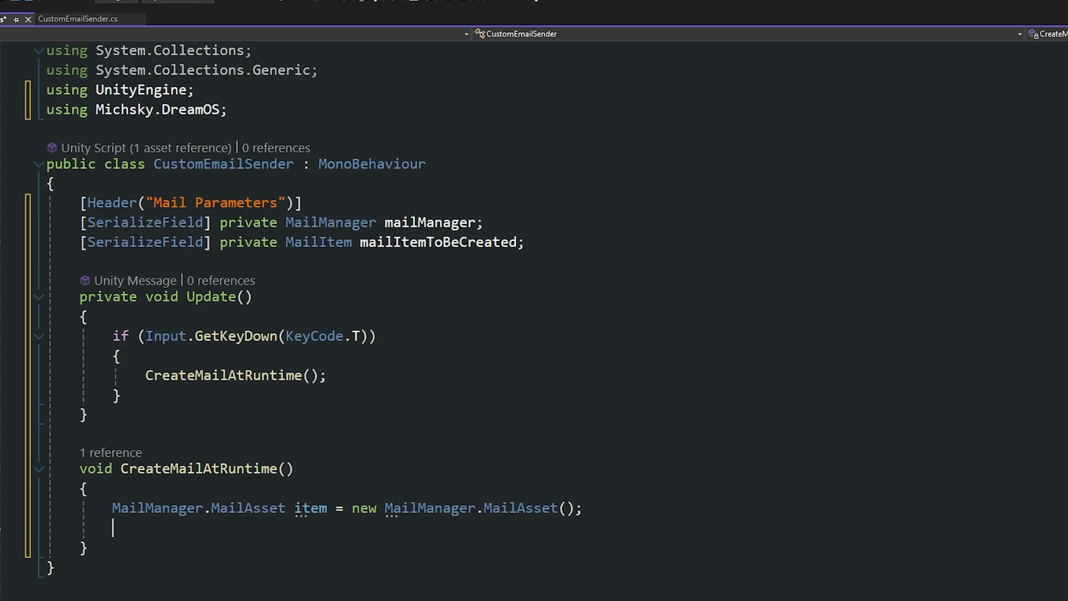
- Write CreateMailAtRuntime to add a new MailAsset built from mailItemToBeCreated to mailManager's mail list
{"action": "type", "text": "item.mailAsset = mail"}
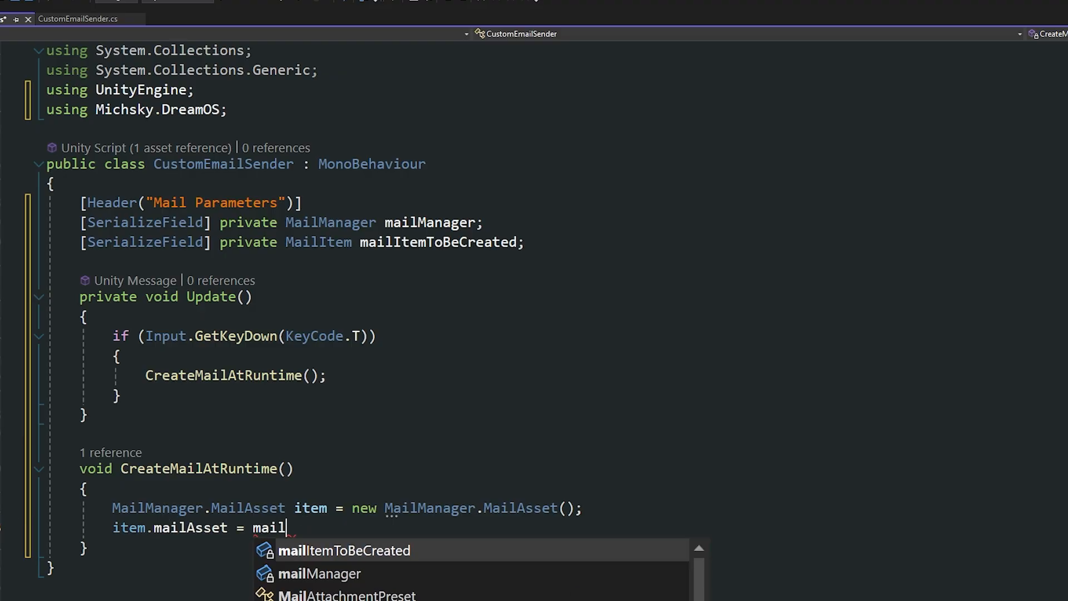
{"action": "key", "text": "Tab"}
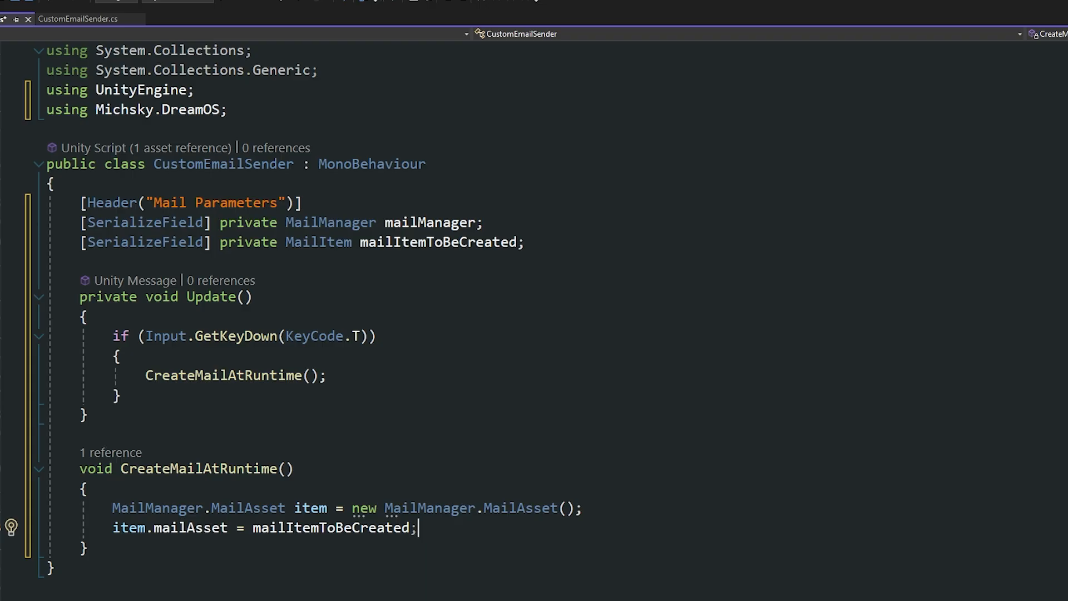
{"action": "type", "text": "mailmanager.mailList.Add(item);"}
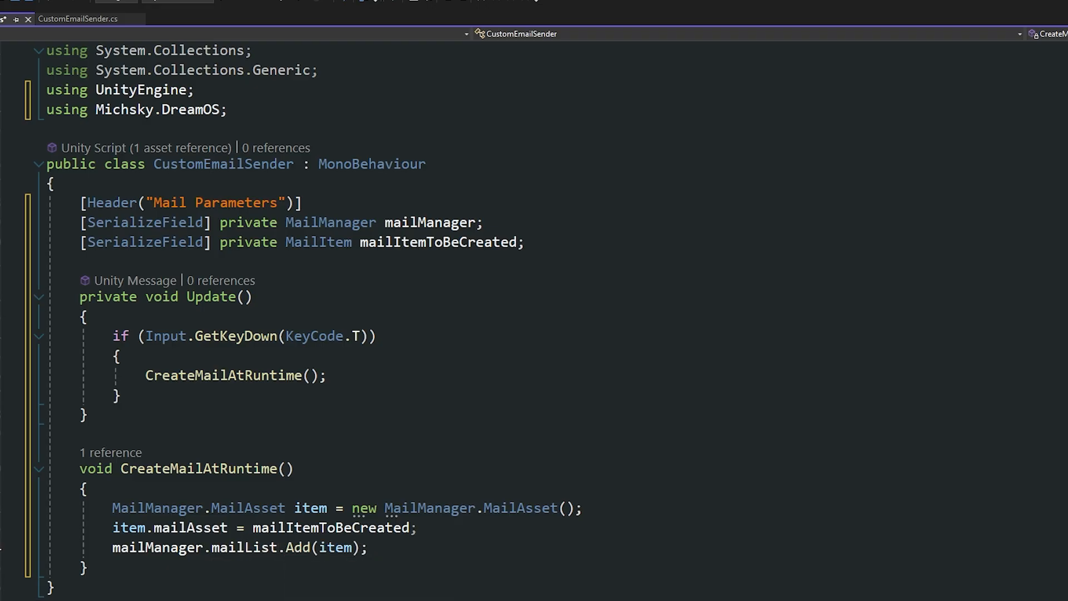
{"action": "type", "text": "mailManager"}
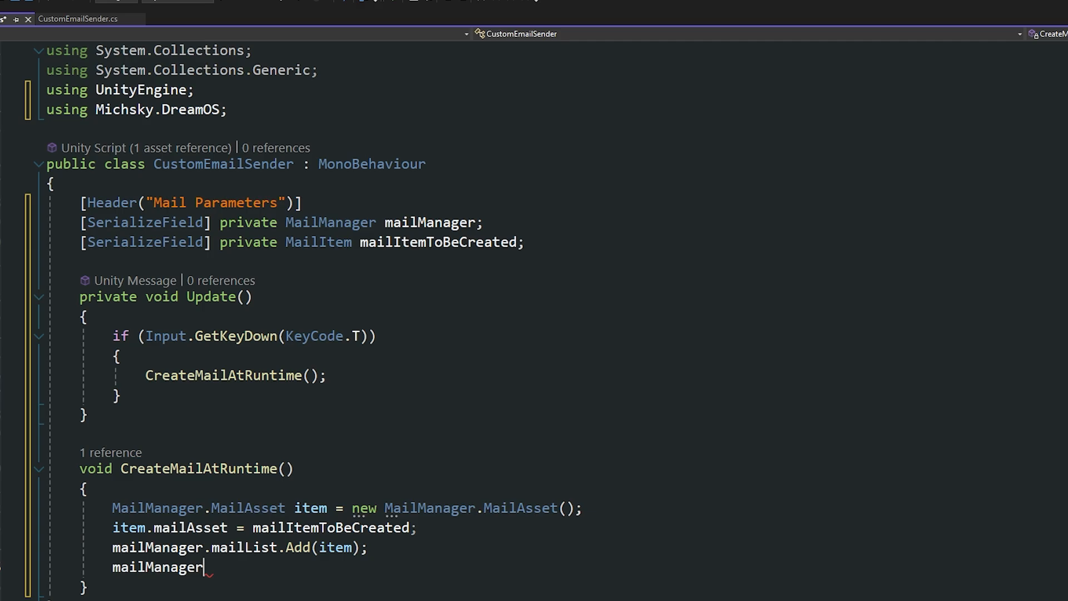
{"action": "type", "text": ".In"}
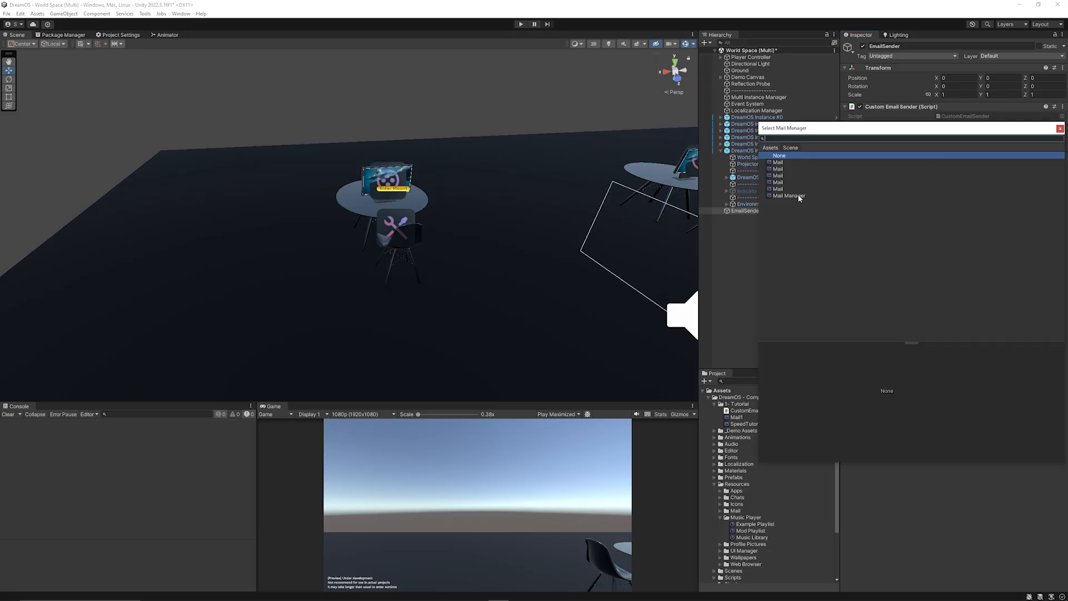
- Assign the scene's Mail Manager to the EmailSender's Mail Manager field
{"action": "left_click", "coordinate": [788, 195]}
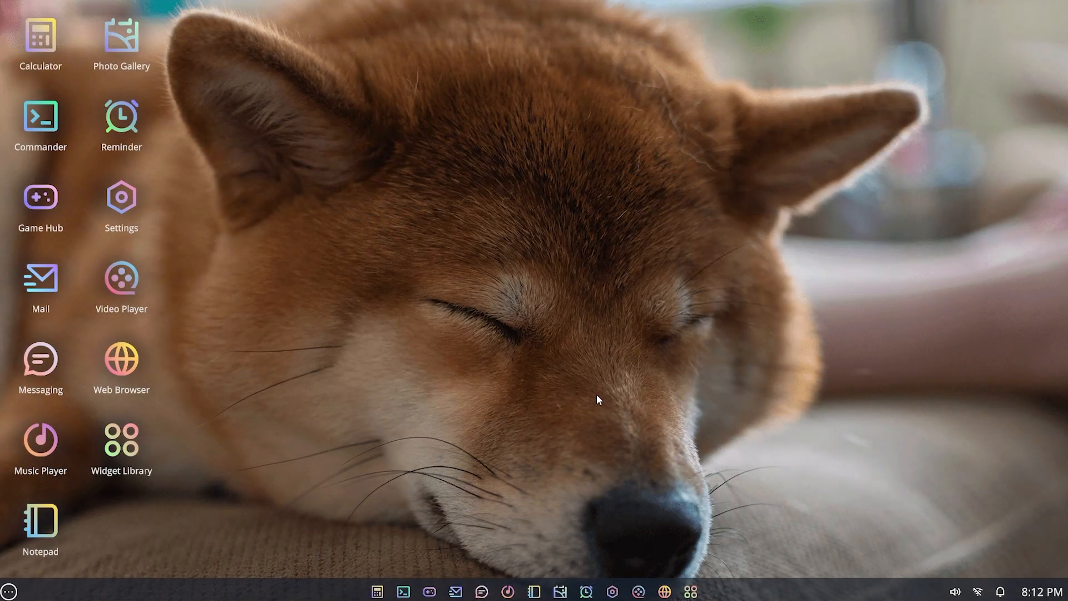
- Launch the Mail app from the desktop and read the EPIC TUTORIAL email from Matt
{"action": "left_click", "coordinate": [40, 286]}
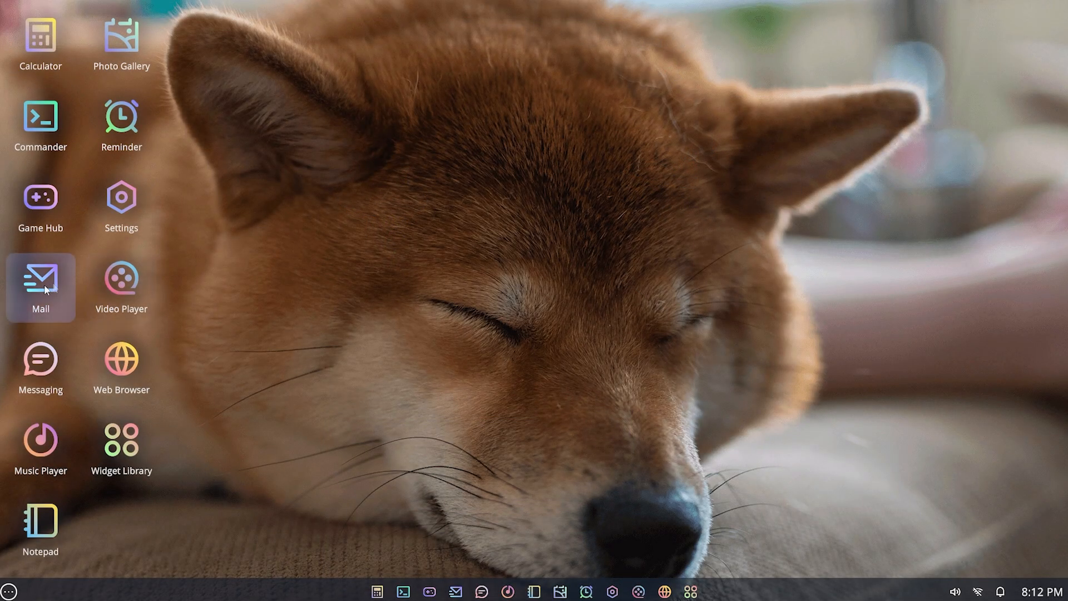
{"action": "double_click", "coordinate": [40, 284]}
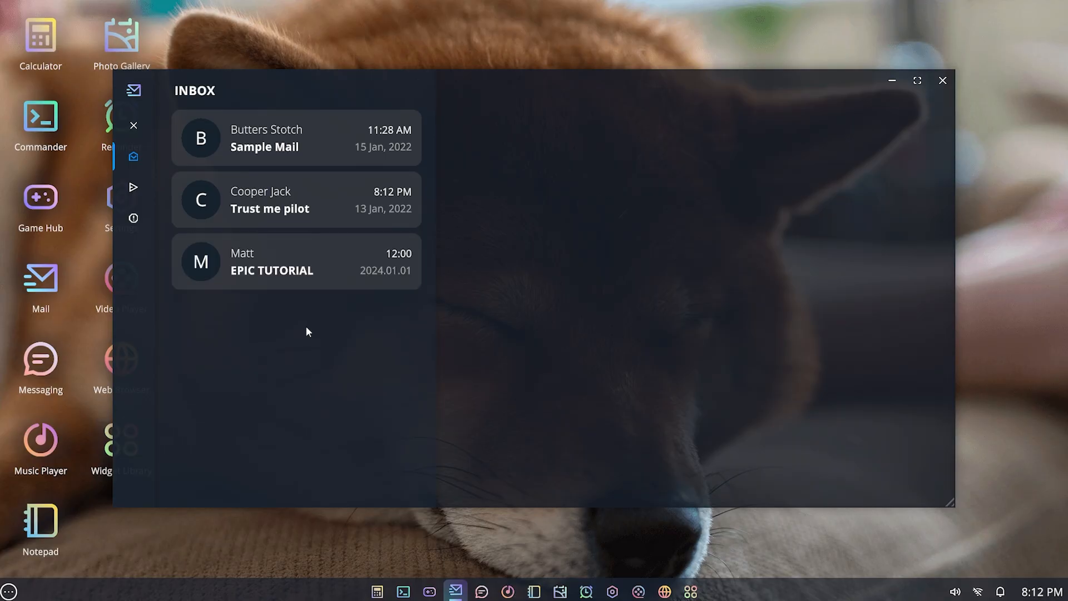
{"action": "mouse_move", "coordinate": [269, 269]}
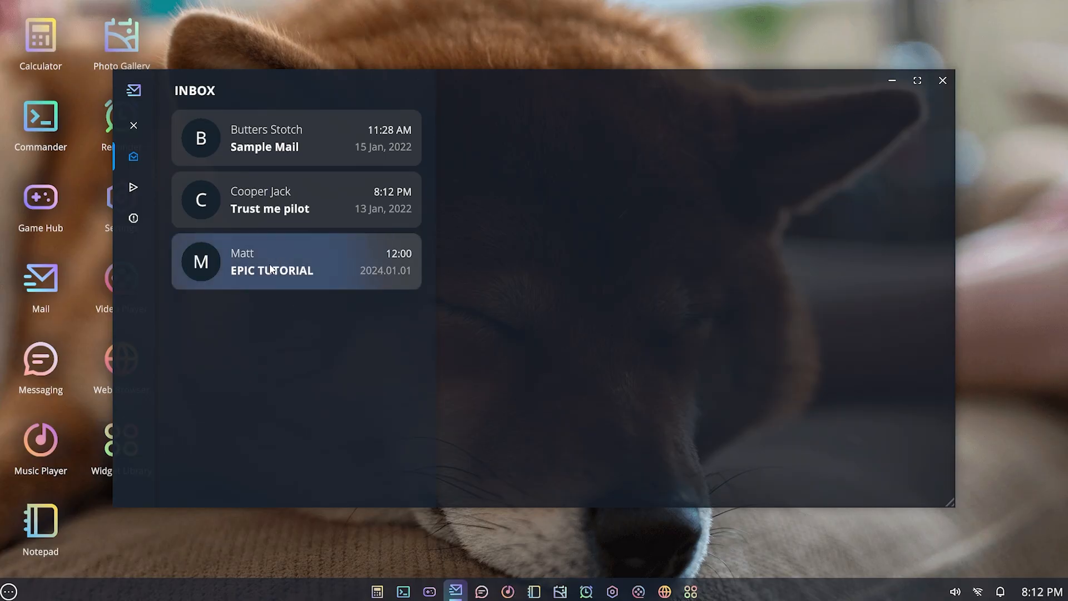
{"action": "left_click", "coordinate": [296, 262]}
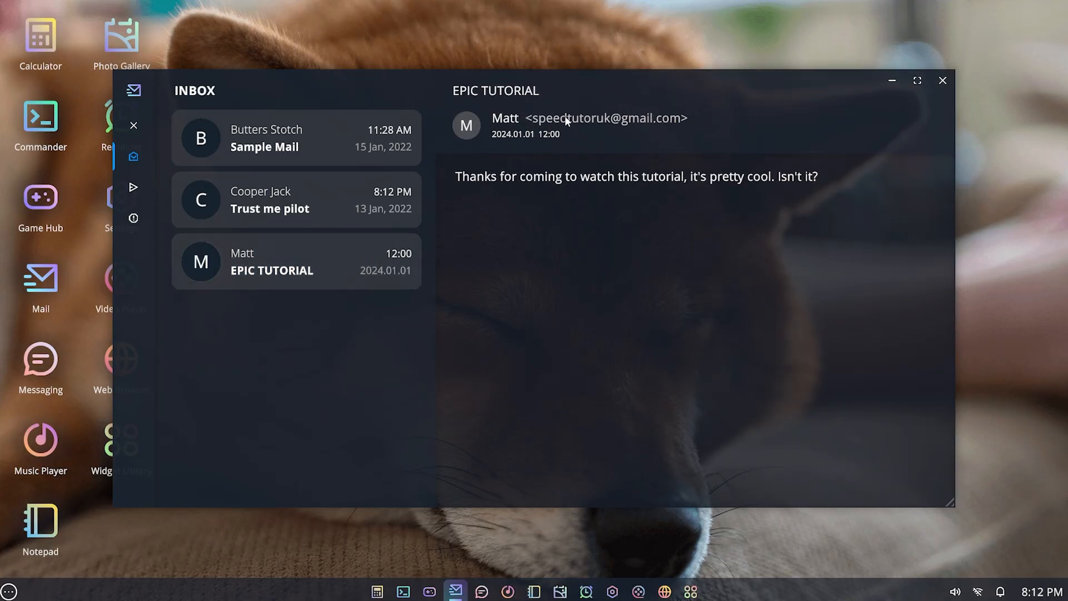
{"action": "mouse_move", "coordinate": [576, 113]}
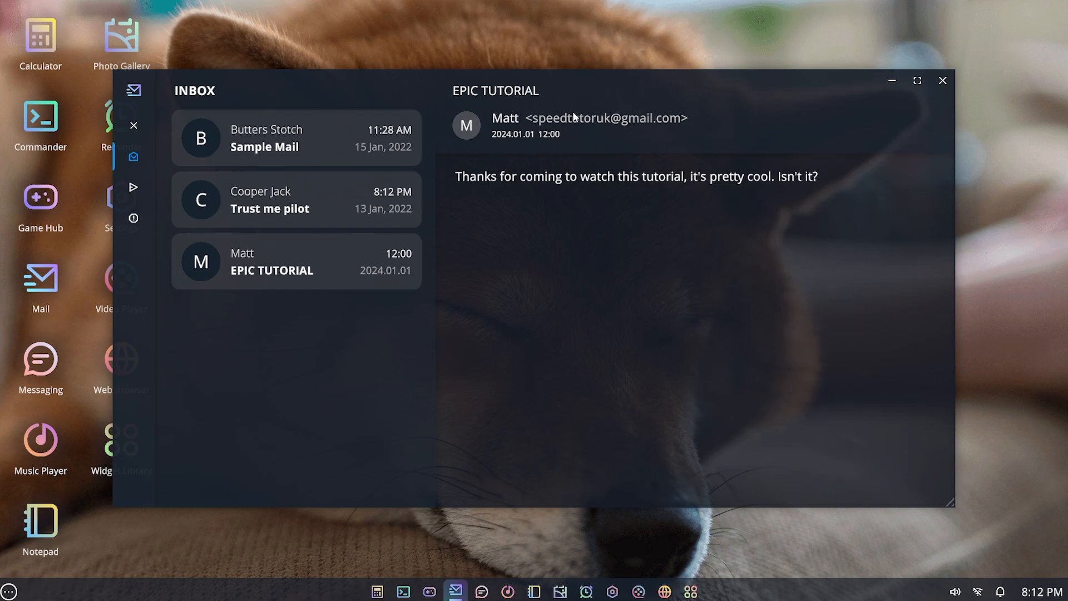
{"action": "mouse_move", "coordinate": [784, 190]}
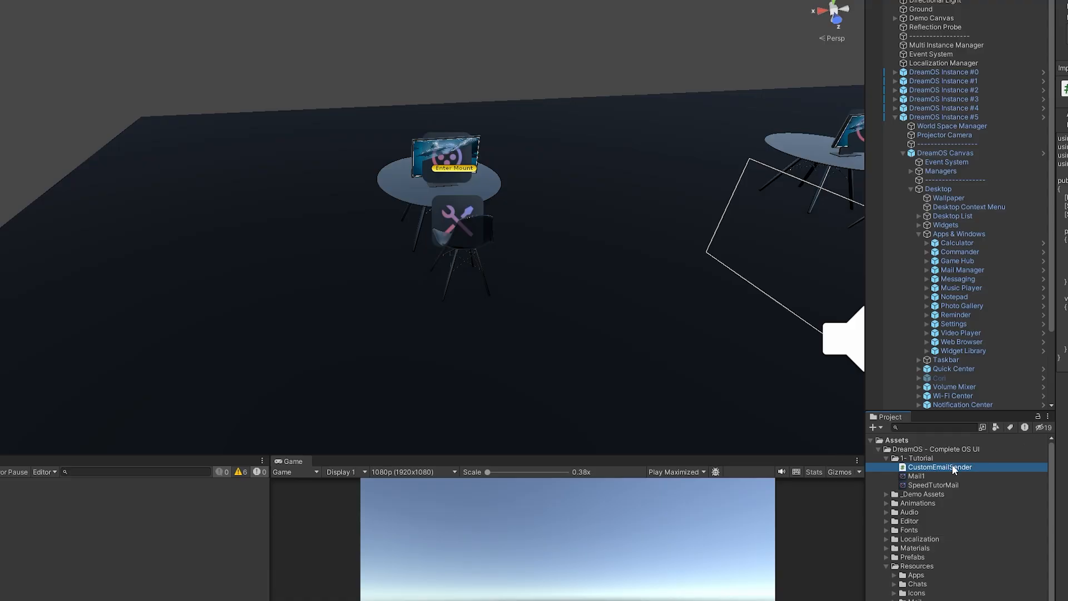
- In CustomEmailSender, begin a notificationManager.CreateNotification call at the top of CreateMailAtRuntime
{"action": "double_click", "coordinate": [938, 466]}
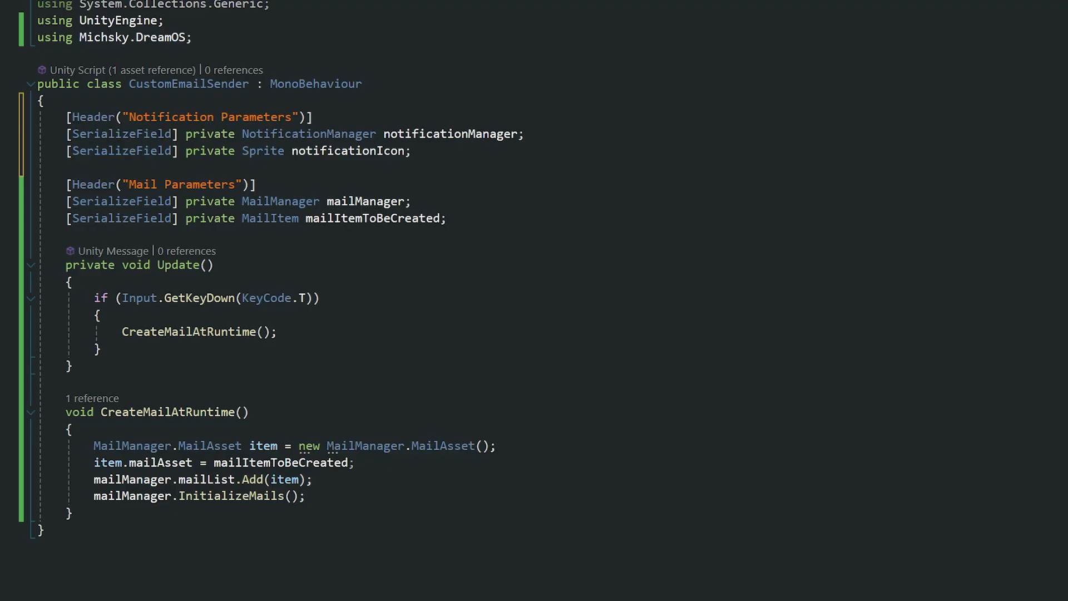
{"action": "mouse_move", "coordinate": [279, 133]}
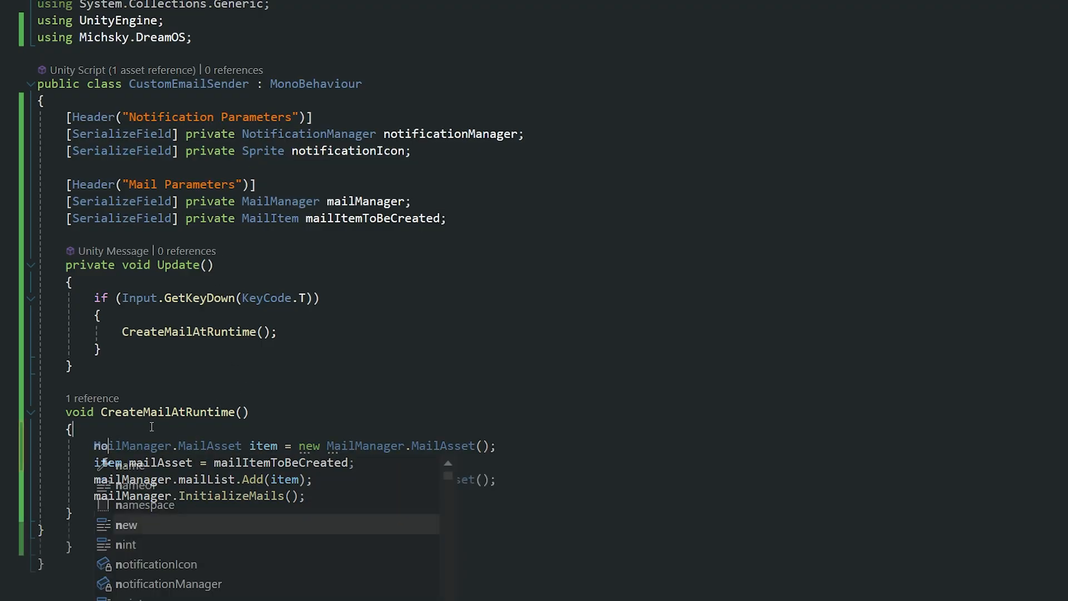
{"action": "type", "text": "notificationManager = new NotificationManager();"}
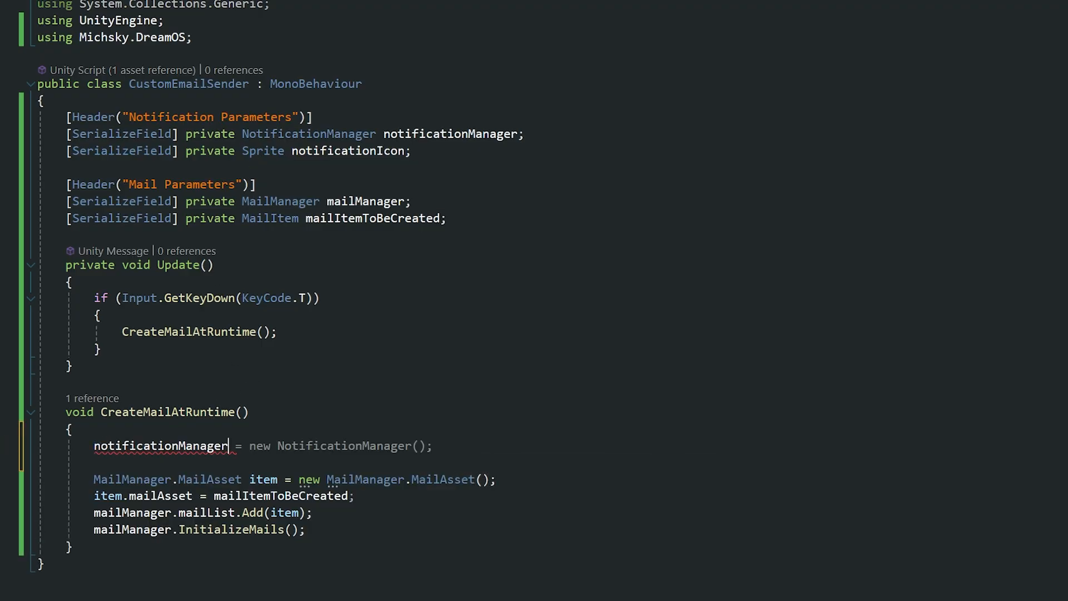
{"action": "type", "text": ".createNotification"}
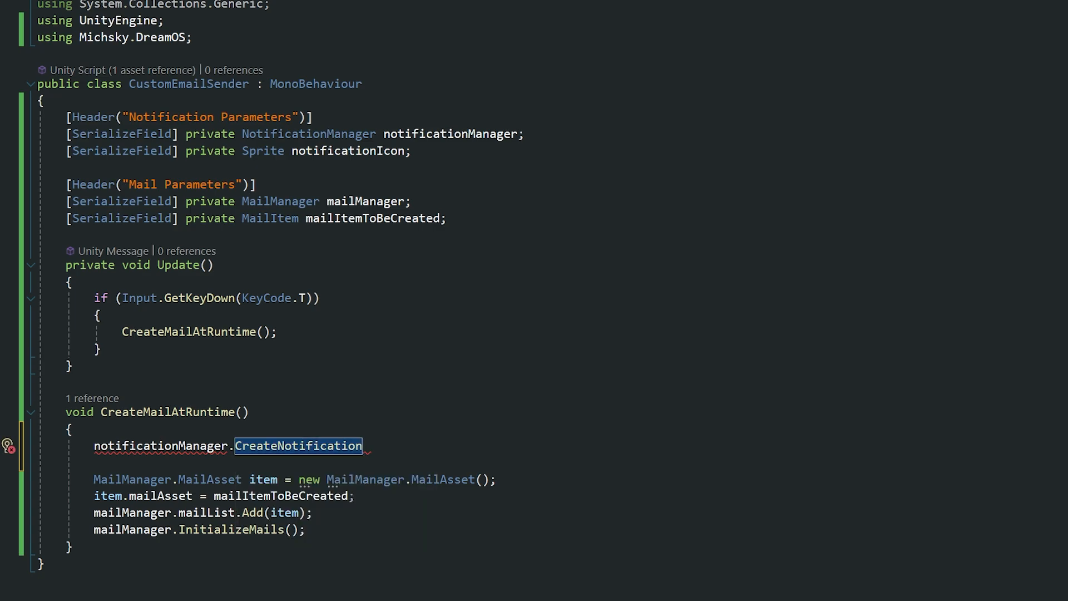
{"action": "type", "text": "("}
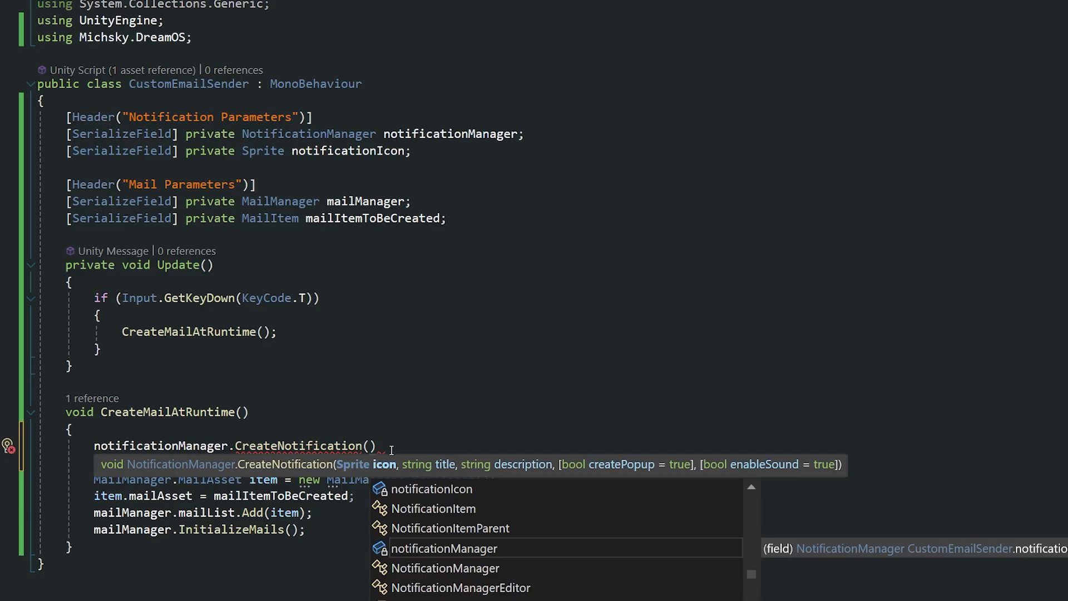
{"action": "mouse_move", "coordinate": [606, 468]}
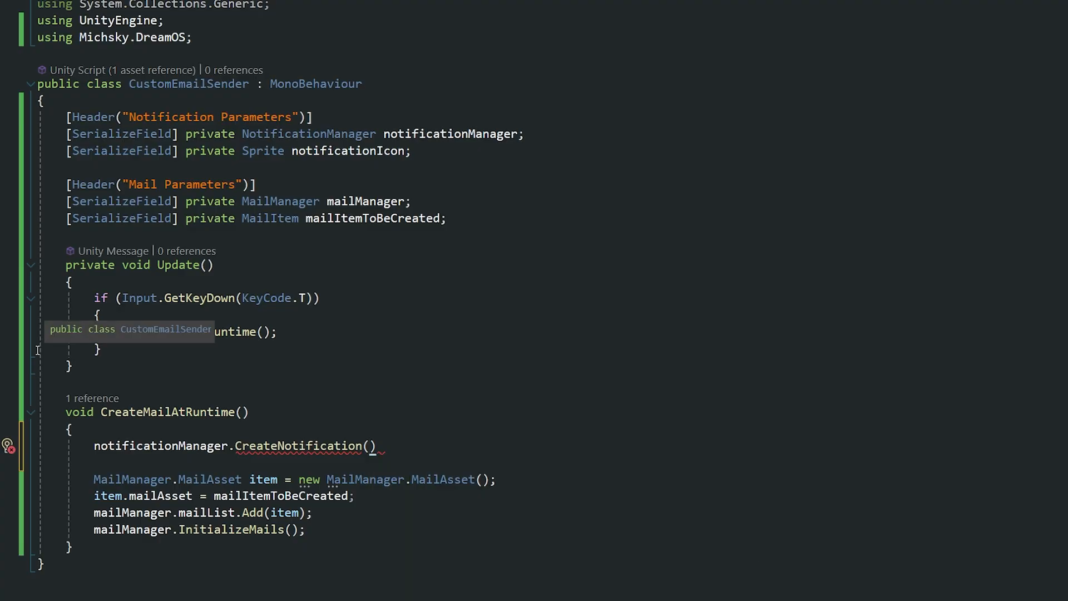
- Pass notificationIcon, title "New Mail", description "Hidden Content" and true, true to the notification call
{"action": "type", "text": "notificationIcon,"}
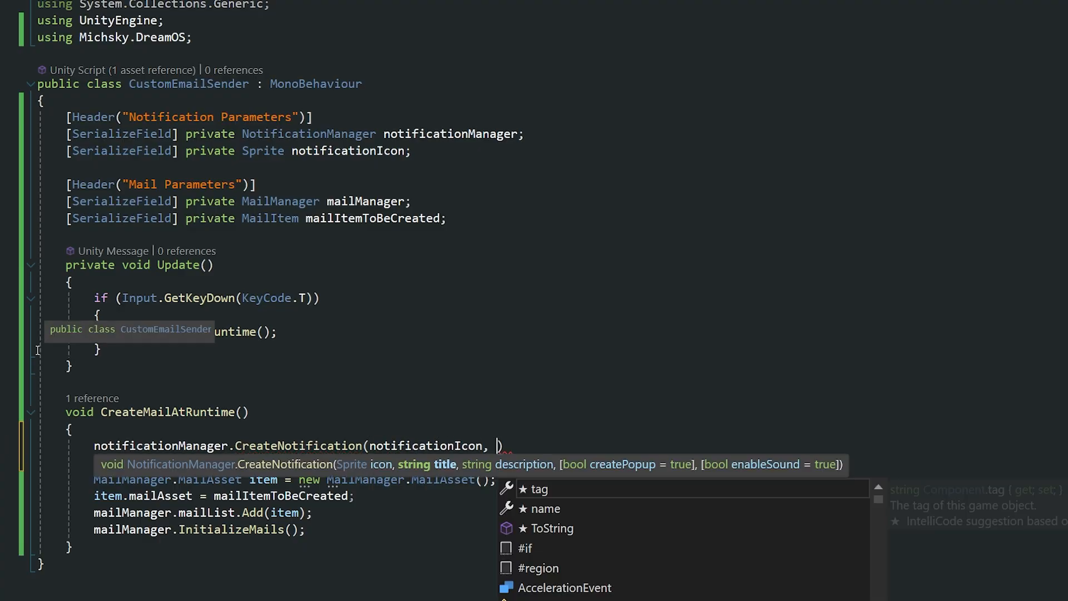
{"action": "type", "text": "\"\""}
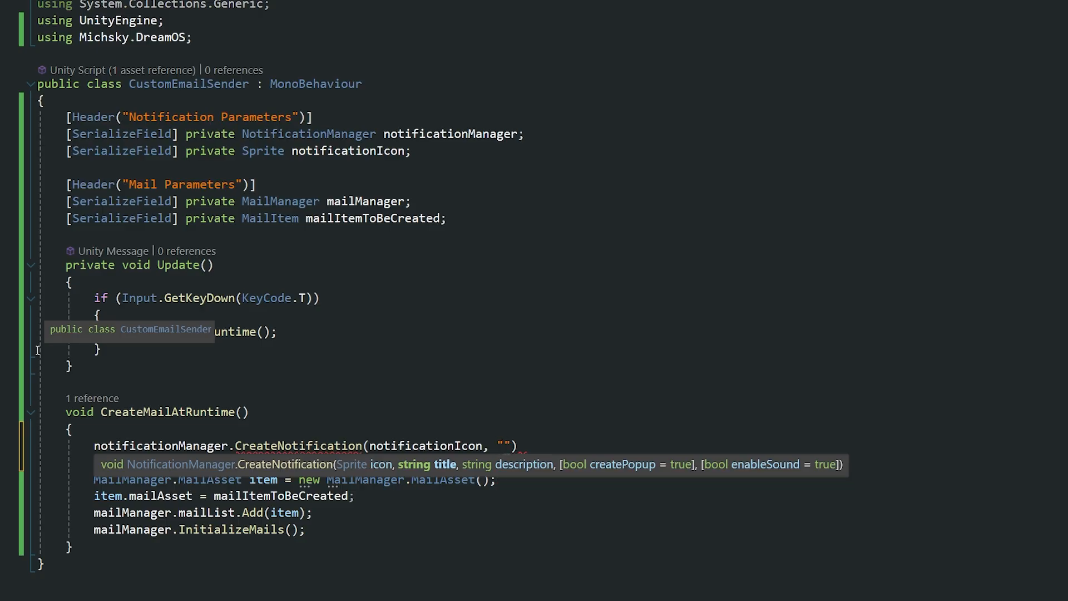
{"action": "type", "text": "New Mail"}
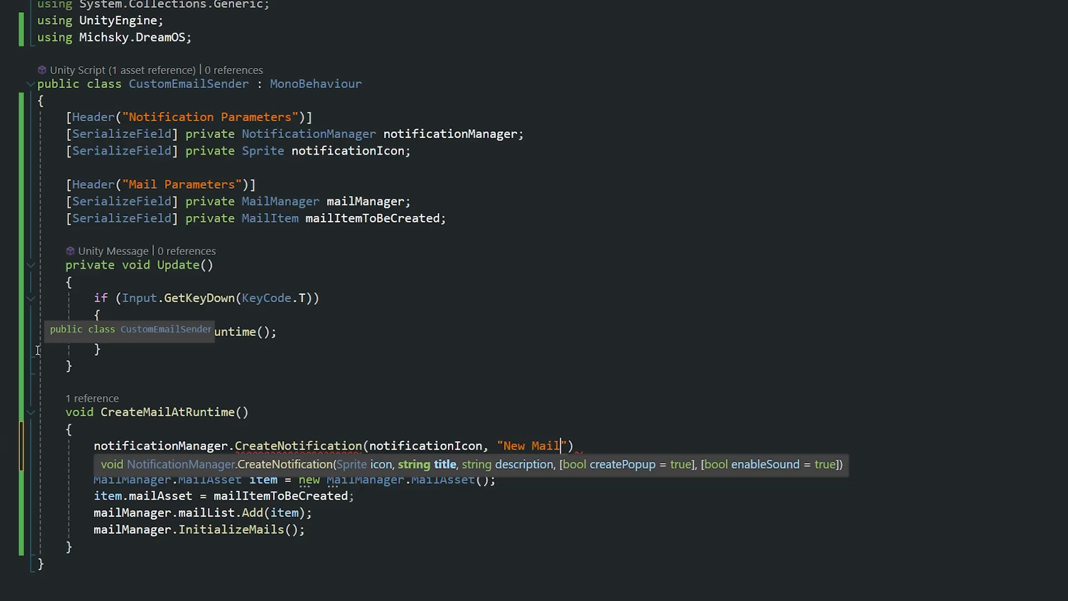
{"action": "type", "text": ","}
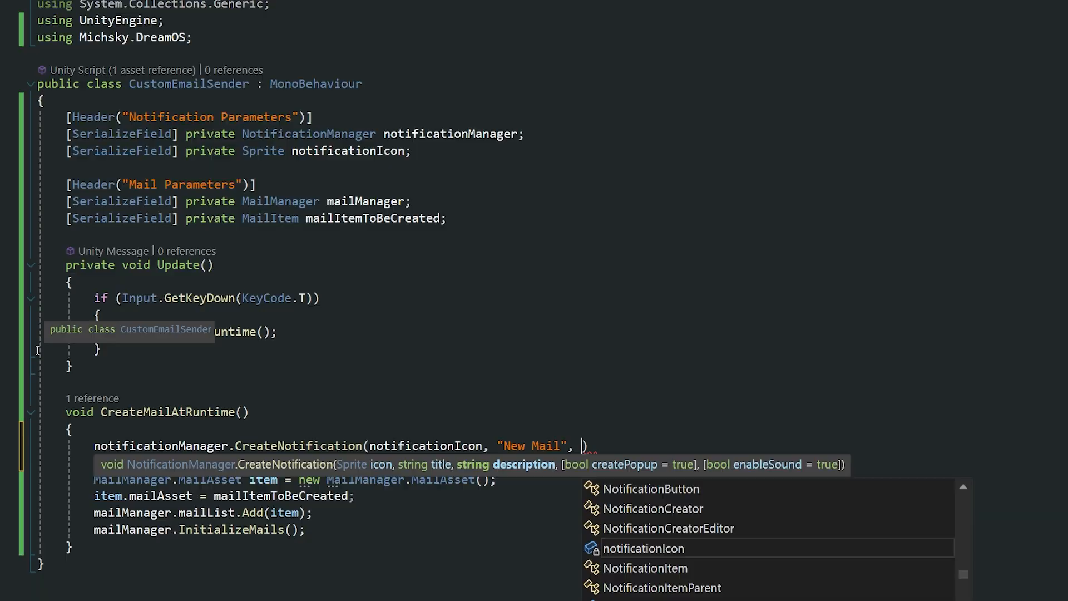
{"action": "type", "text": "\"Hidden\""}
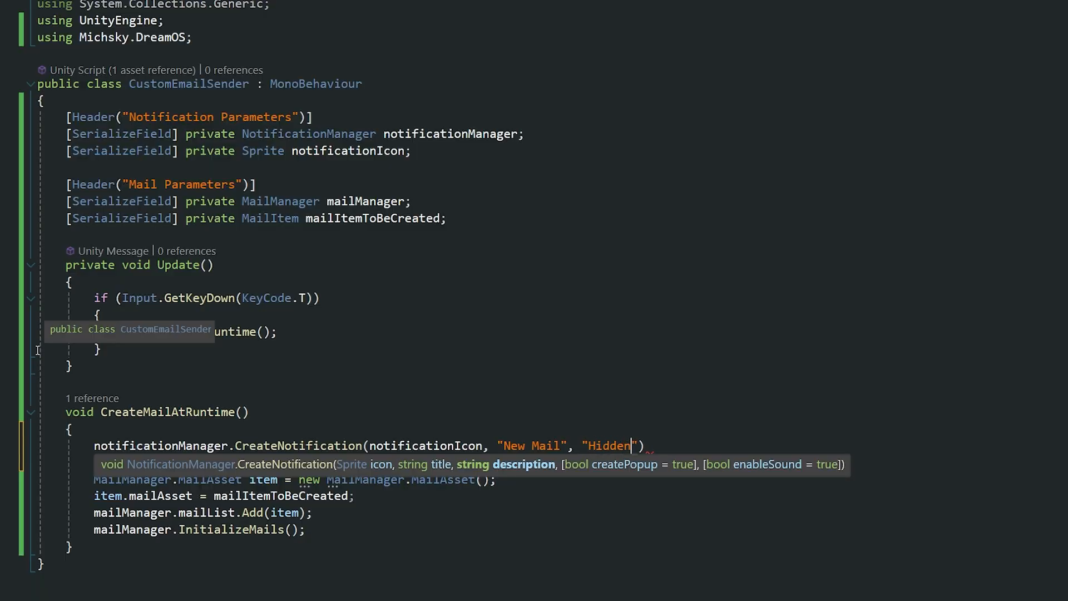
{"action": "type", "text": "Content"}
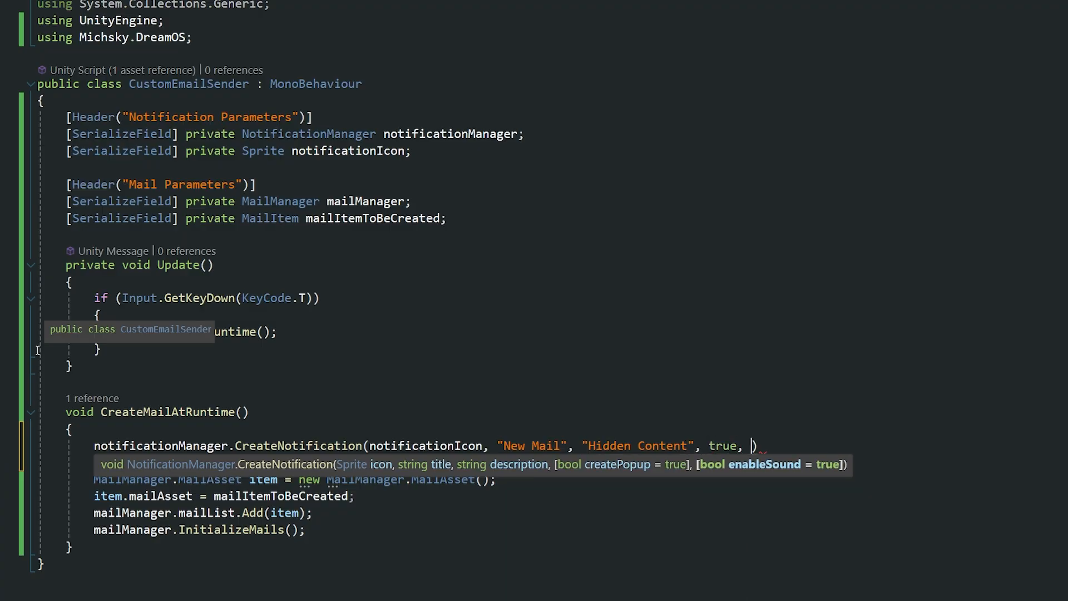
{"action": "type", "text": "true,"}
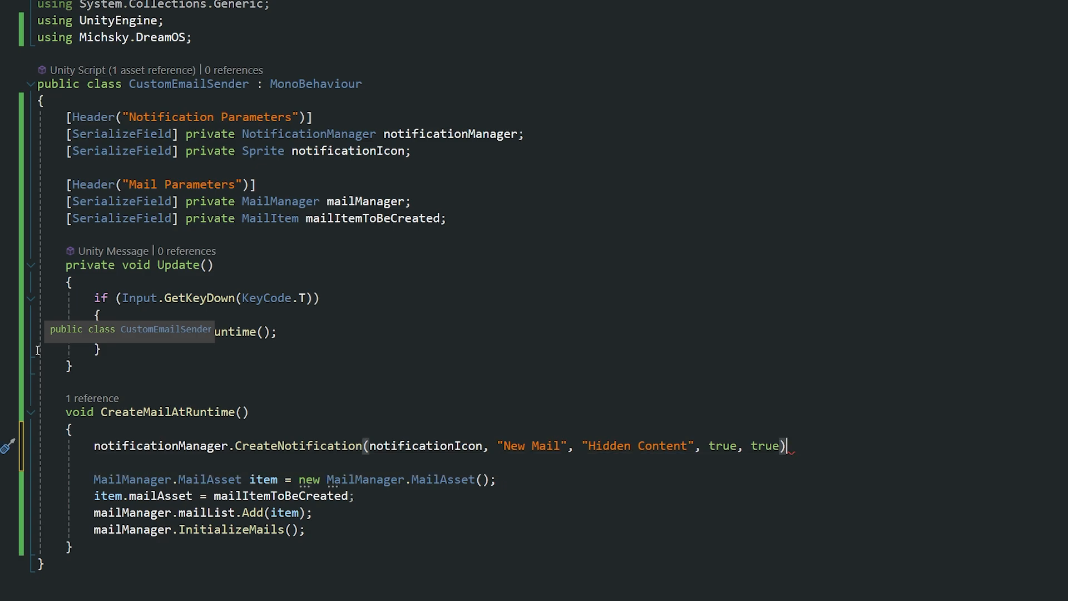
{"action": "type", "text": ";"}
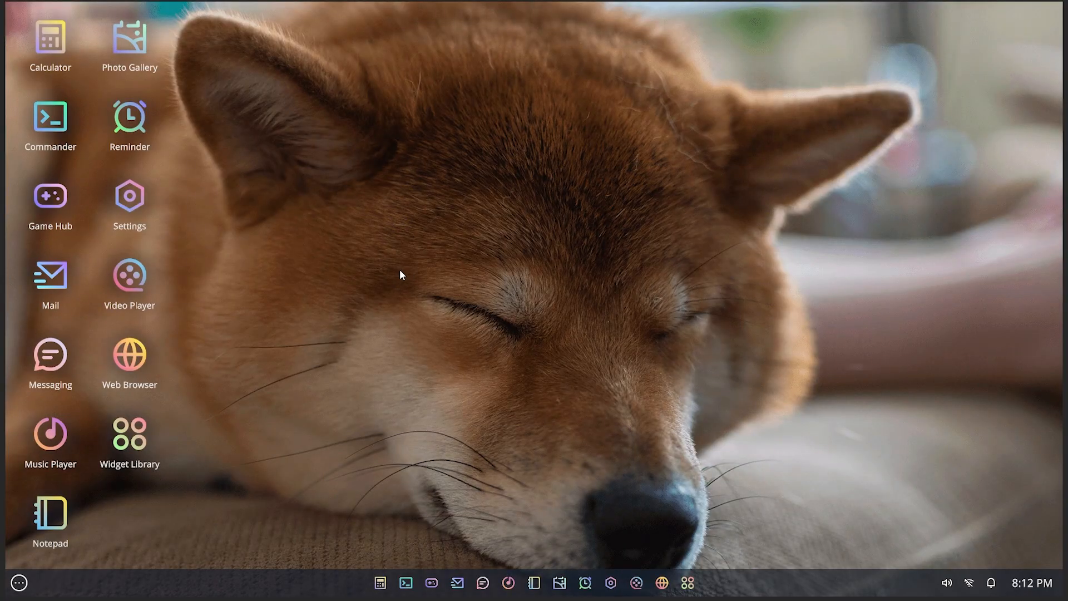
{"action": "mouse_move", "coordinate": [447, 267]}
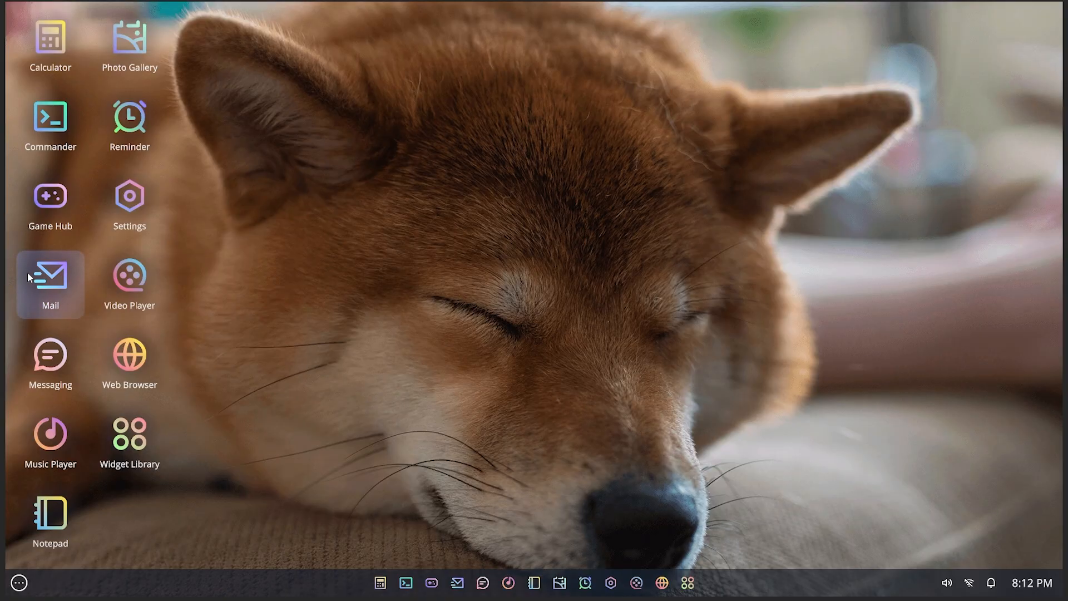
- Reopen the Mail app and read one of the many new EPIC TUTORIAL emails
{"action": "left_click", "coordinate": [50, 278]}
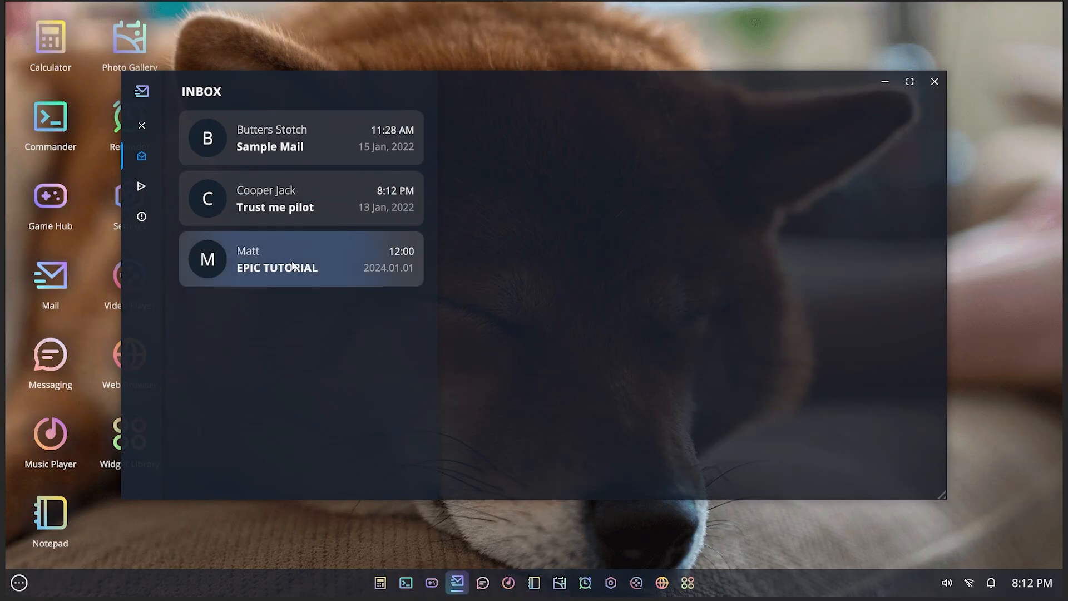
{"action": "mouse_move", "coordinate": [983, 381]}
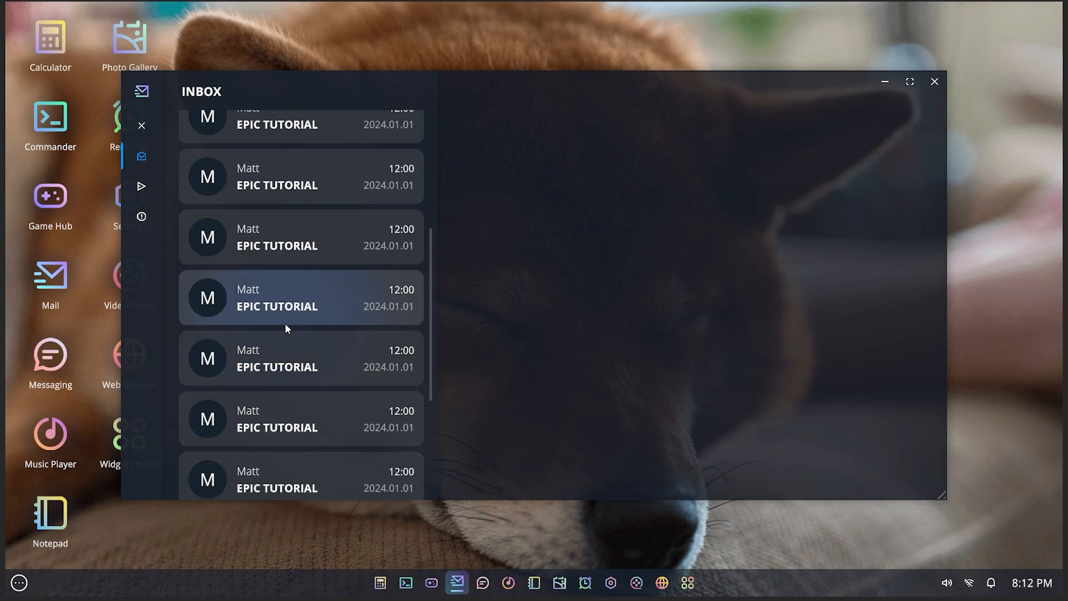
{"action": "left_click", "coordinate": [301, 318]}
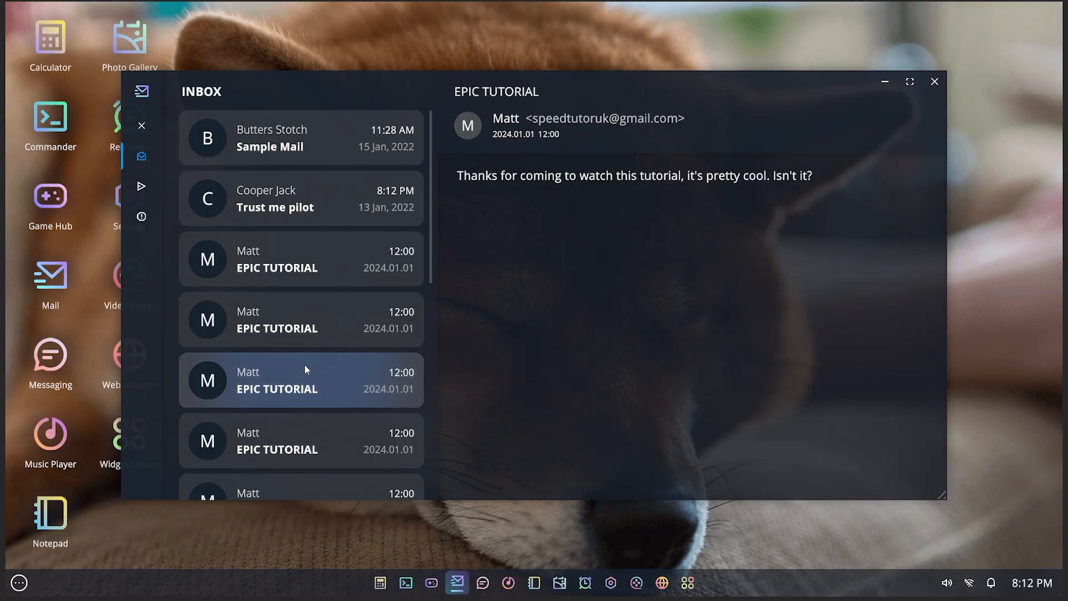
{"action": "mouse_move", "coordinate": [301, 367]}
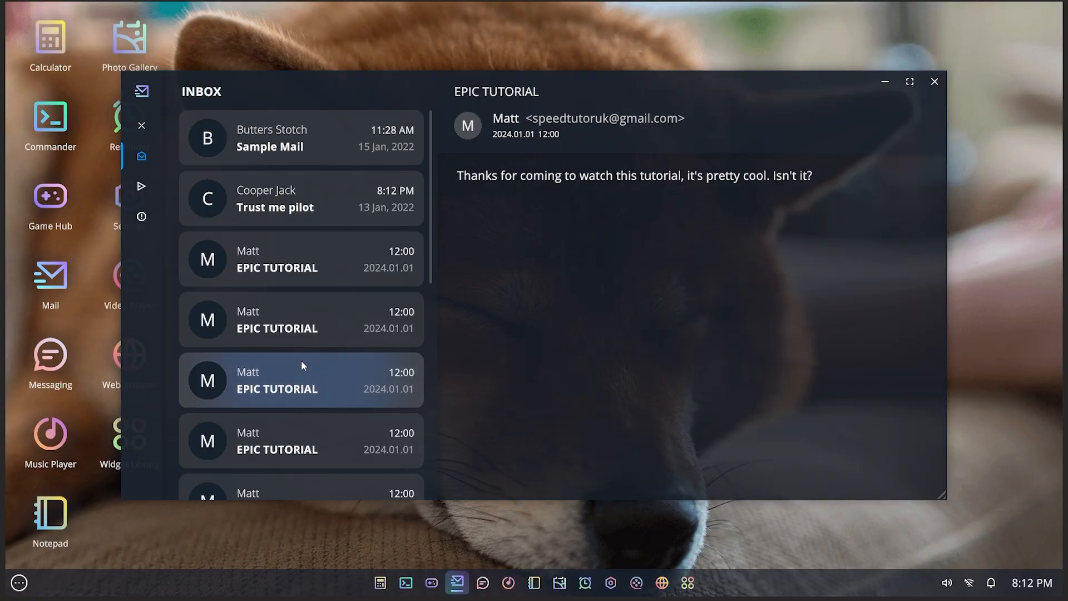
{"action": "mouse_move", "coordinate": [961, 4]}
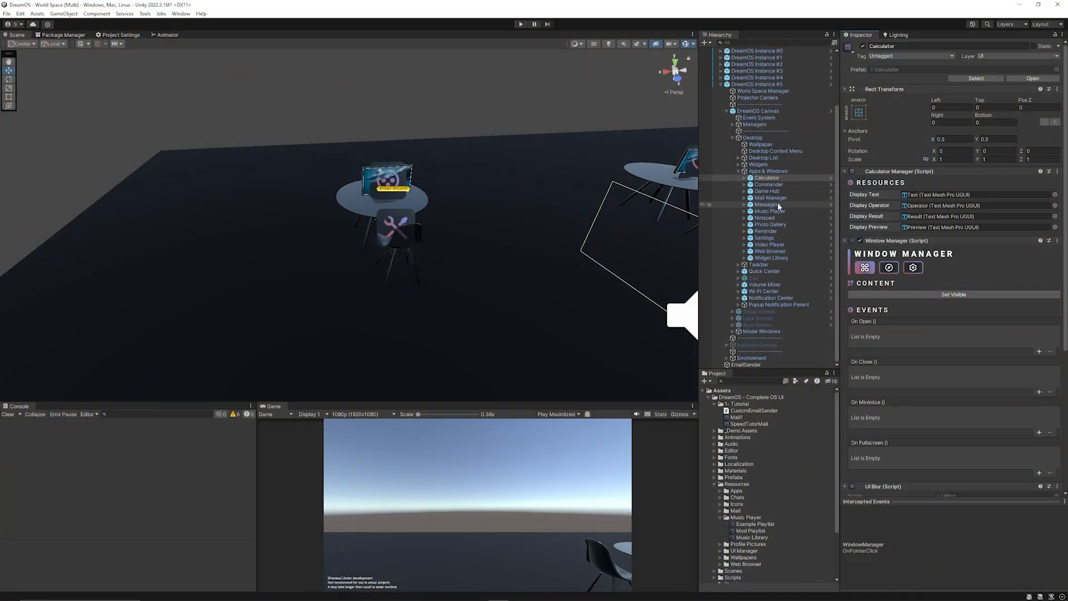
{"action": "mouse_move", "coordinate": [768, 184]}
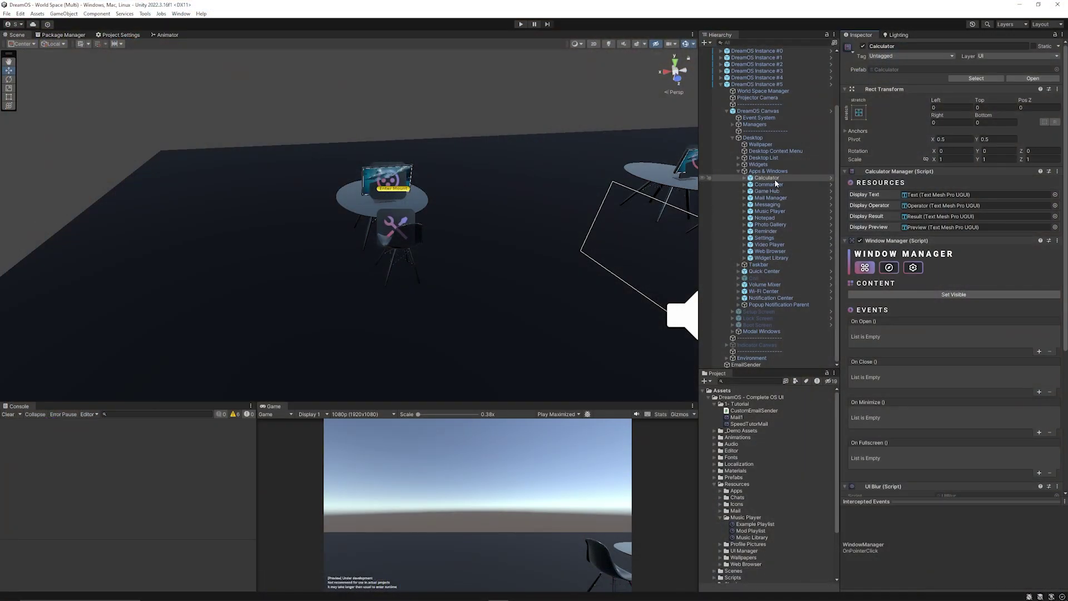
{"action": "mouse_move", "coordinate": [894, 282]}
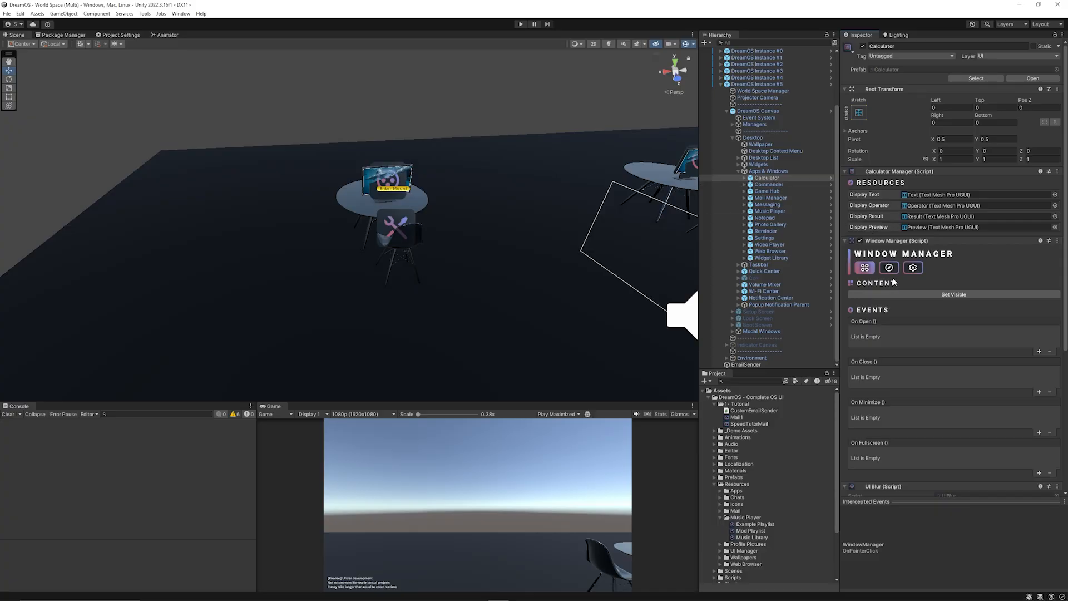
- View the Calculator's Window Manager Settings, including Enable At Start and Use Background Blur
{"action": "scroll", "scroll_direction": "down", "scroll_amount": 3}
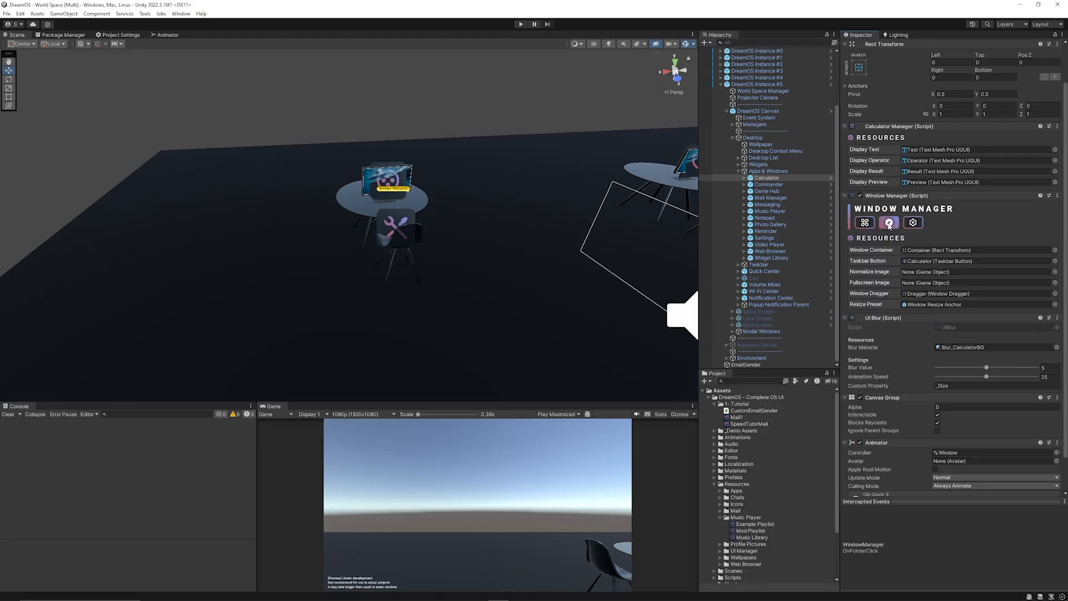
{"action": "scroll", "scroll_direction": "down", "scroll_amount": 3}
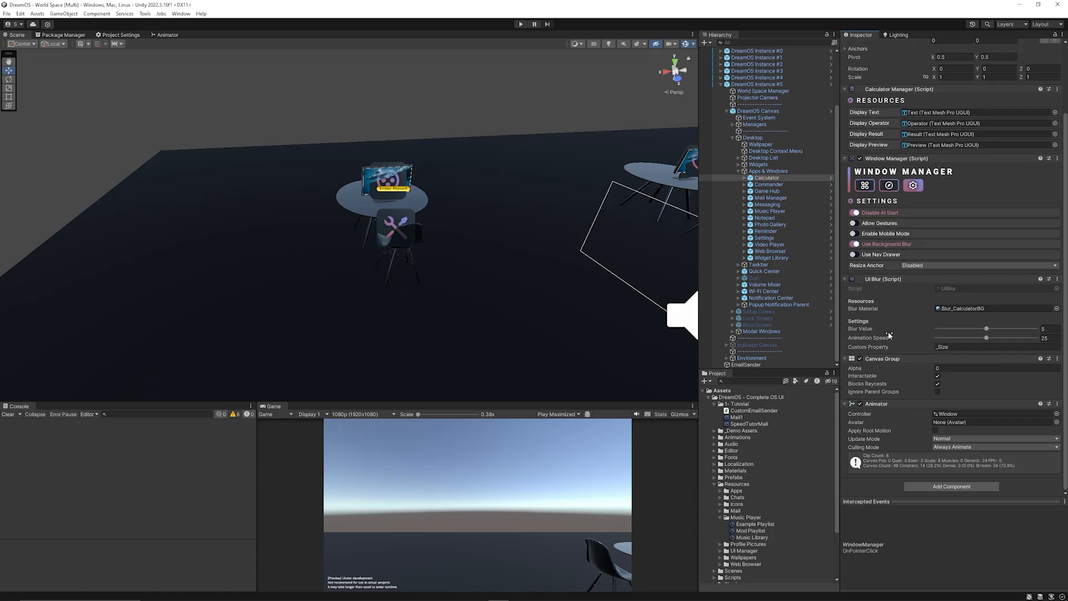
{"action": "left_click", "coordinate": [770, 211]}
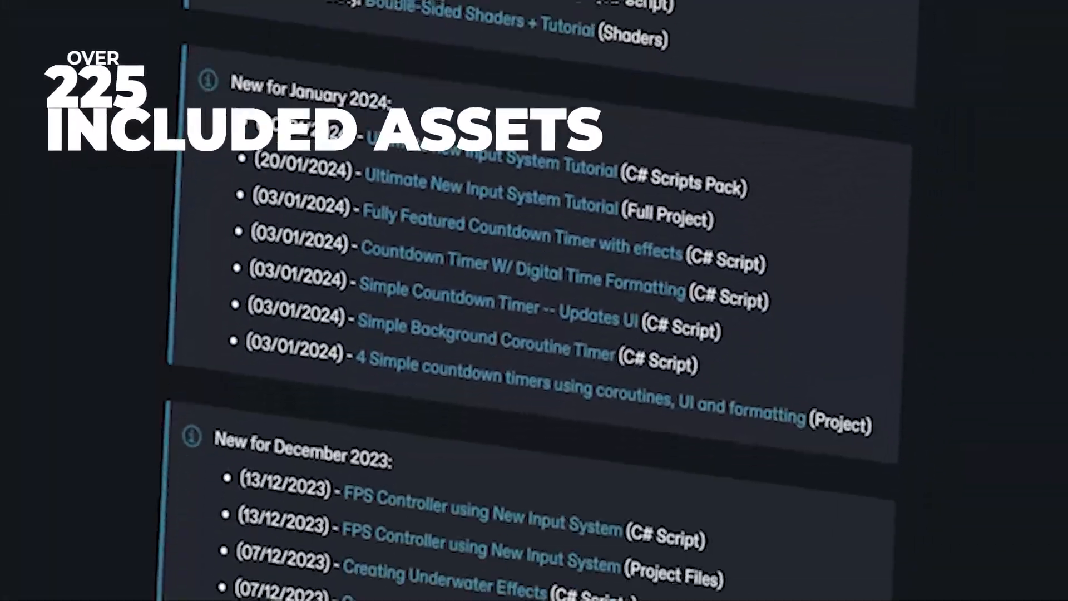
- Scroll the outro page's dated list of mid-2023 asset additions
{"action": "scroll", "scroll_direction": "down", "scroll_amount": 3}
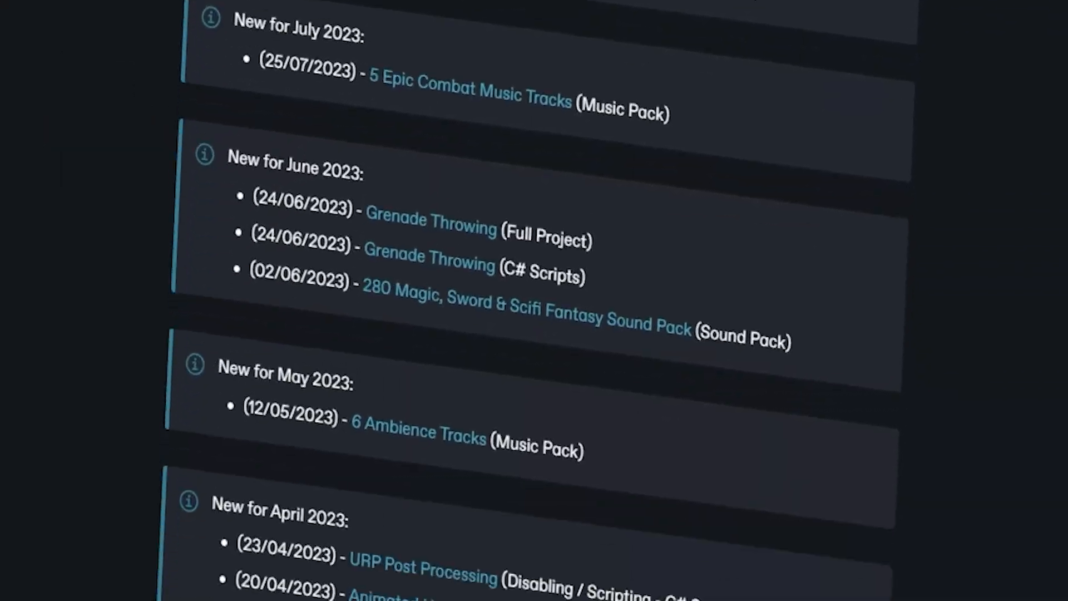